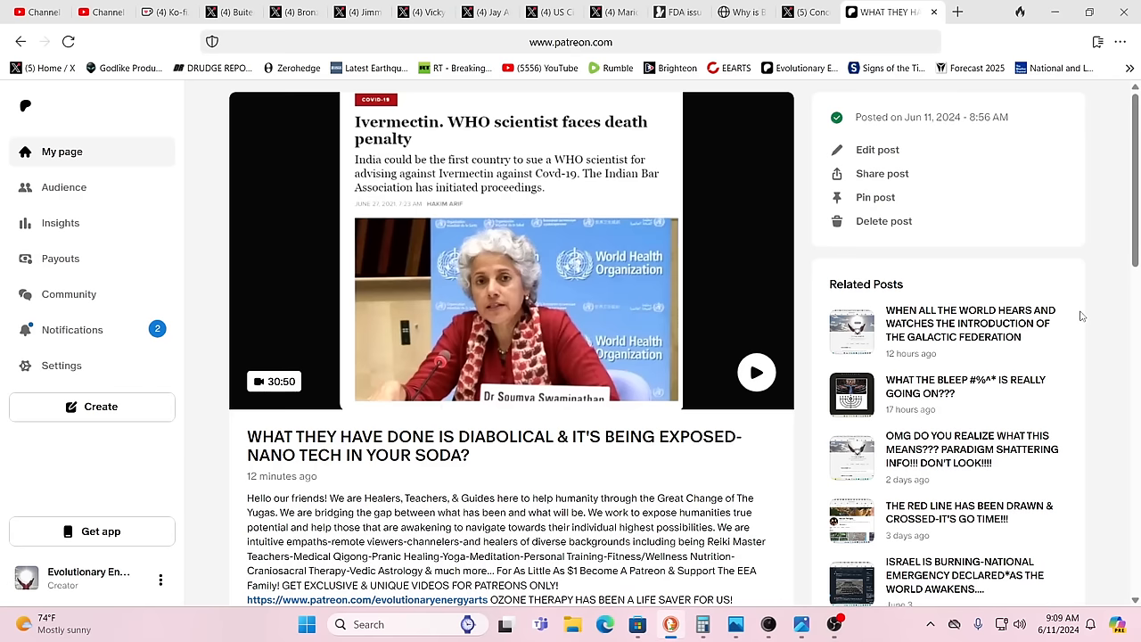
pyautogui.moveTo(817, 27)
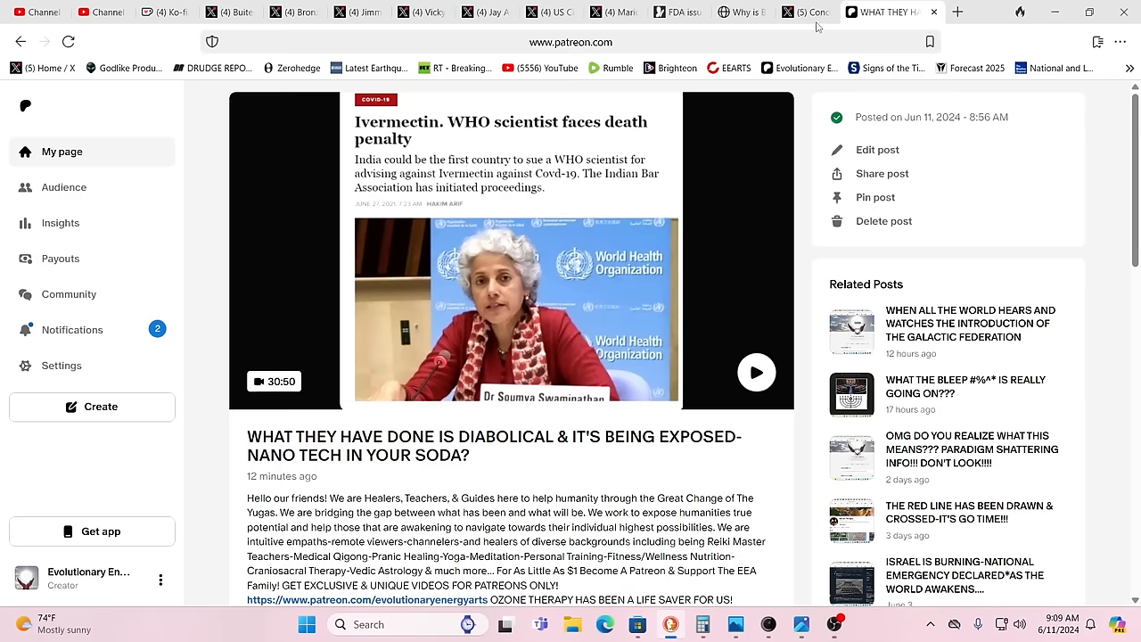
# Bring up the Concerned Citizen post about swarms of bugs in Florida and move down to its video.
pyautogui.click(809, 11)
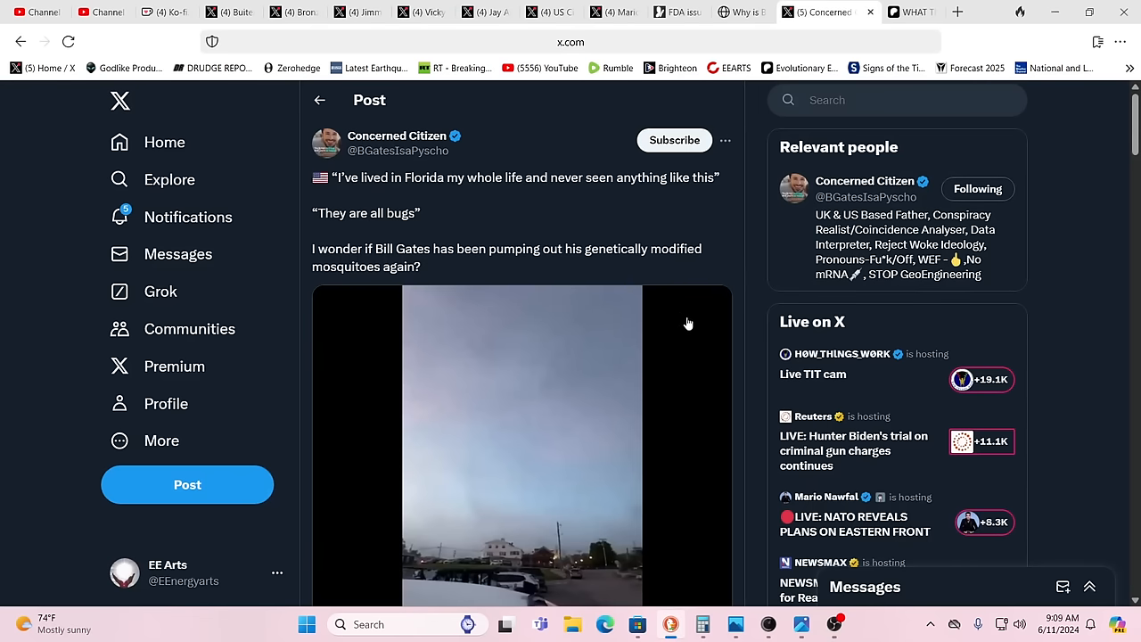
pyautogui.moveTo(688, 410)
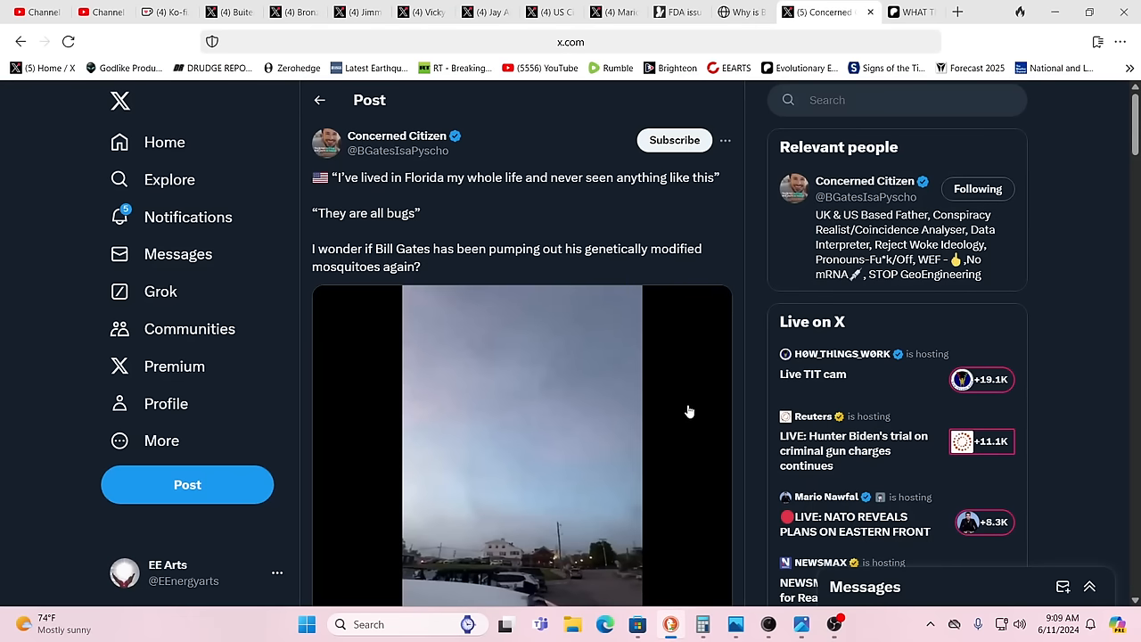
pyautogui.moveTo(734, 414)
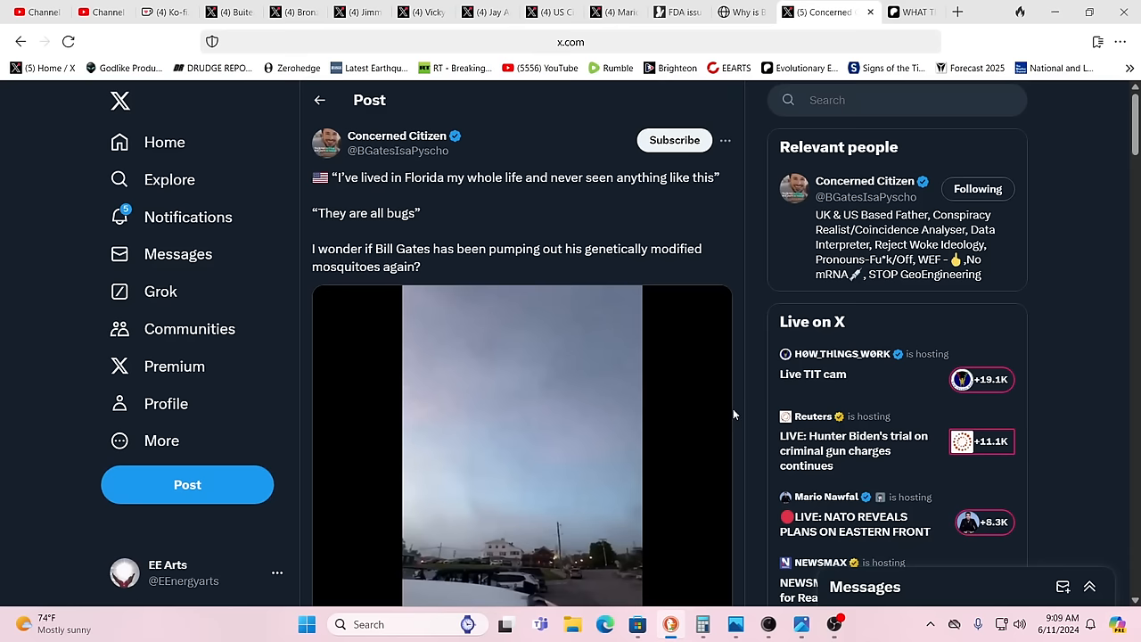
pyautogui.moveTo(720, 417)
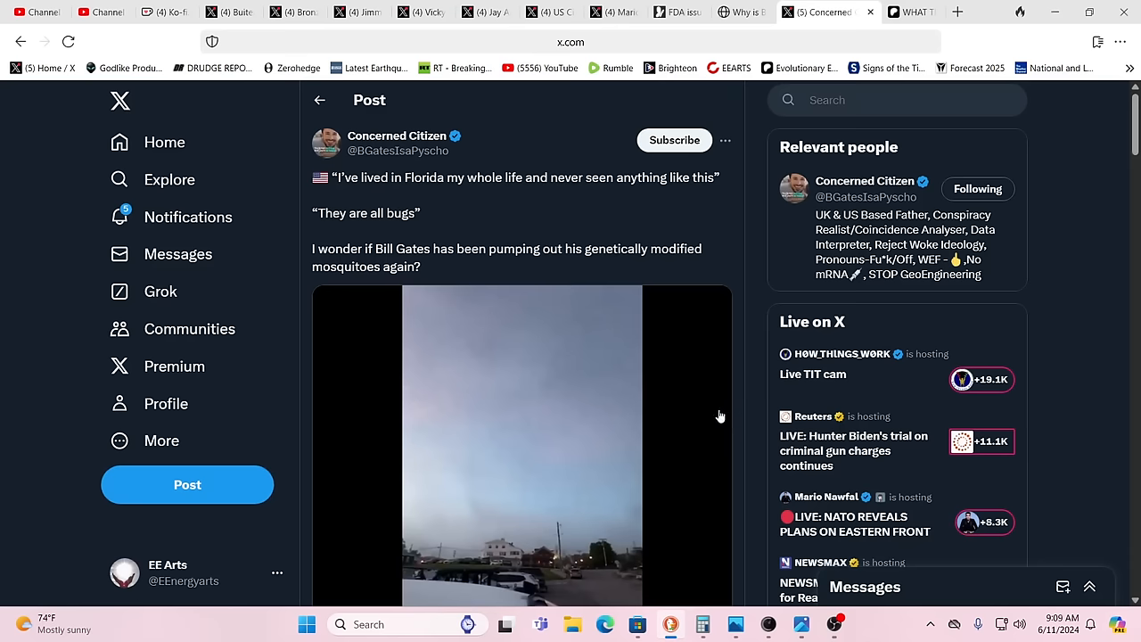
pyautogui.scroll(-3)
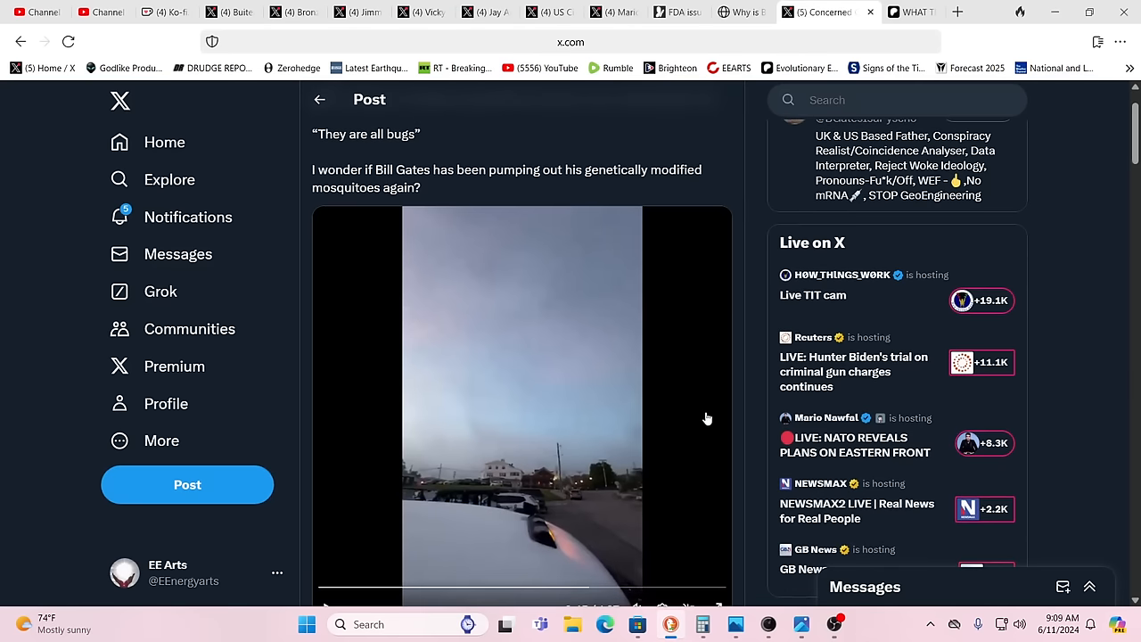
pyautogui.scroll(-3)
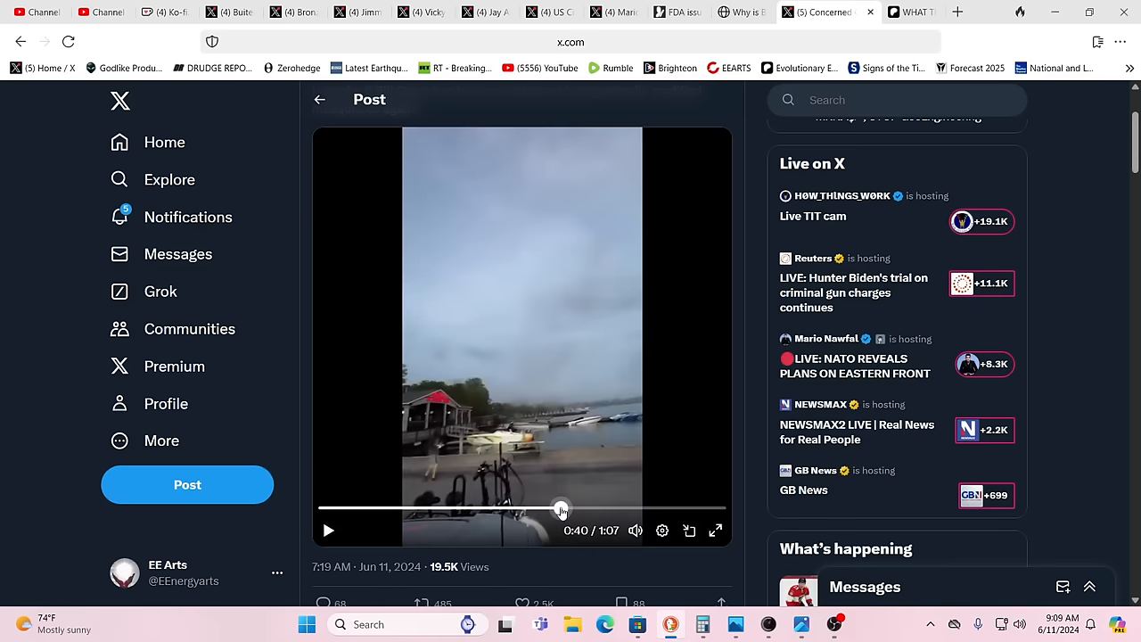
# Scrub the post's video to around 0:40, back a few seconds, then ahead to about 0:42.
pyautogui.moveTo(560, 510); pyautogui.dragTo(517, 510)
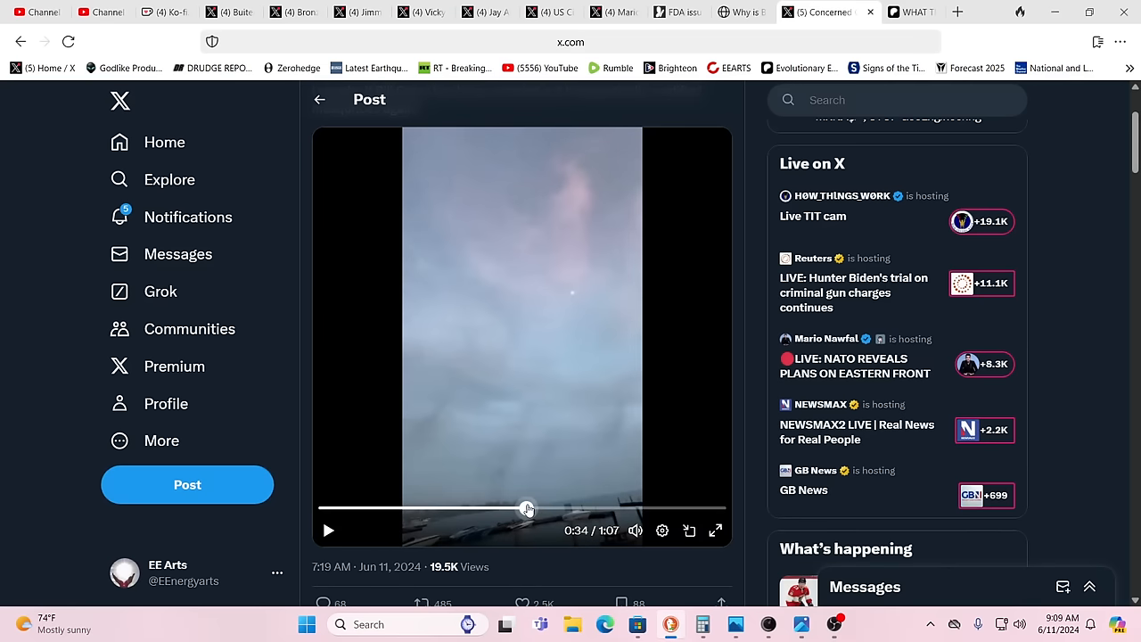
pyautogui.moveTo(528, 508); pyautogui.dragTo(517, 510)
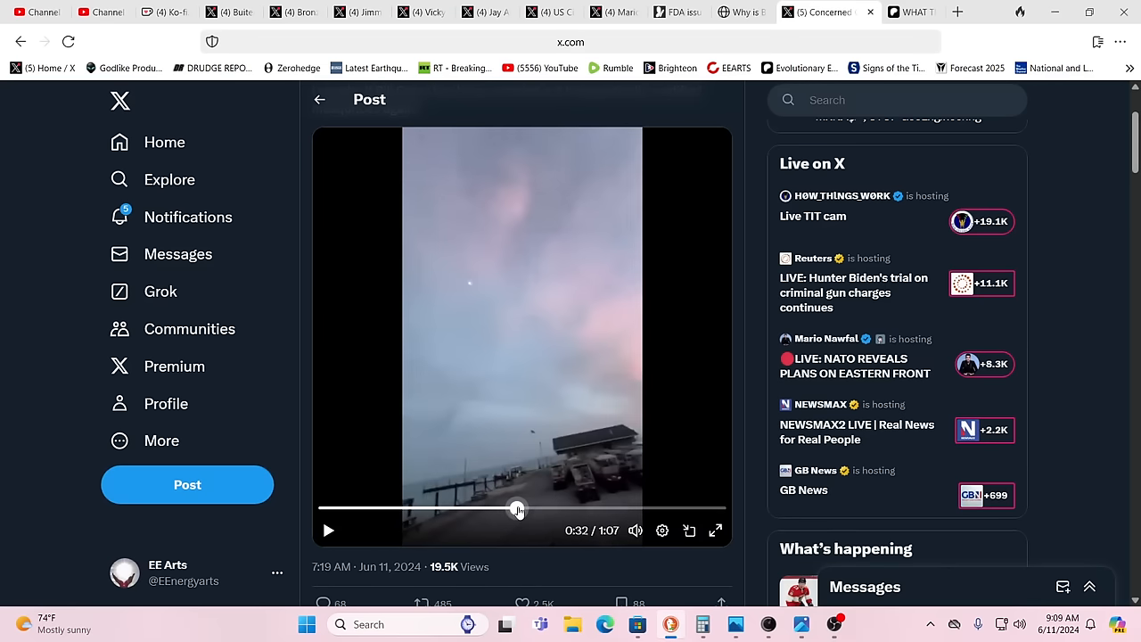
pyautogui.moveTo(517, 510); pyautogui.dragTo(531, 510)
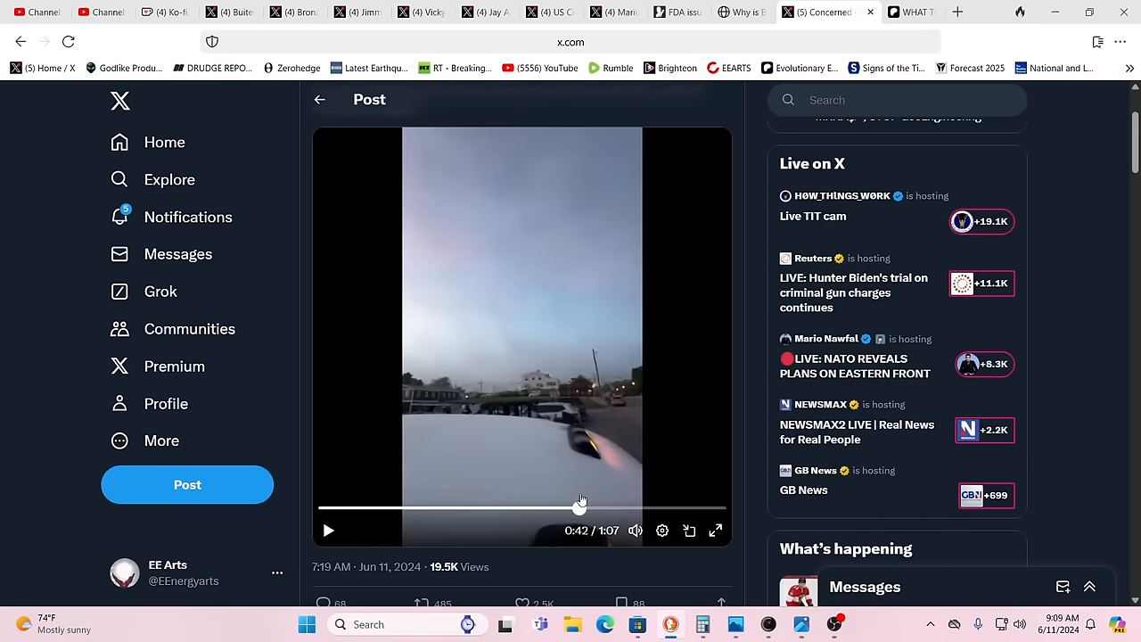
pyautogui.moveTo(579, 506); pyautogui.dragTo(609, 506)
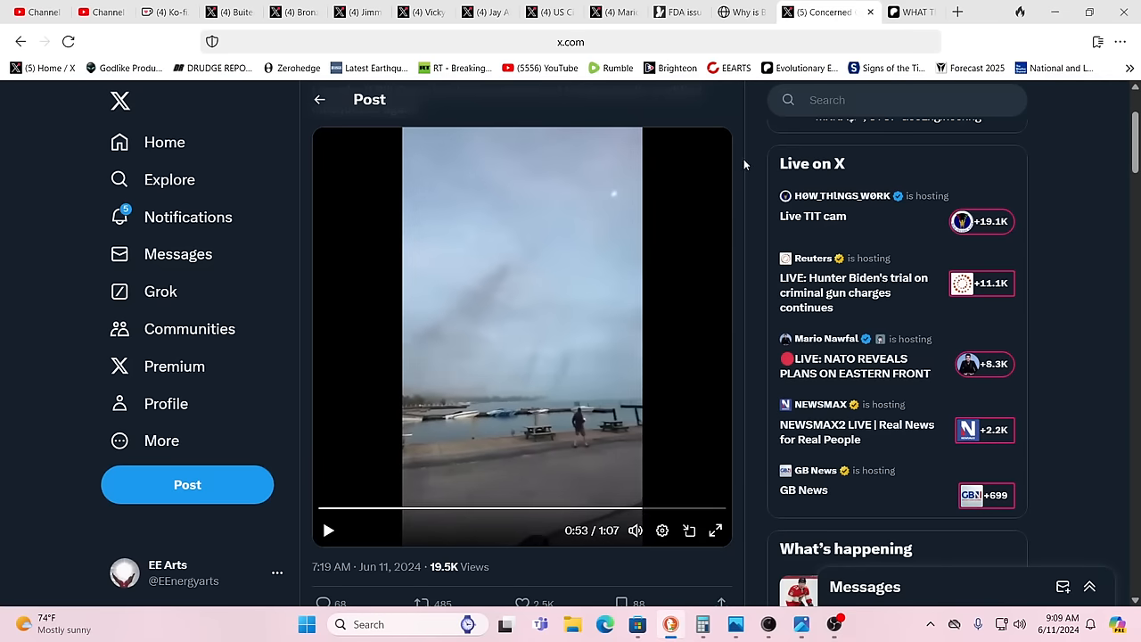
# Bring up the DNYUZ article asking why Bill Gates is breeding millions of mosquitoes.
pyautogui.click(755, 11)
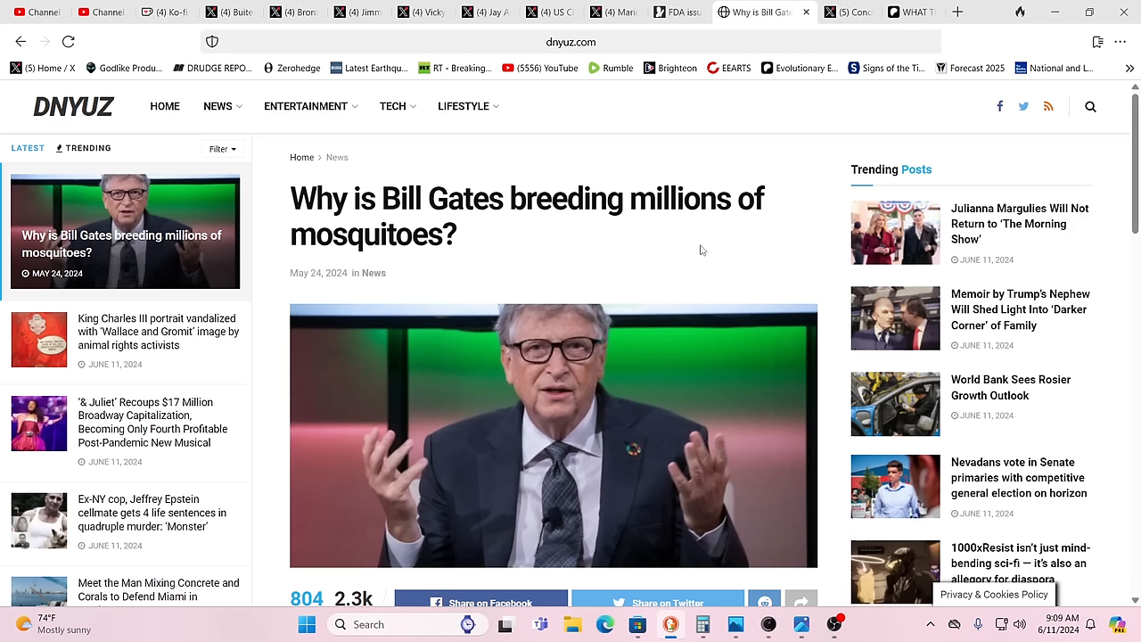
pyautogui.moveTo(773, 264)
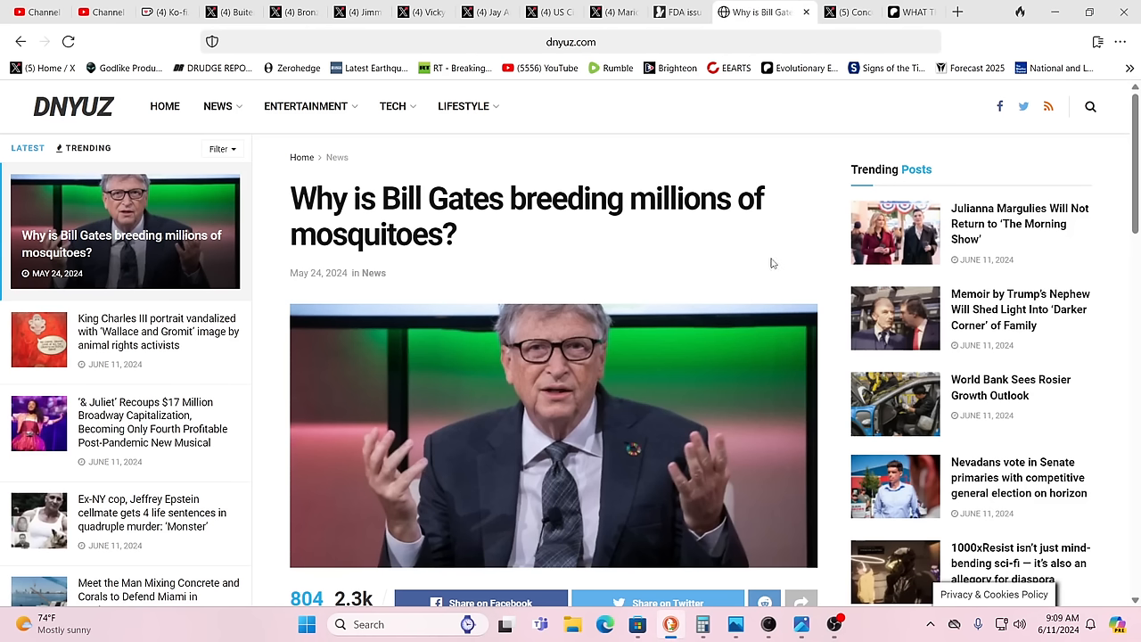
pyautogui.moveTo(831, 333)
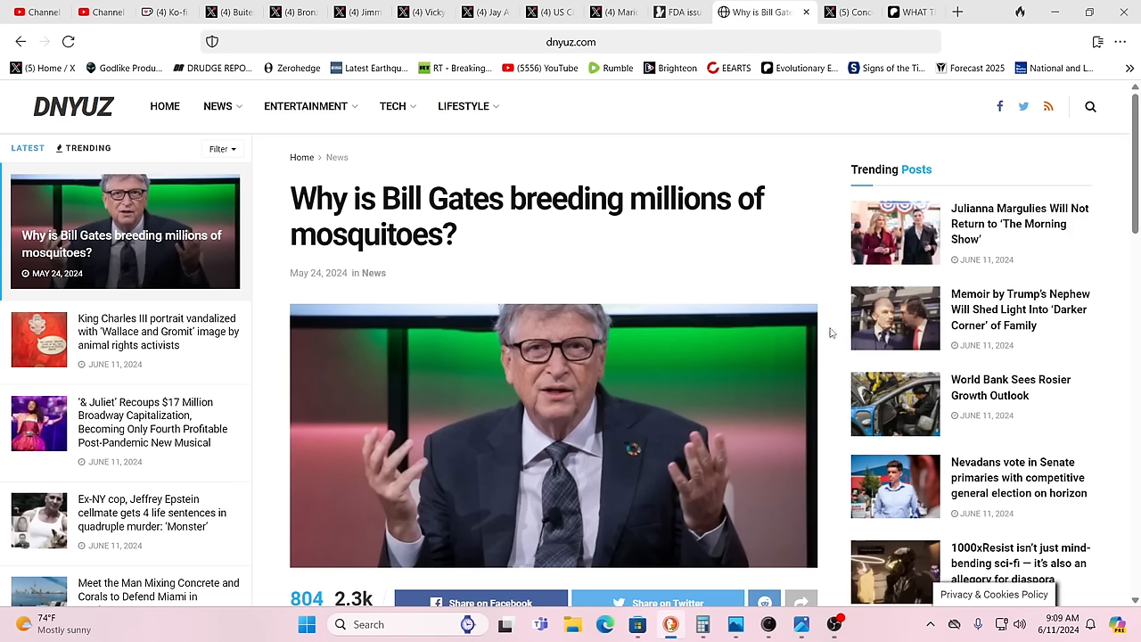
pyautogui.moveTo(806, 374)
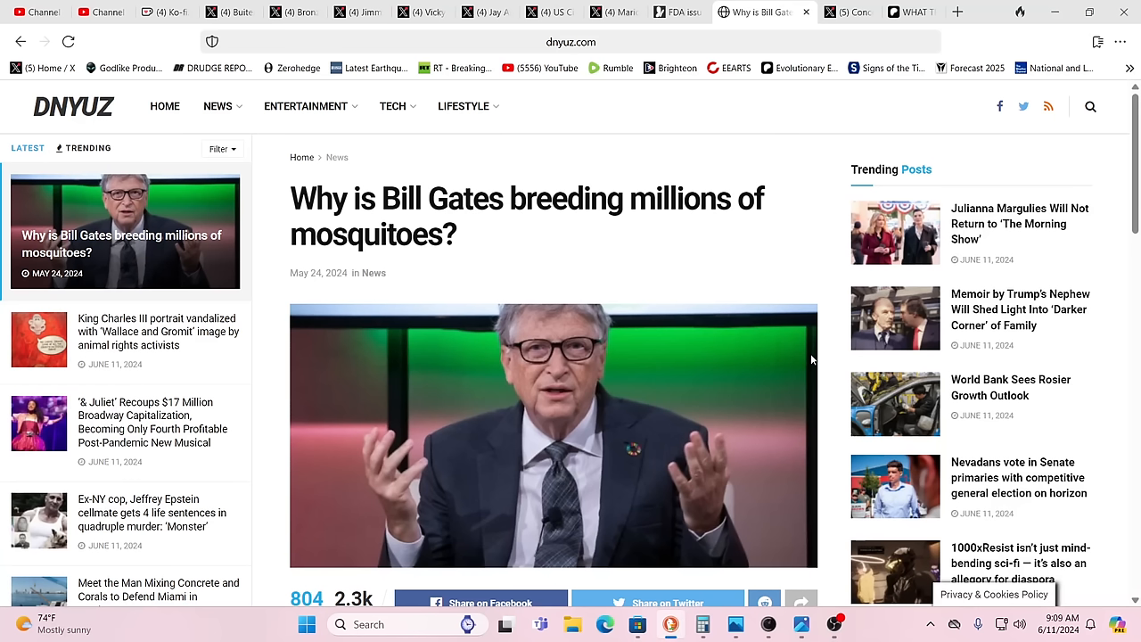
pyautogui.moveTo(931, 224)
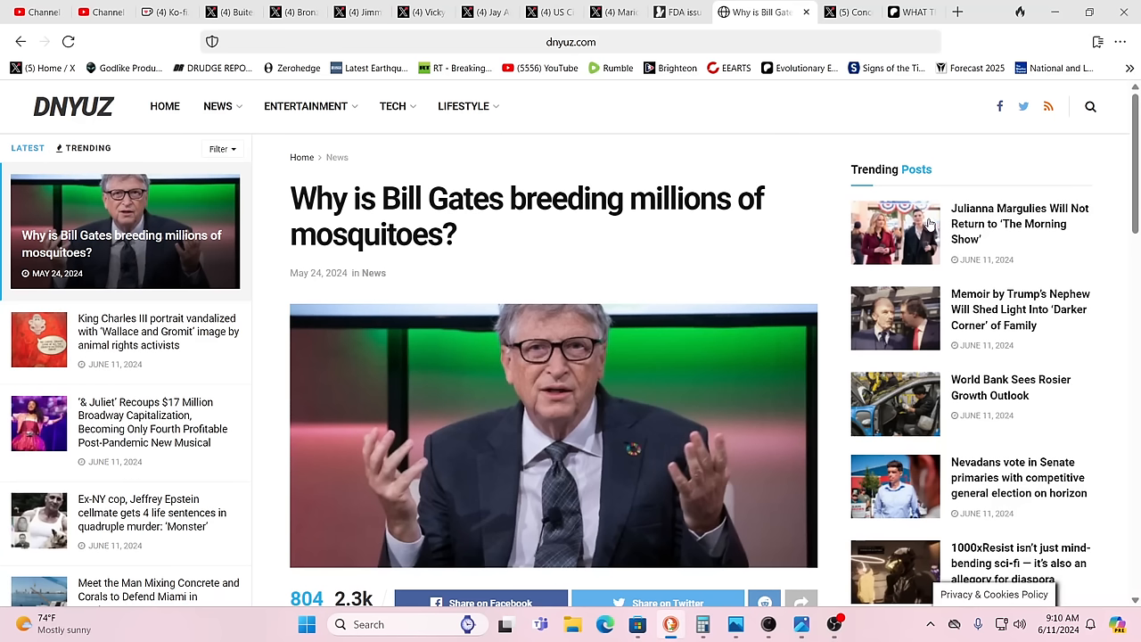
pyautogui.moveTo(900, 159)
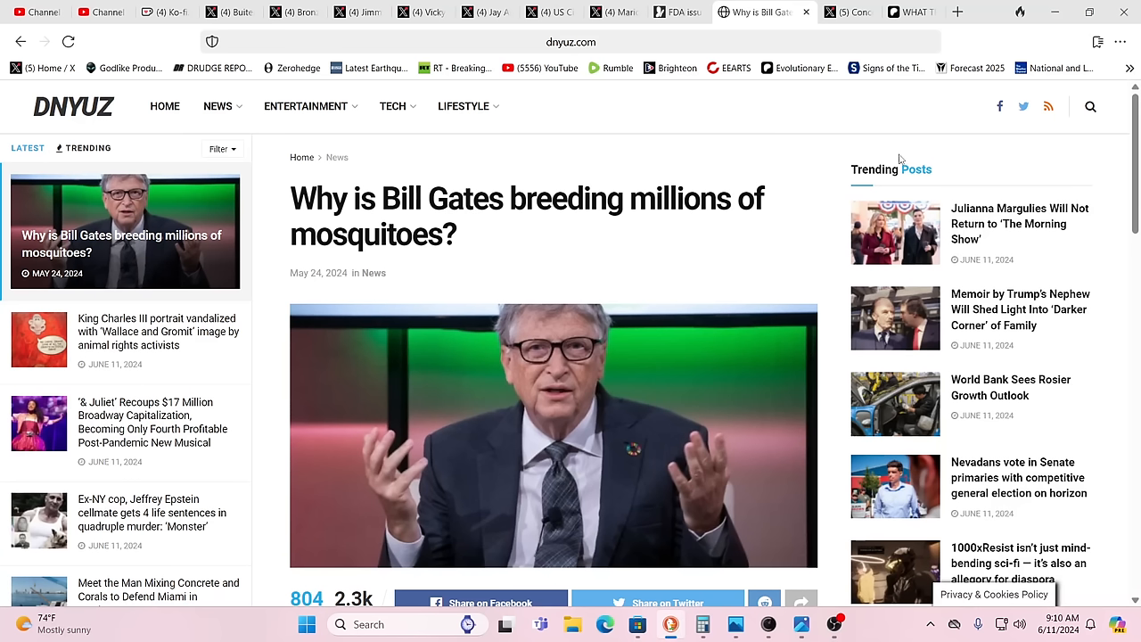
pyautogui.moveTo(834, 146)
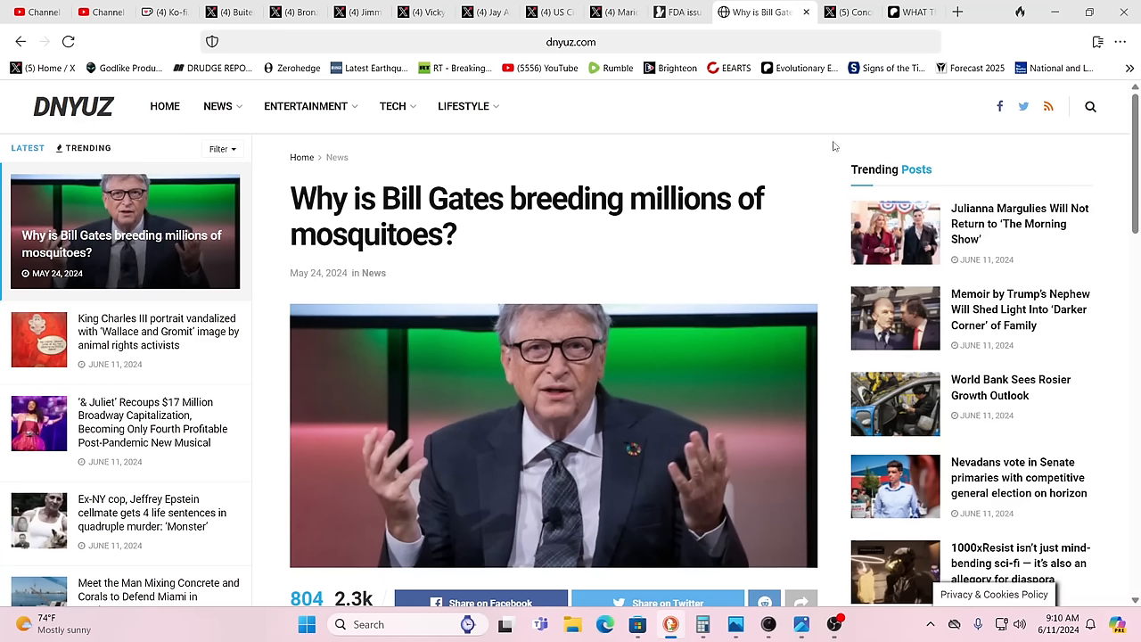
pyautogui.moveTo(802, 137)
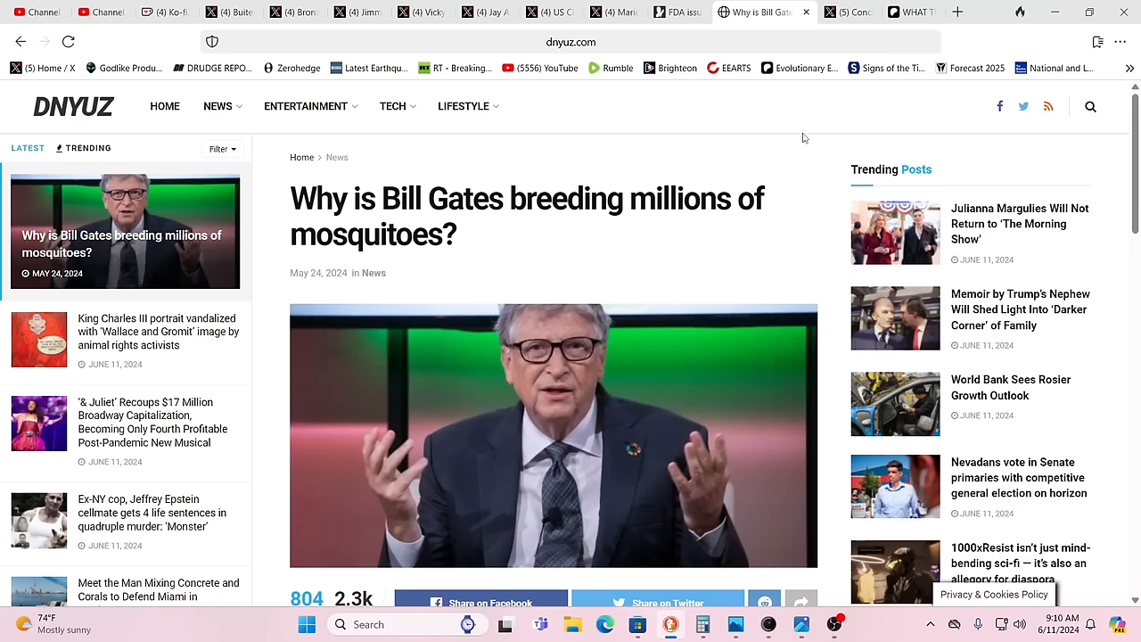
pyautogui.moveTo(756, 107)
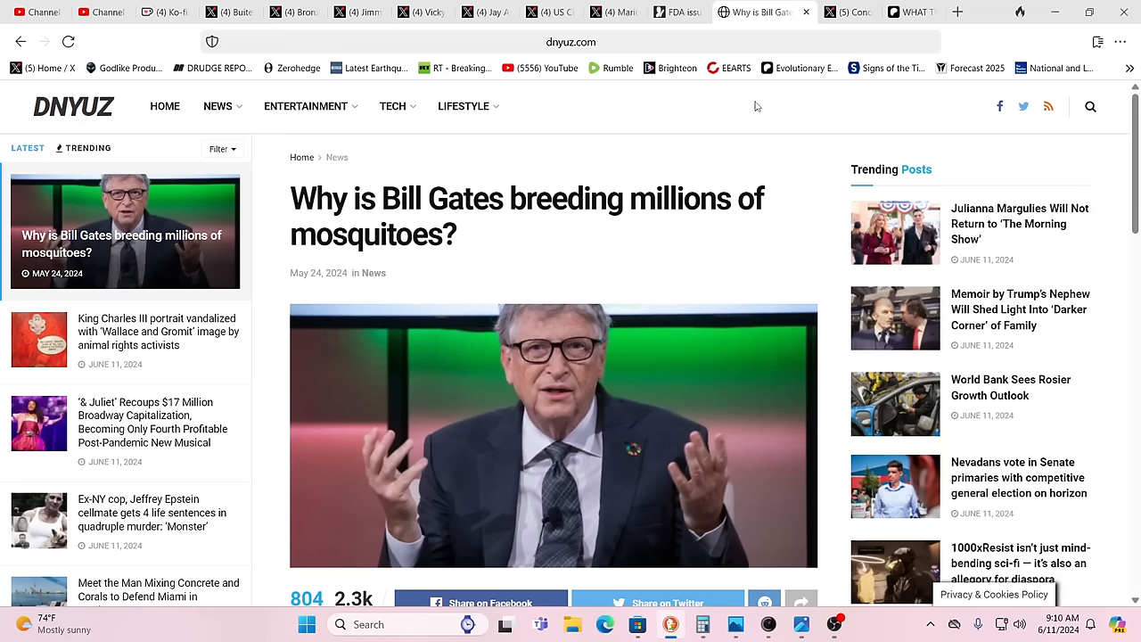
pyautogui.scroll(-3)
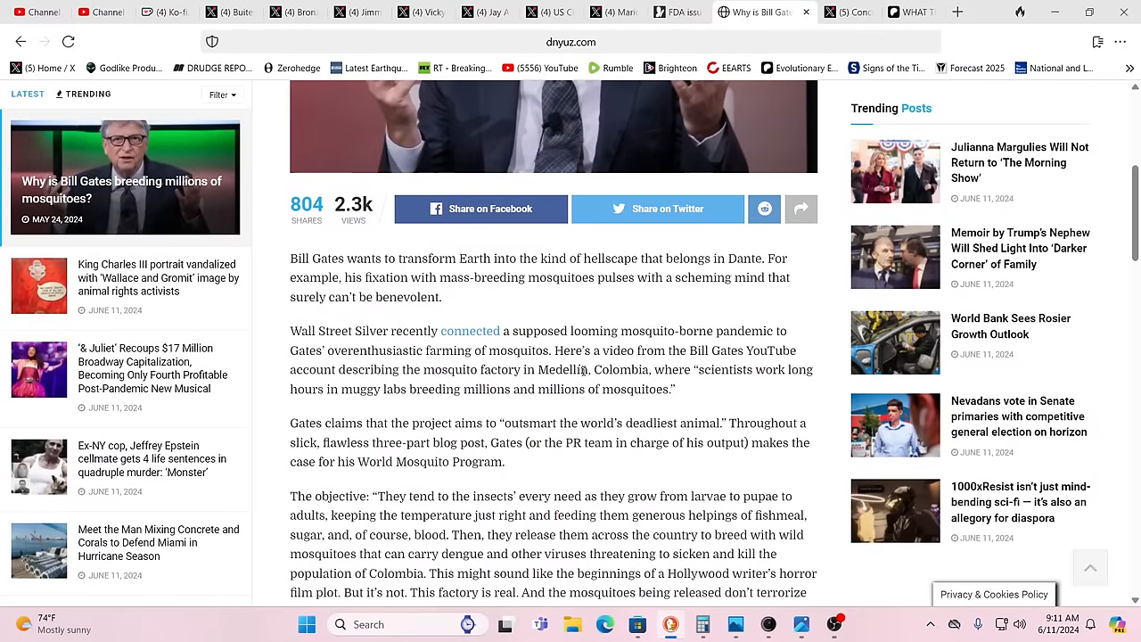
pyautogui.moveTo(567, 408)
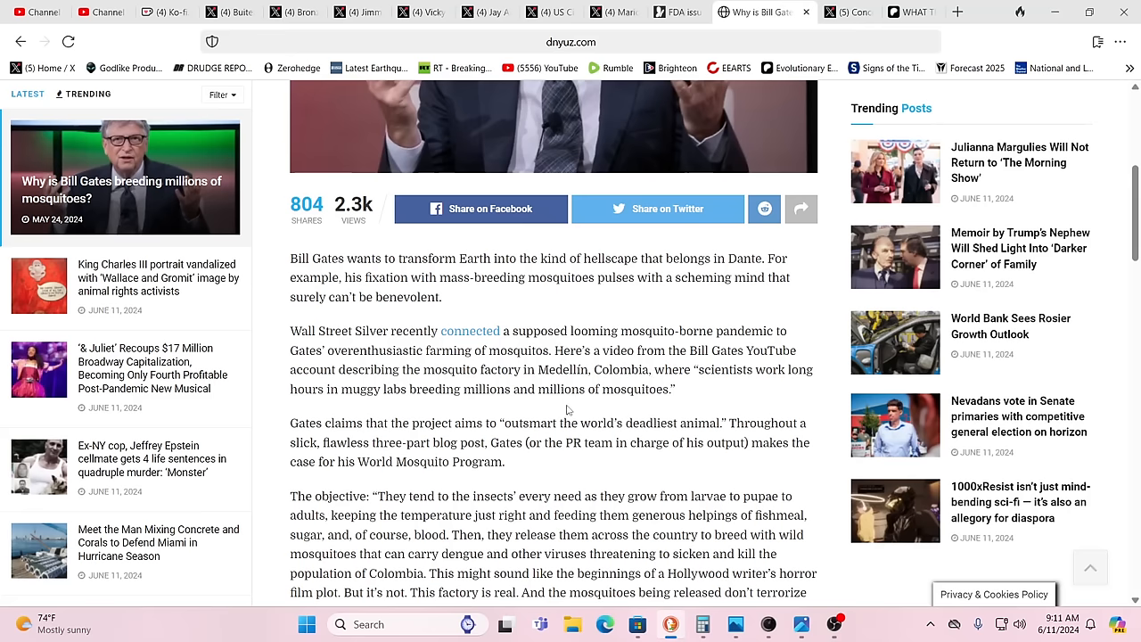
pyautogui.moveTo(506, 437)
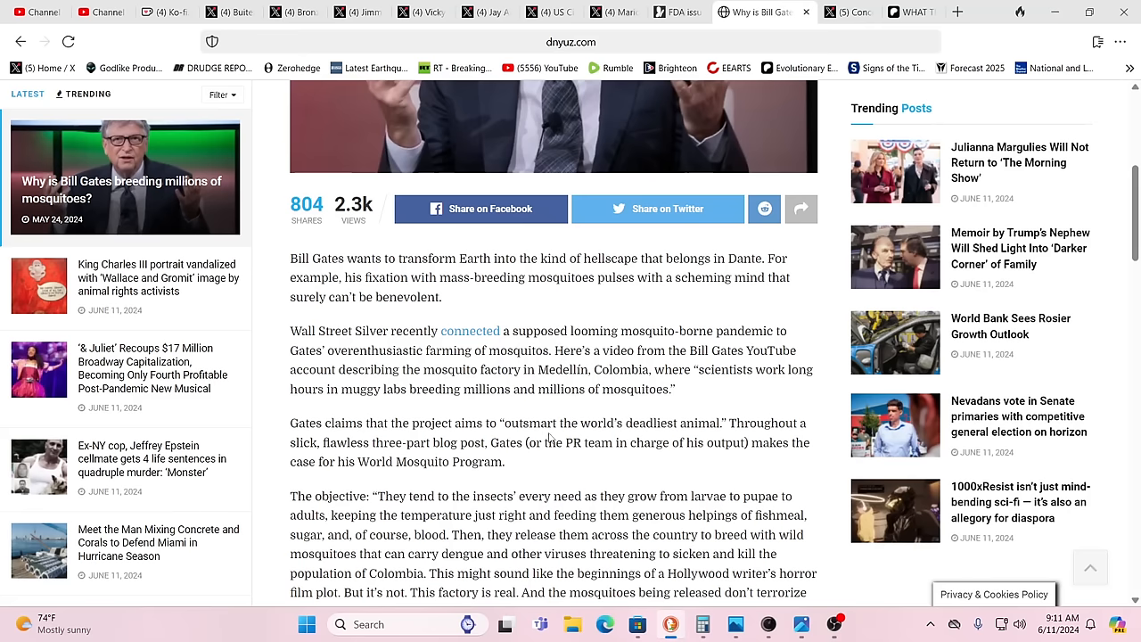
pyautogui.scroll(3)
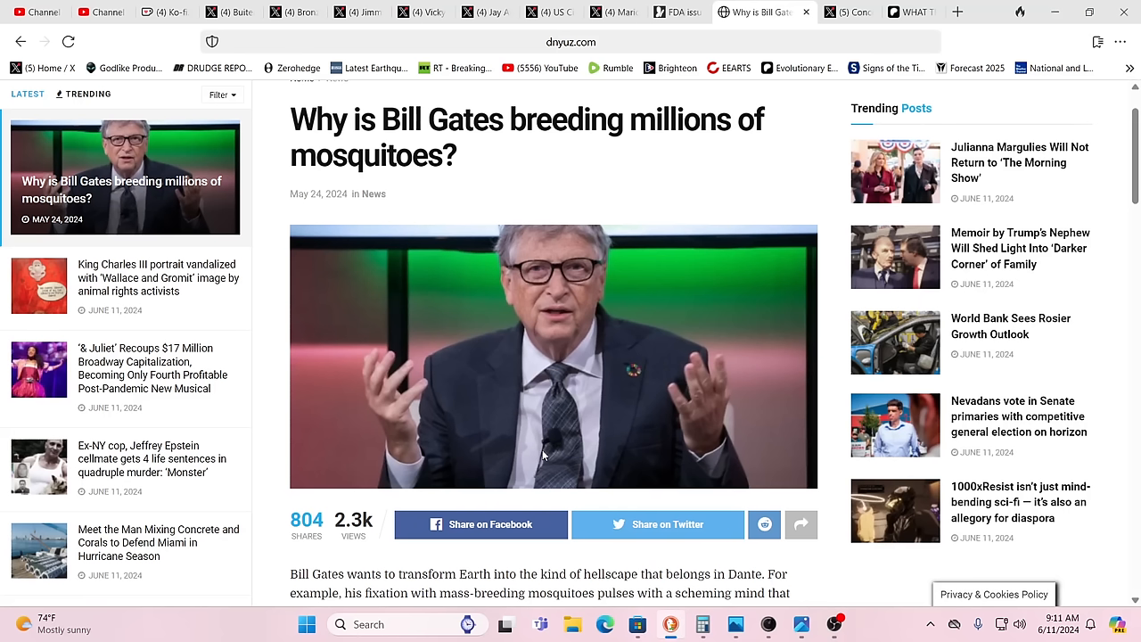
pyautogui.moveTo(556, 424)
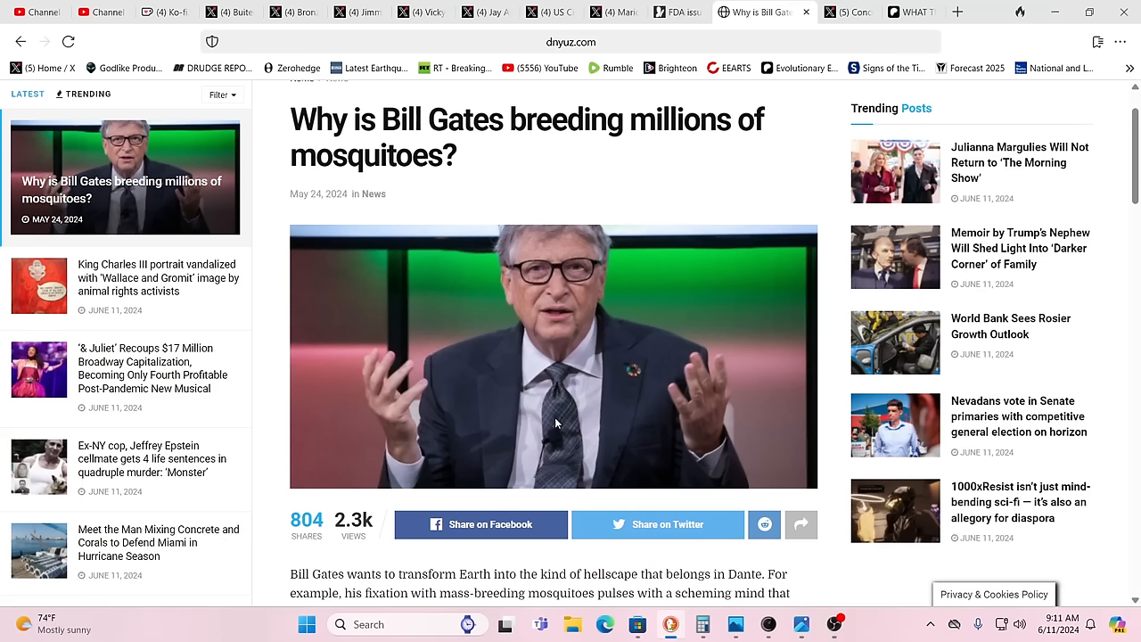
pyautogui.moveTo(818, 346)
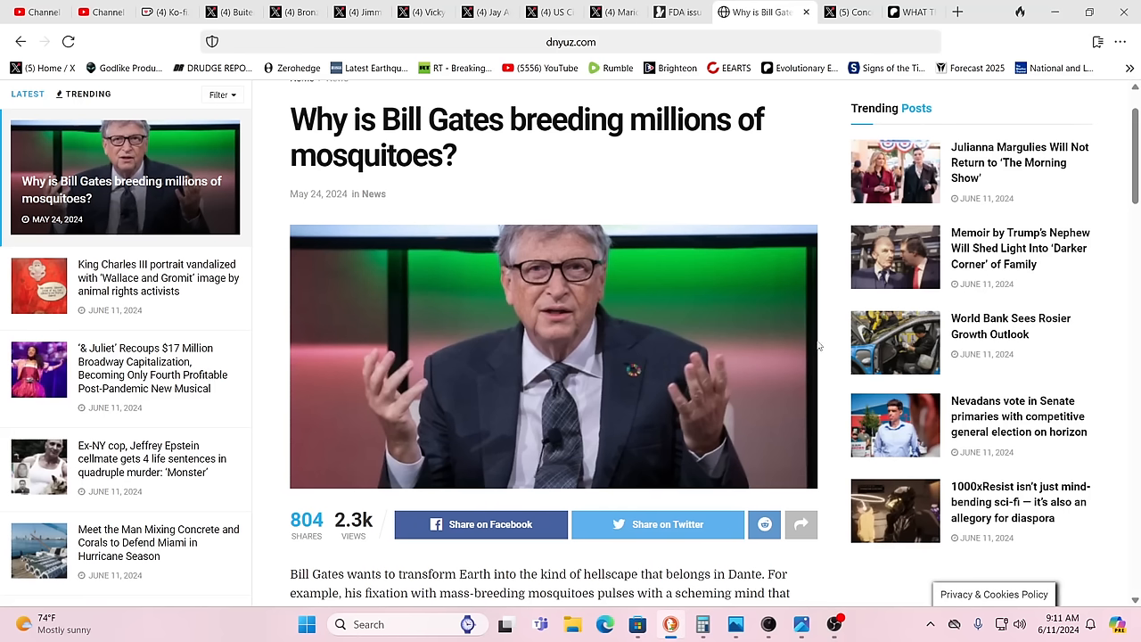
pyautogui.moveTo(756, 214)
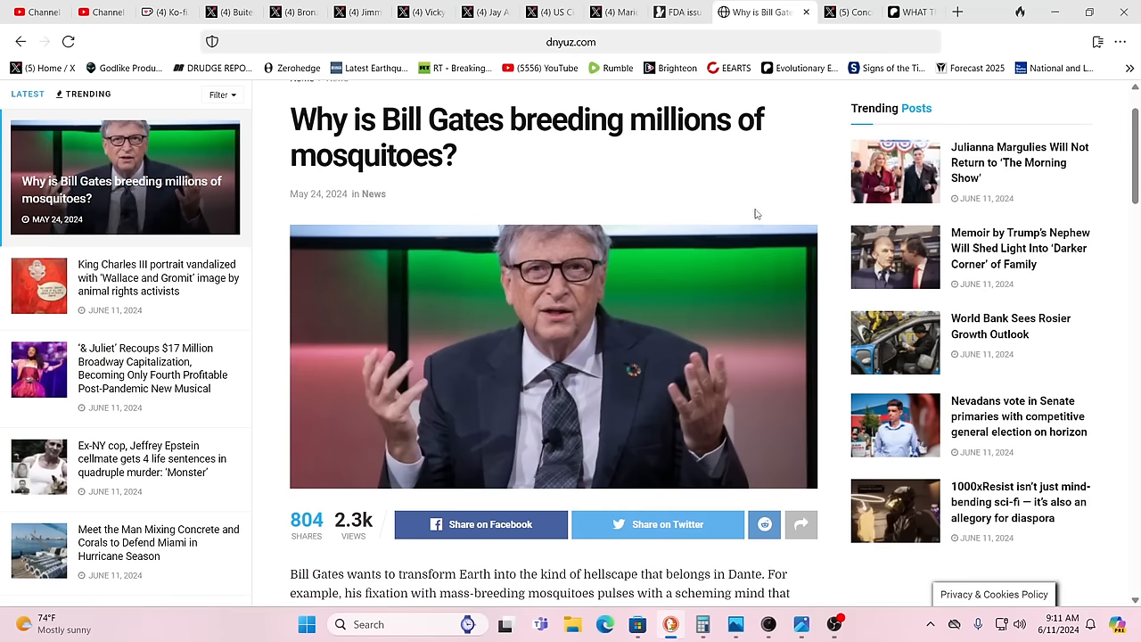
pyautogui.moveTo(773, 114)
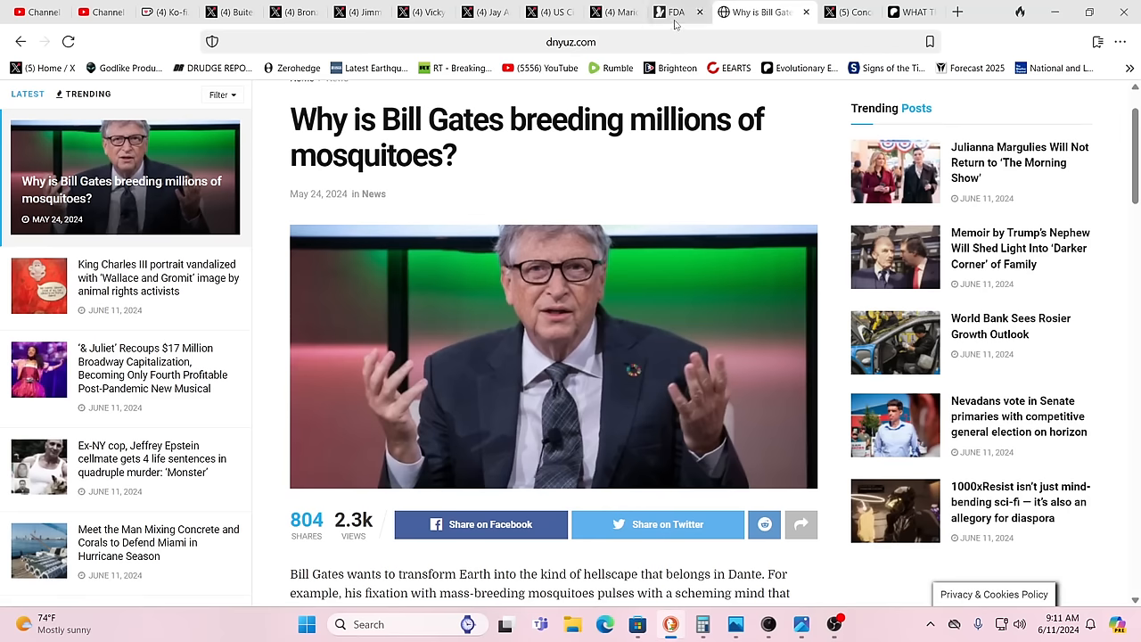
# Bring up the MSN FDA contaminated shellfish warning article and read down its opening paragraphs.
pyautogui.click(668, 11)
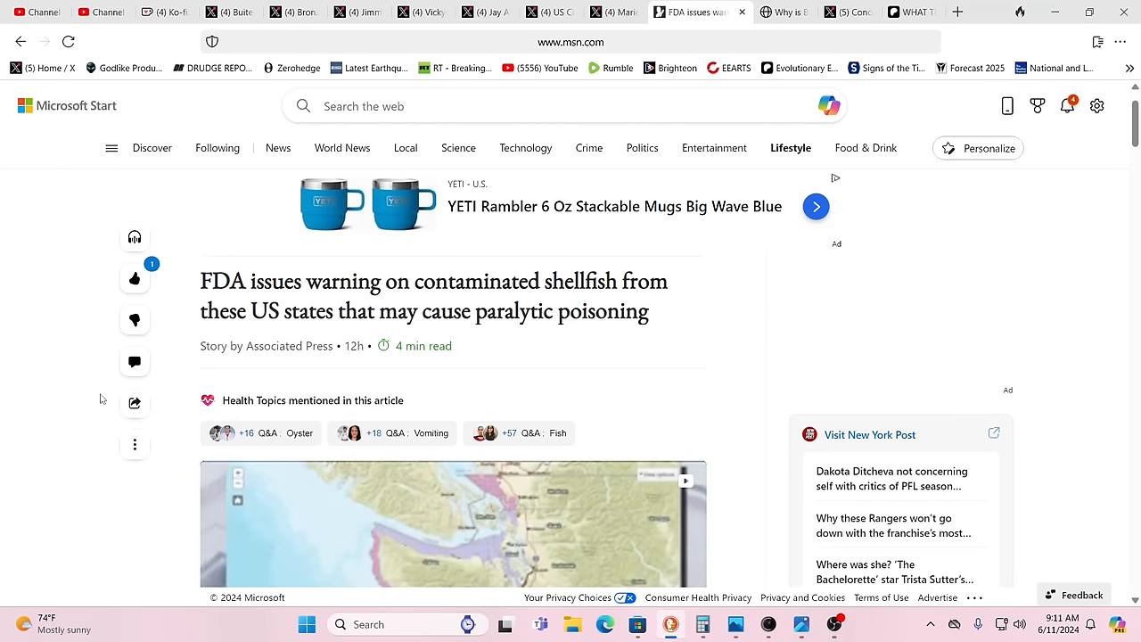
pyautogui.scroll(-3)
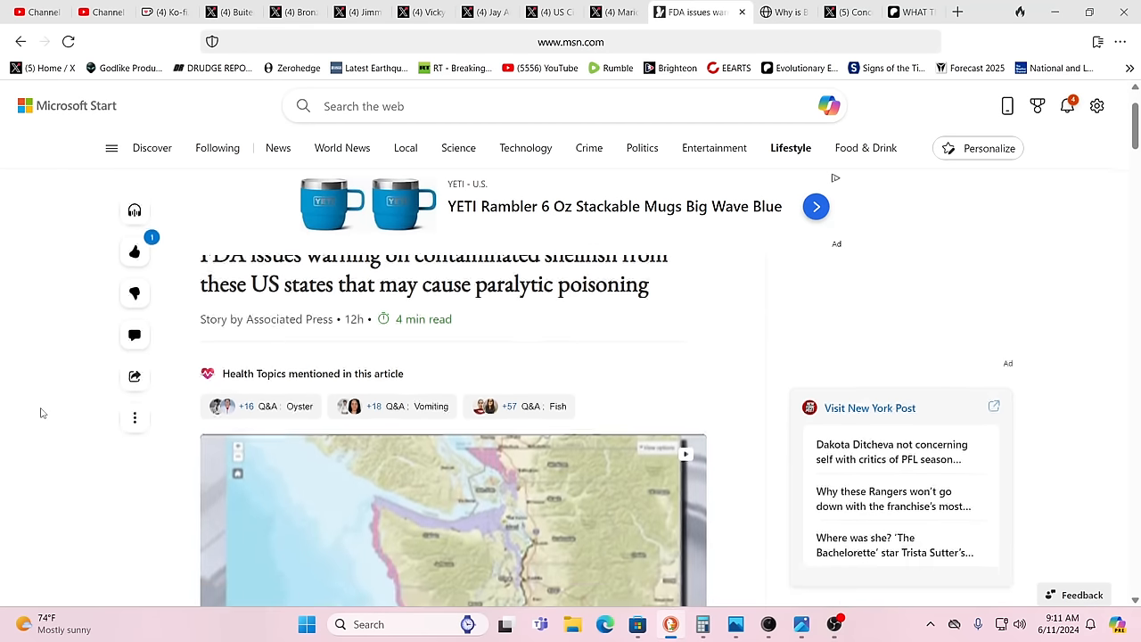
pyautogui.scroll(-3)
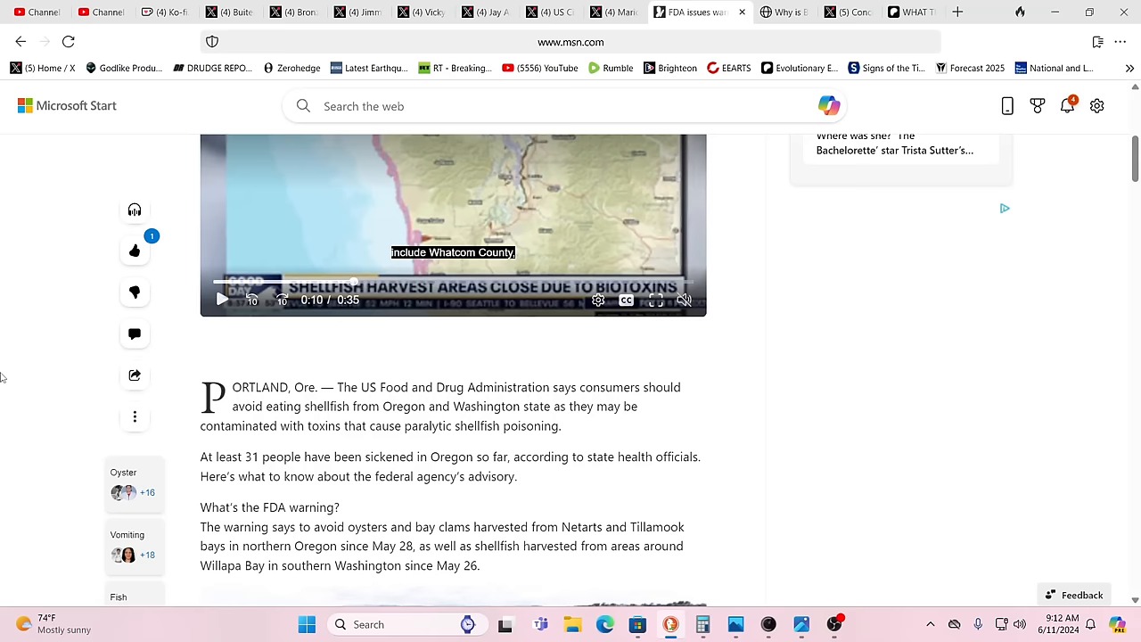
pyautogui.moveTo(526, 308)
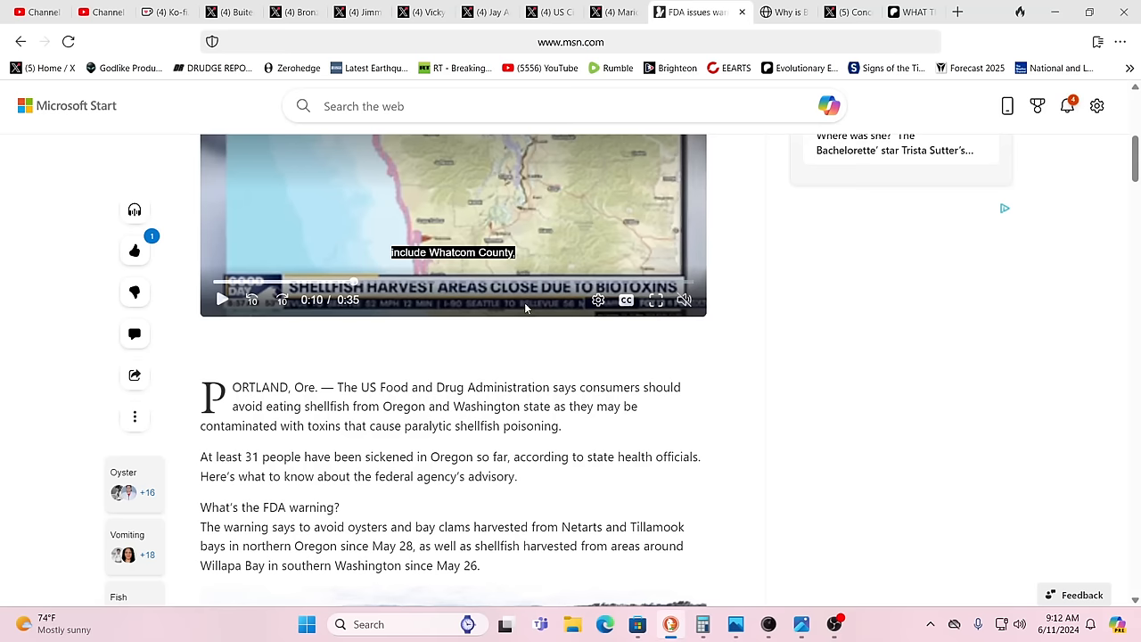
pyautogui.moveTo(506, 471)
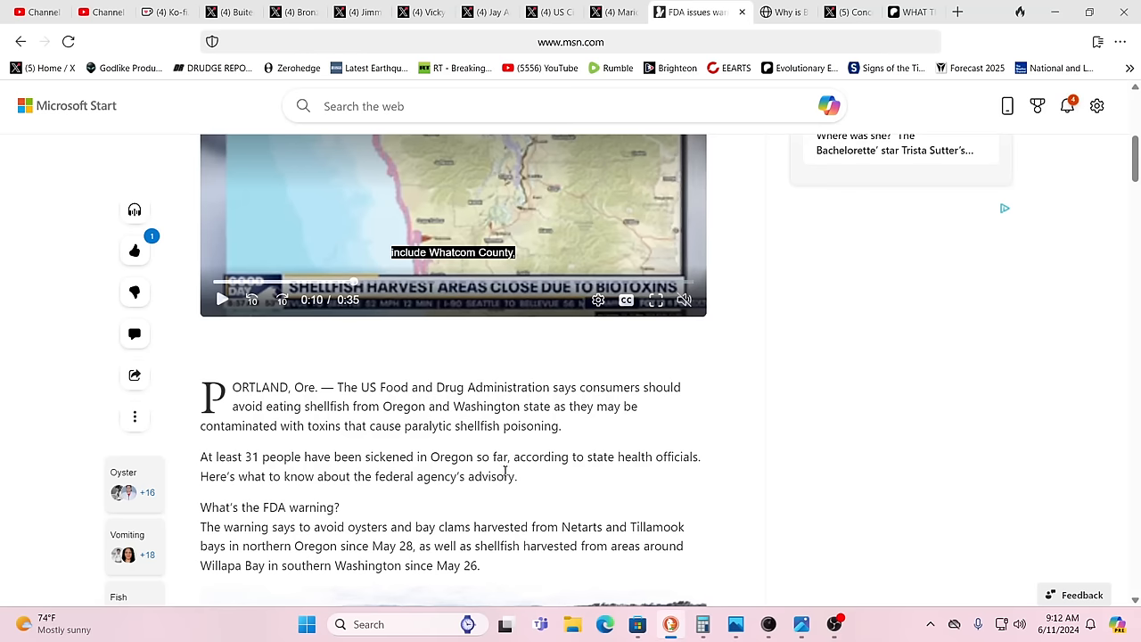
pyautogui.scroll(-3)
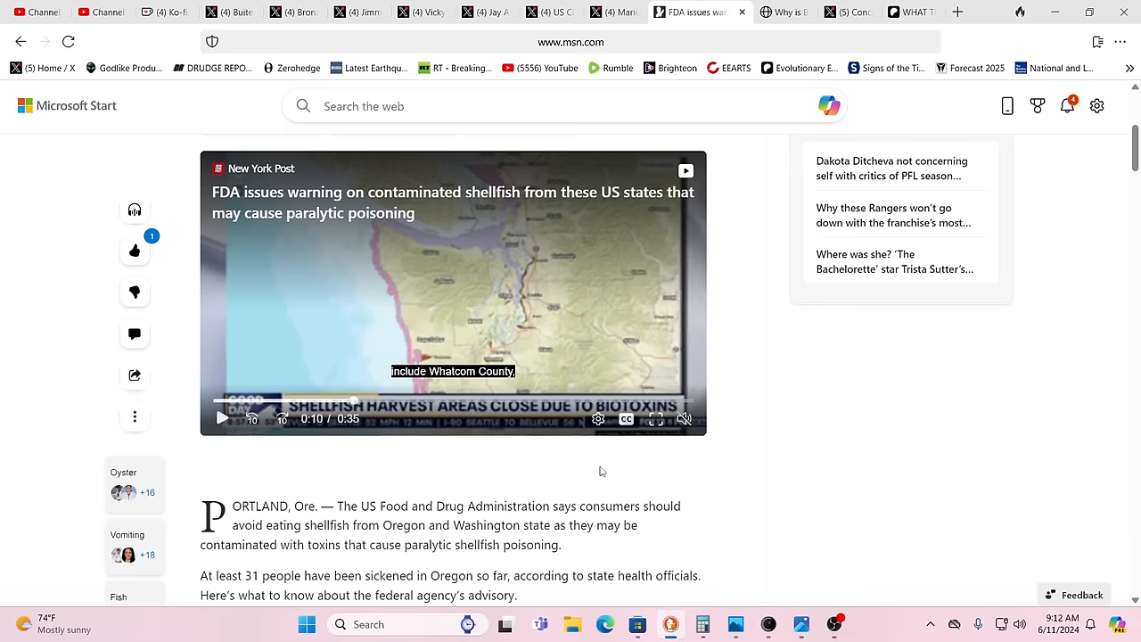
pyautogui.scroll(3)
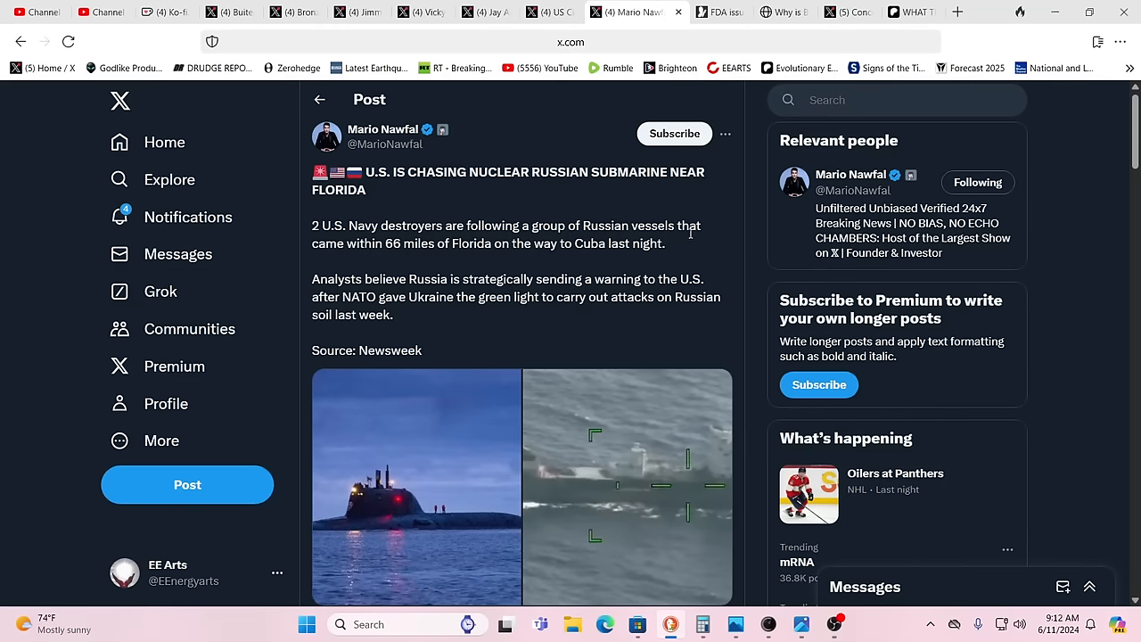
pyautogui.moveTo(563, 332)
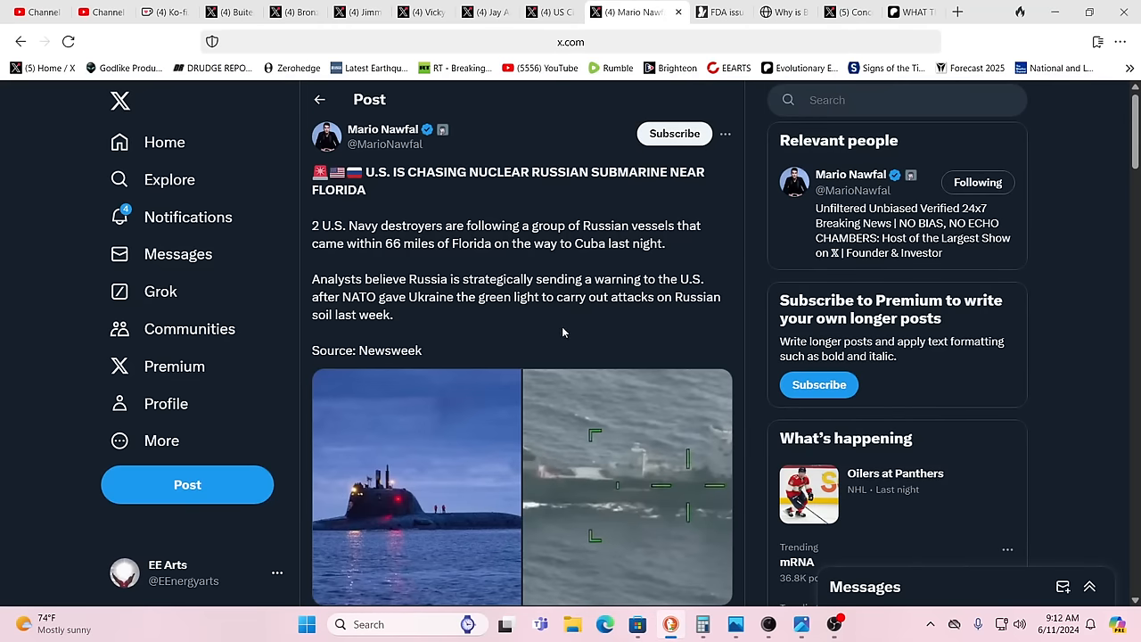
pyautogui.moveTo(571, 338)
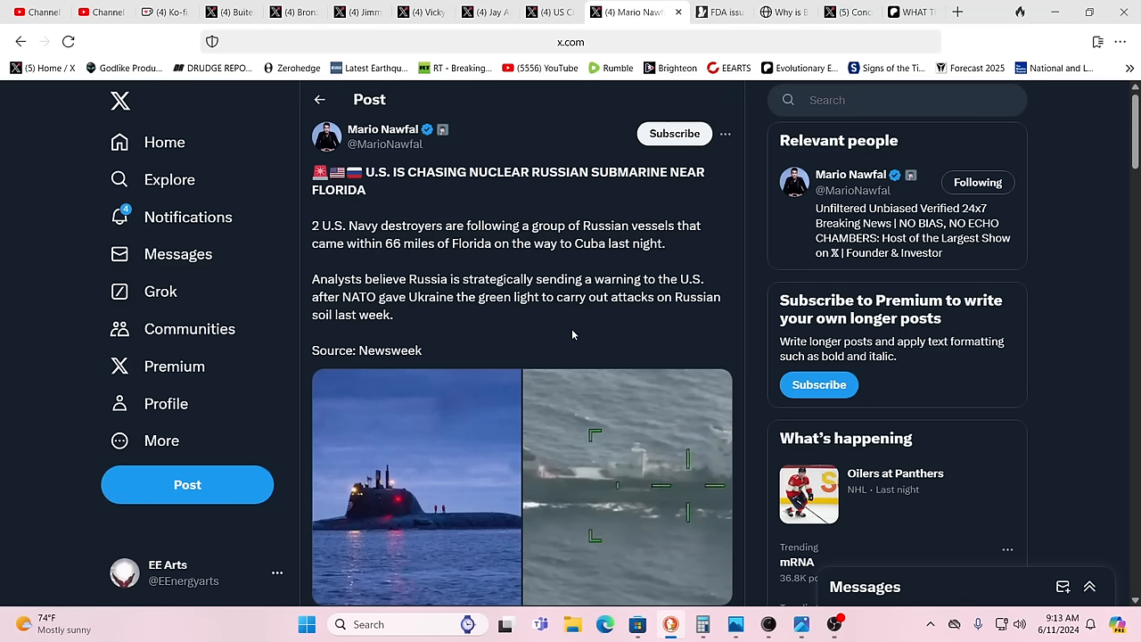
pyautogui.moveTo(647, 327)
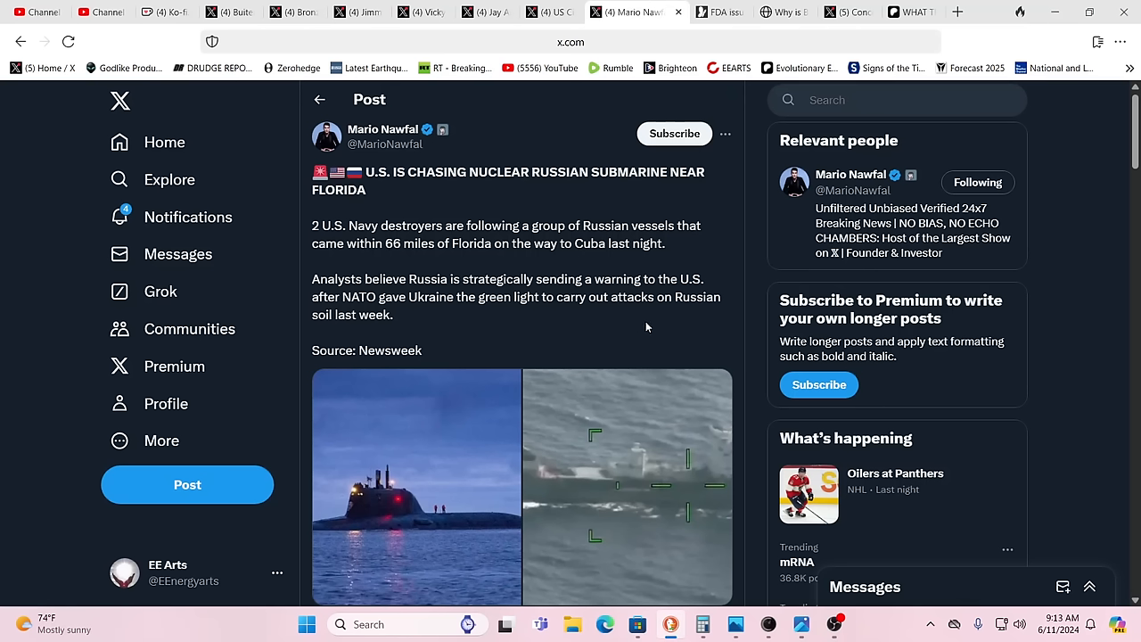
pyautogui.moveTo(649, 260)
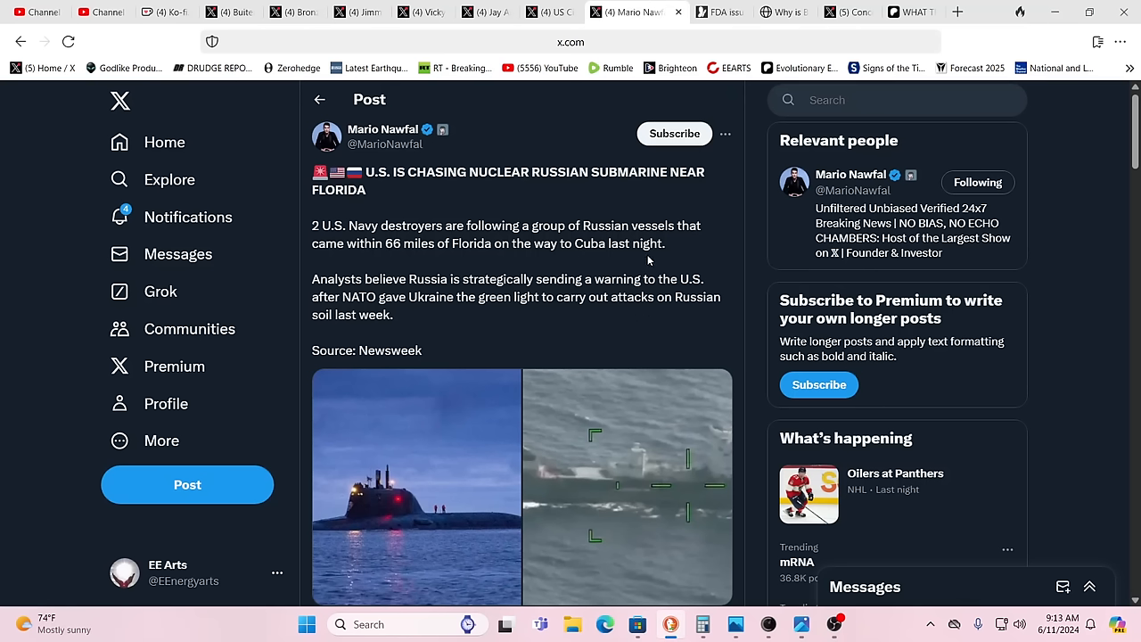
pyautogui.moveTo(640, 259)
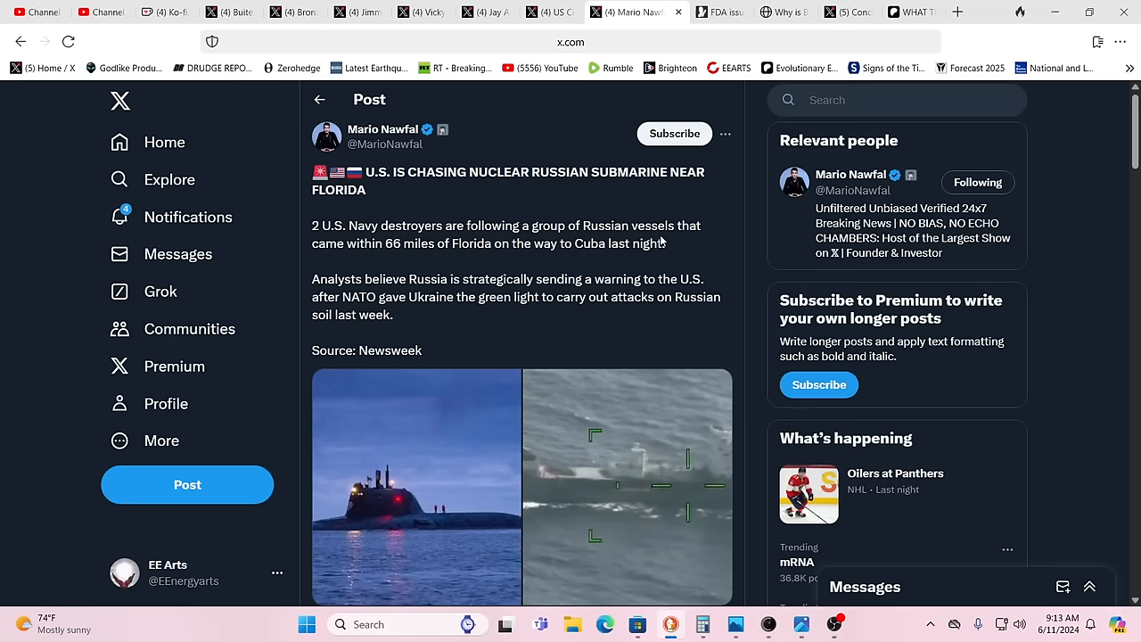
pyautogui.moveTo(674, 217)
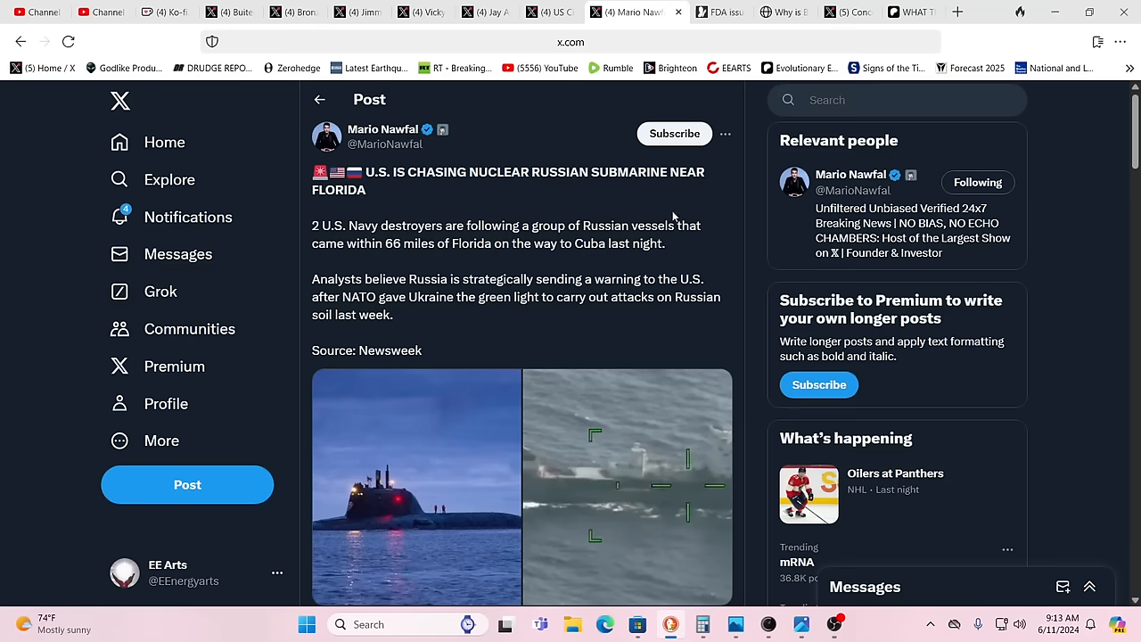
# Move down the Russian submarine post to its timestamp and engagement counts.
pyautogui.scroll(-3)
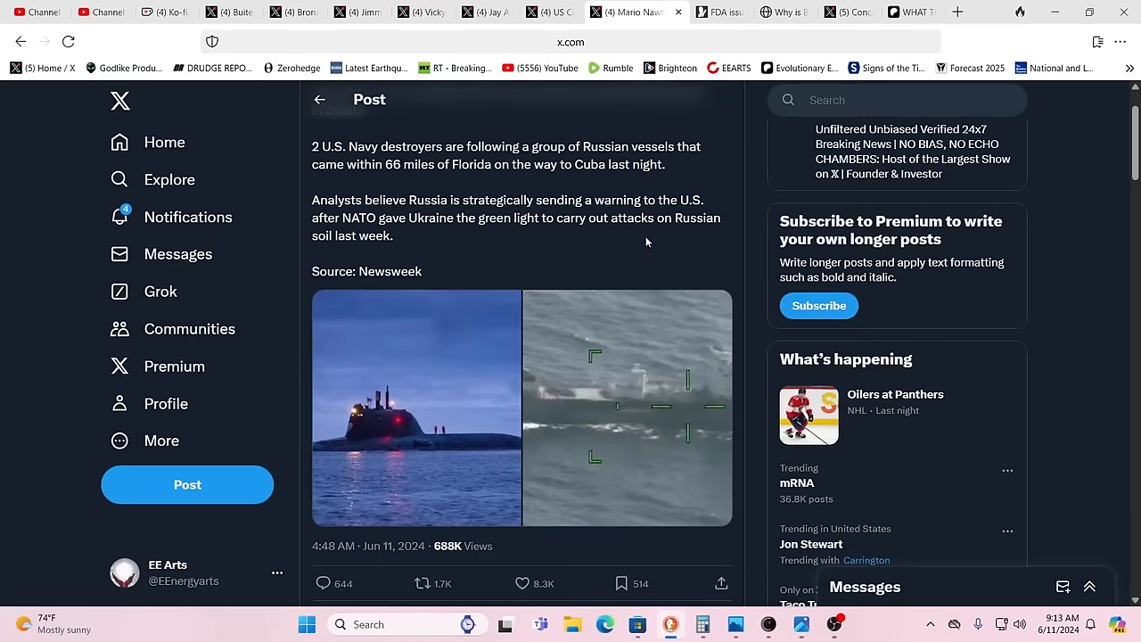
pyautogui.moveTo(586, 221)
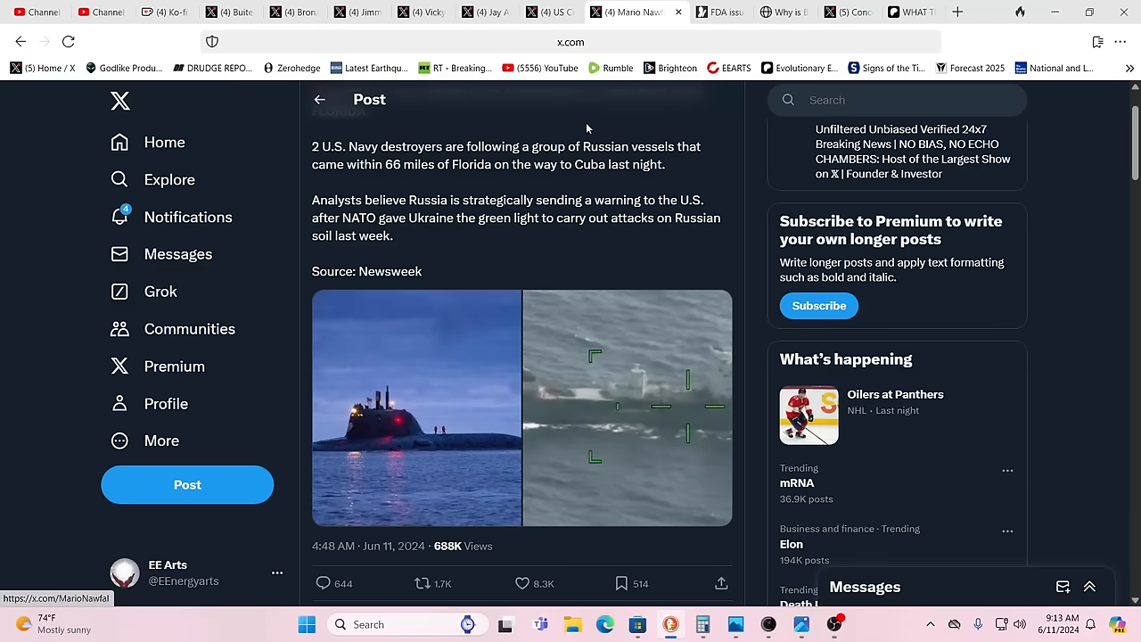
pyautogui.moveTo(602, 124)
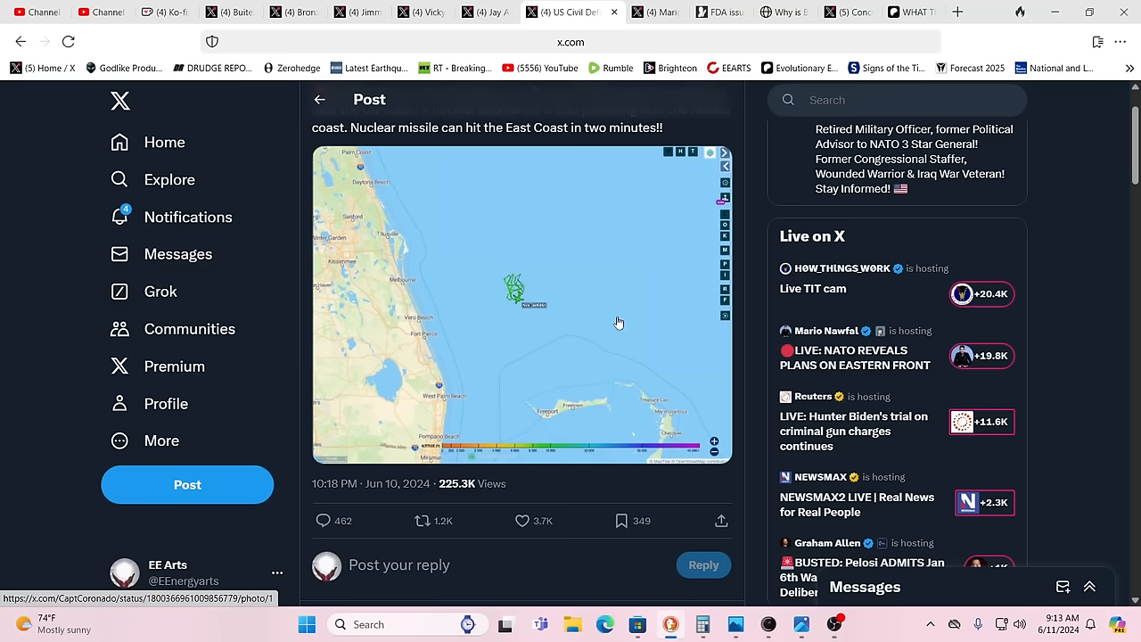
pyautogui.scroll(3)
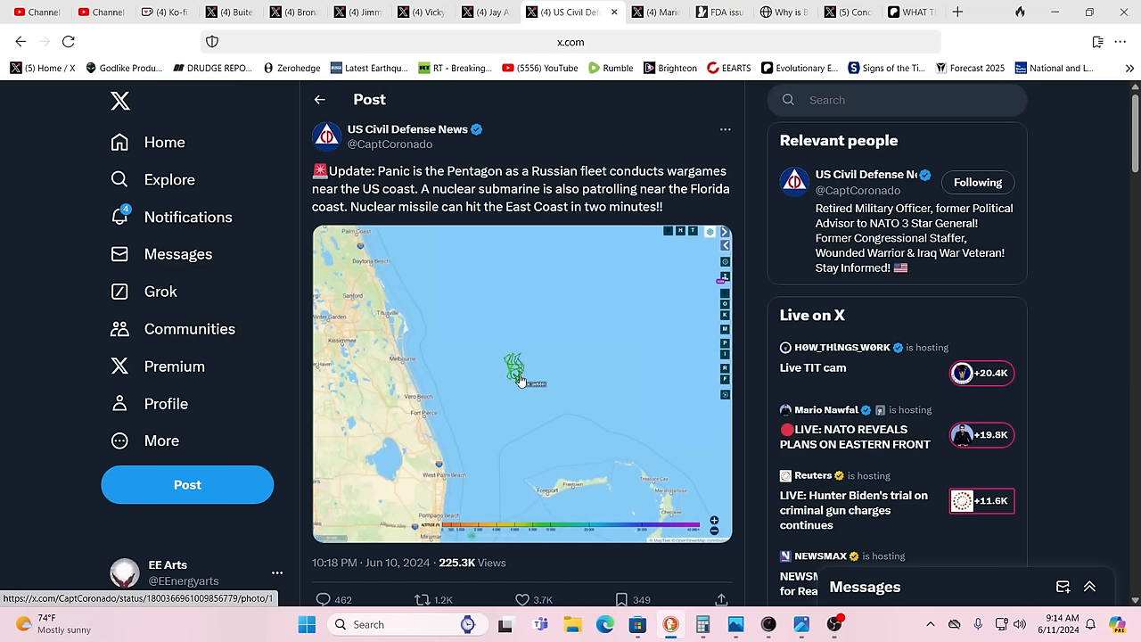
pyautogui.moveTo(406, 369)
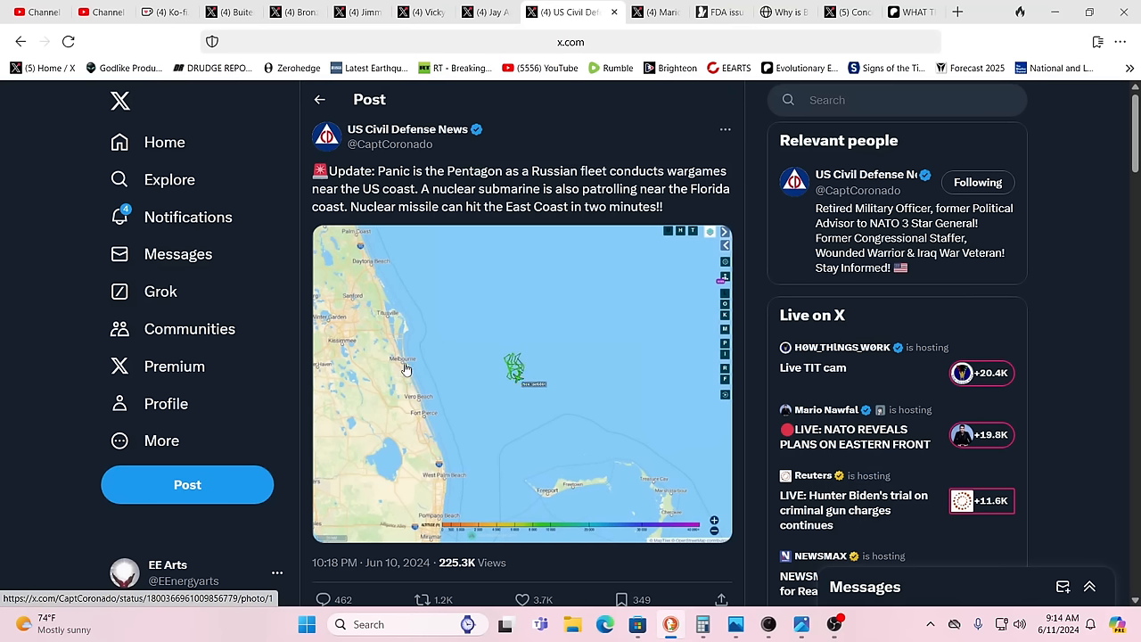
pyautogui.moveTo(528, 396)
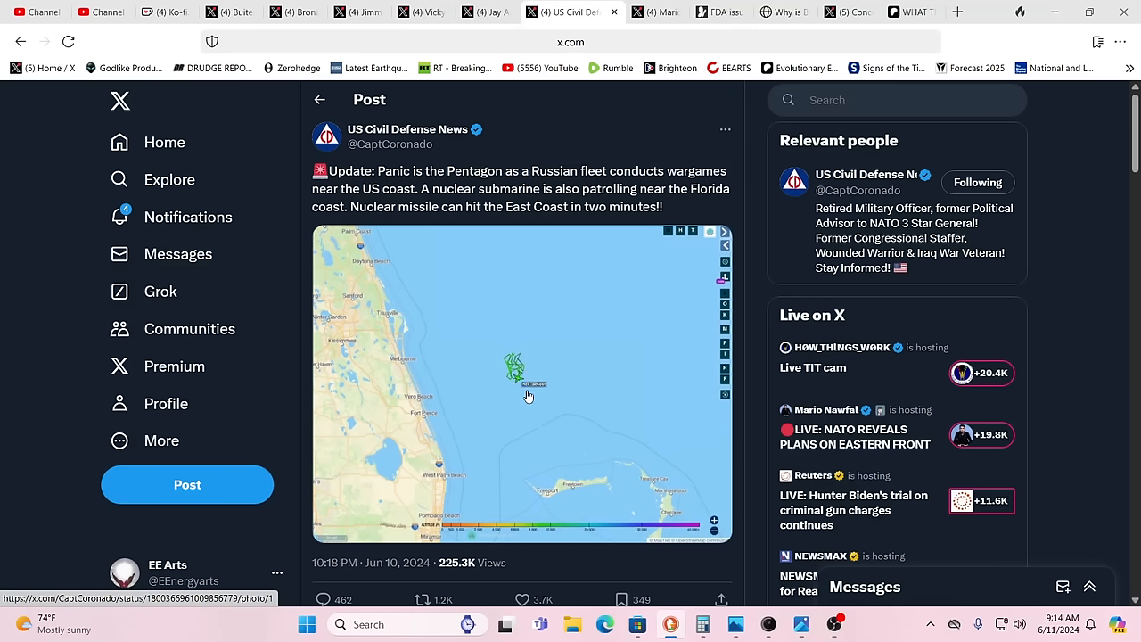
pyautogui.moveTo(520, 389)
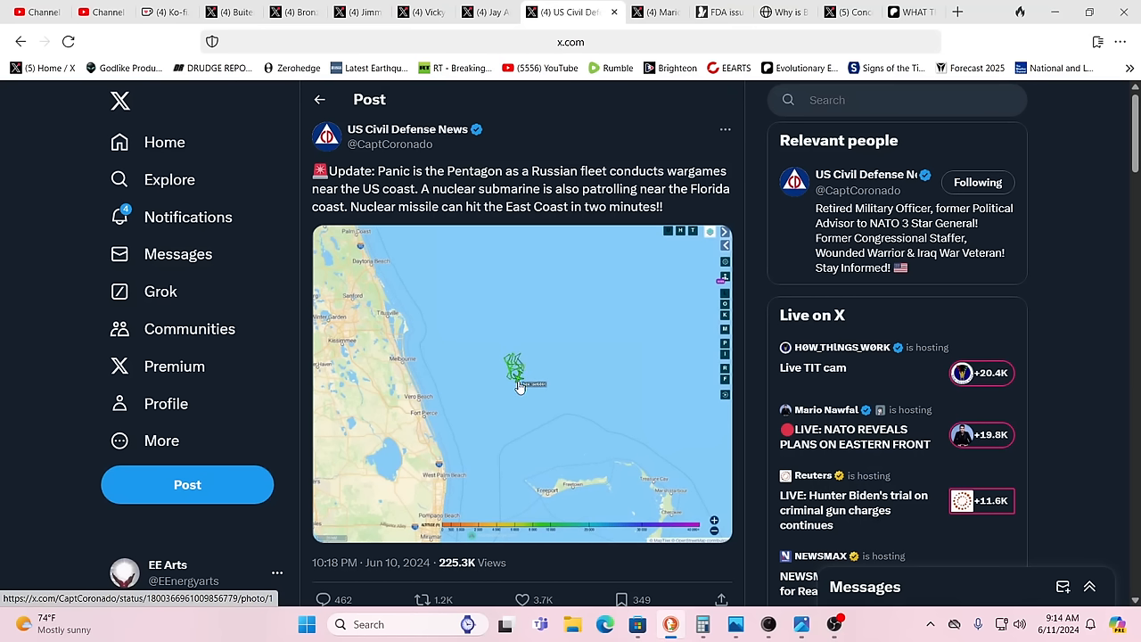
pyautogui.moveTo(521, 388)
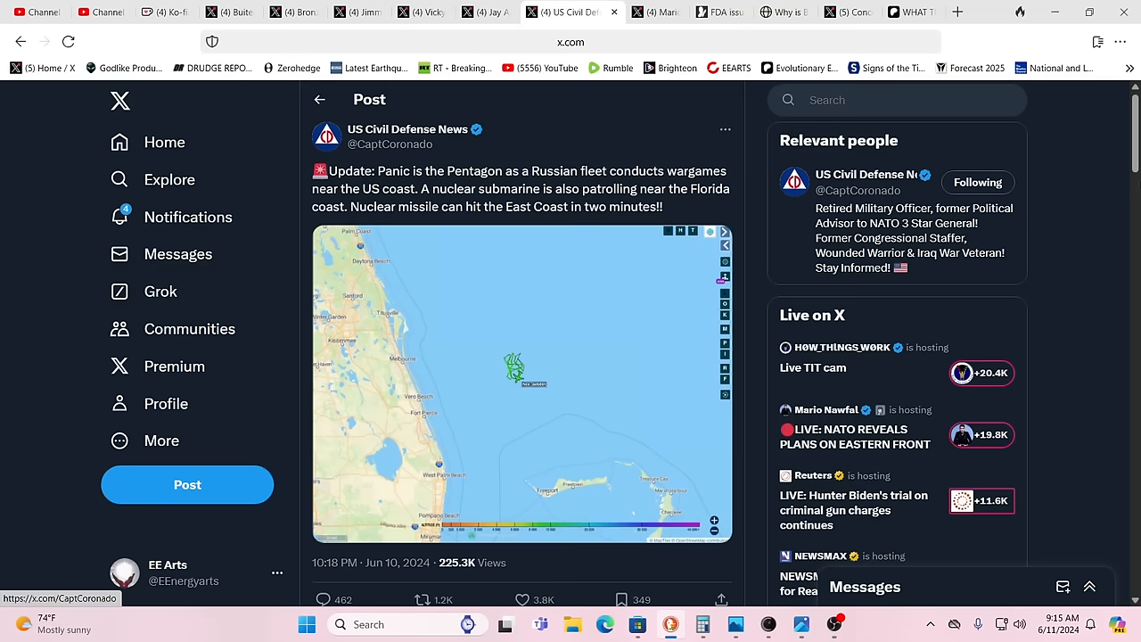
pyautogui.moveTo(972, 68)
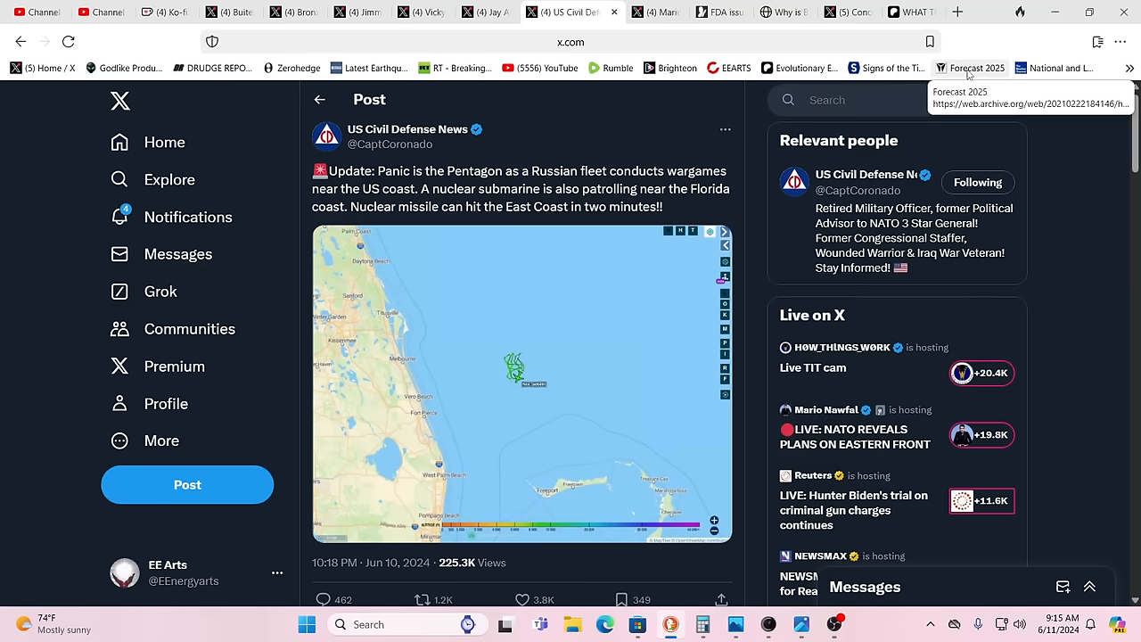
pyautogui.moveTo(1059, 221)
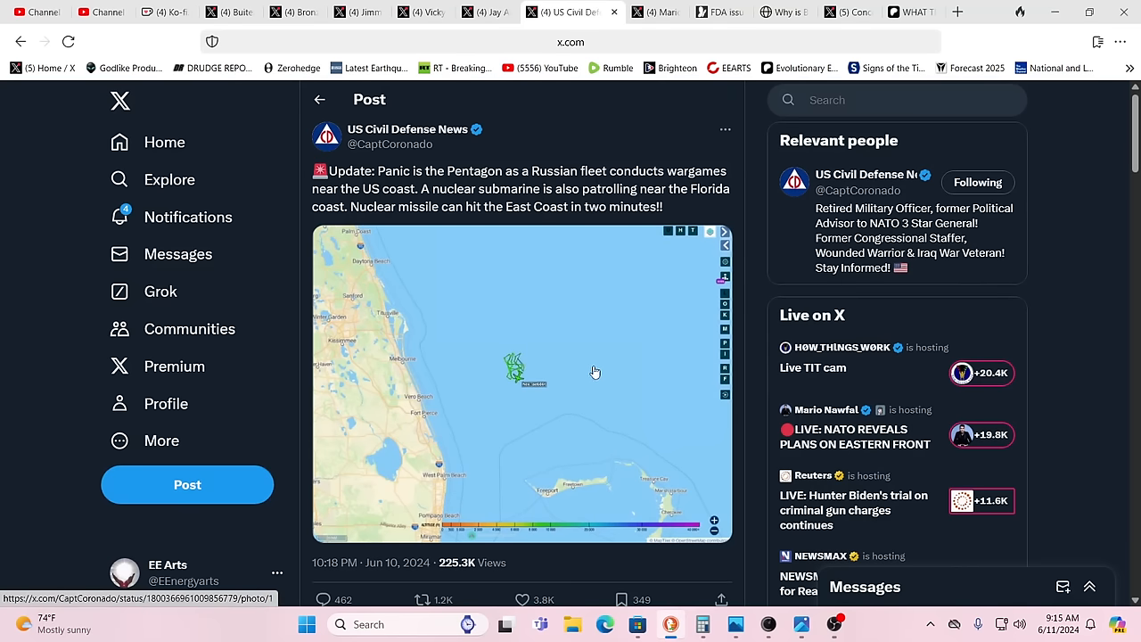
pyautogui.moveTo(590, 366)
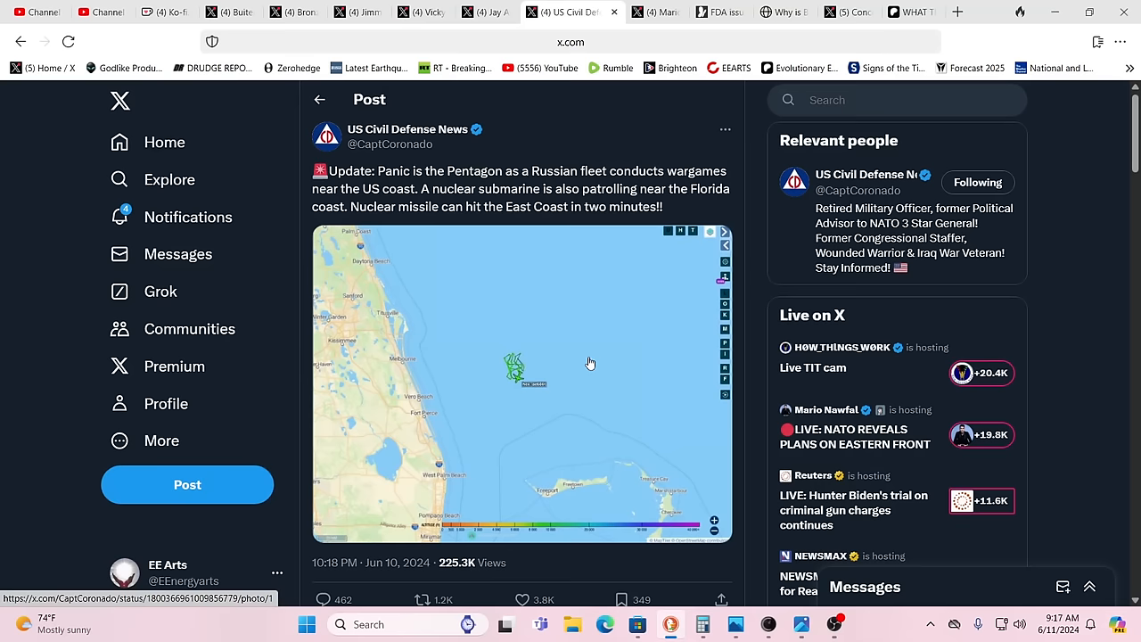
# Read down the replies to the one quoting a WW3 alert about Russian ships and a sub near Havana.
pyautogui.scroll(-3)
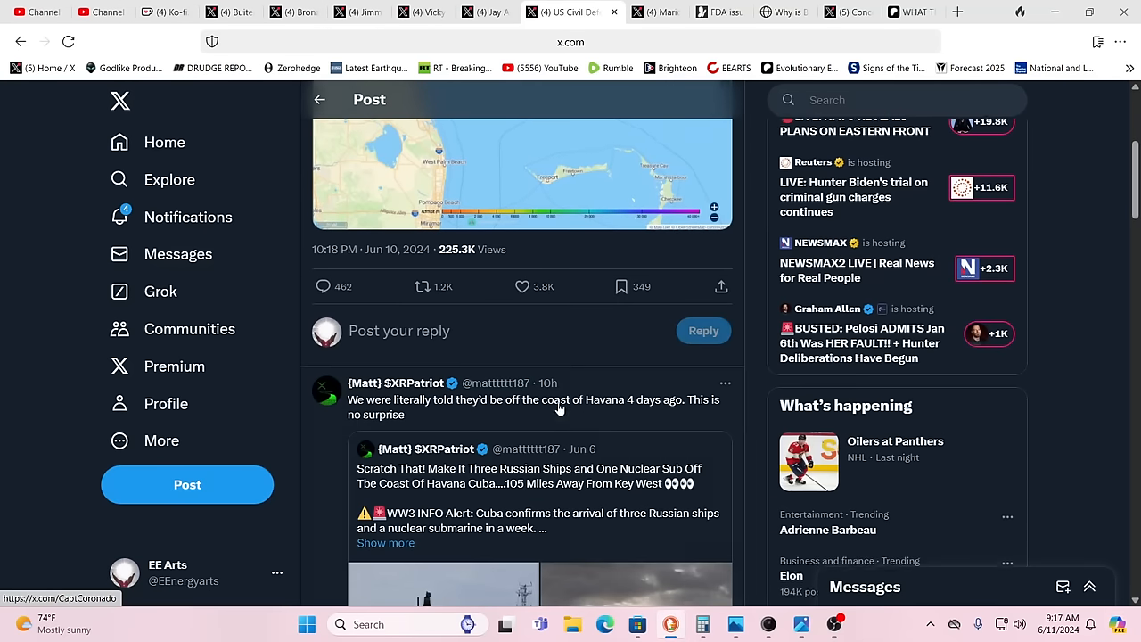
pyautogui.scroll(-3)
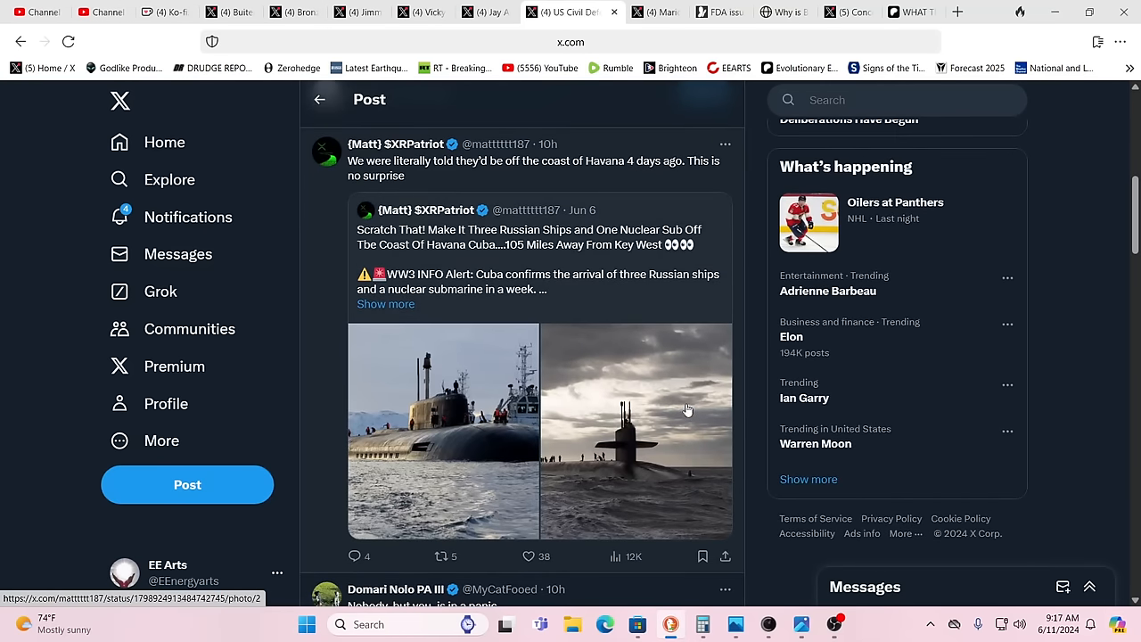
pyautogui.moveTo(699, 357)
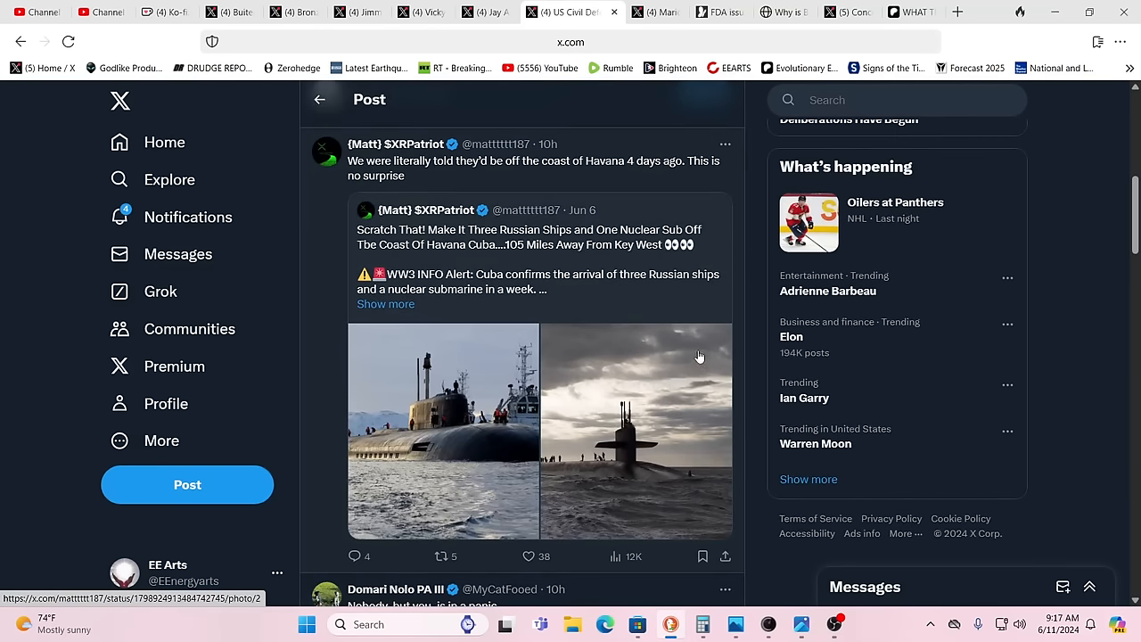
pyautogui.moveTo(703, 344)
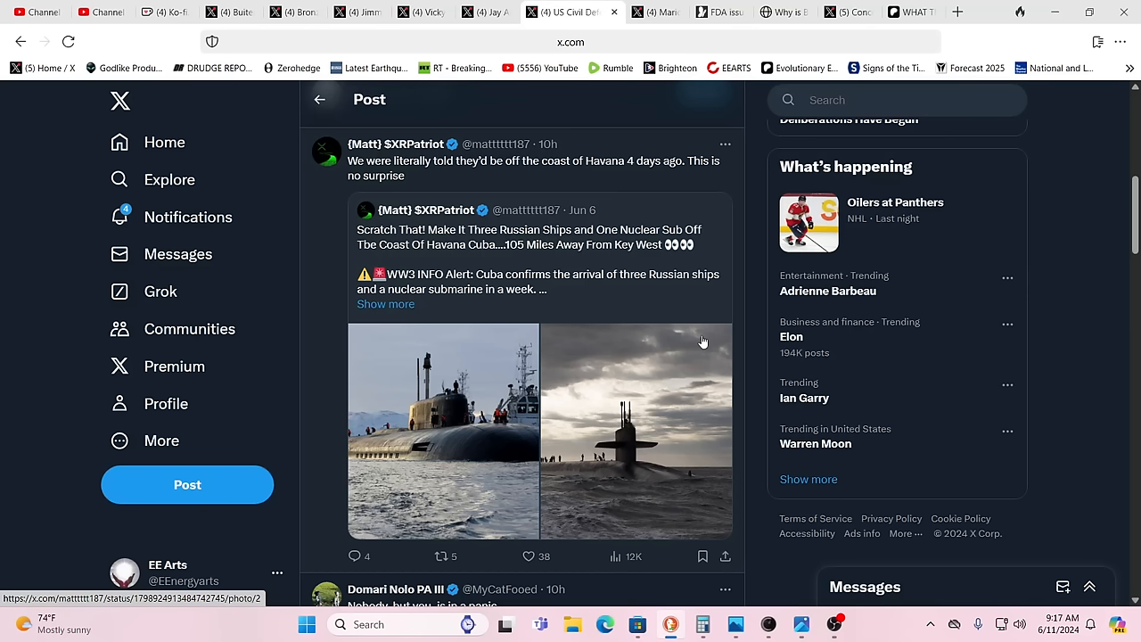
pyautogui.moveTo(677, 364)
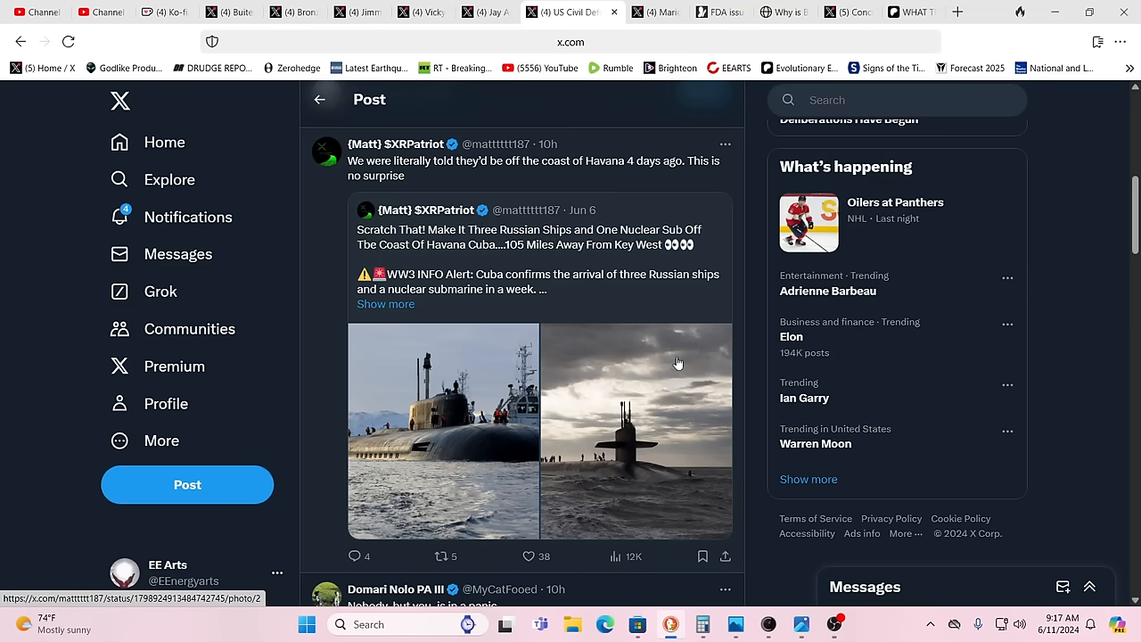
pyautogui.moveTo(681, 367)
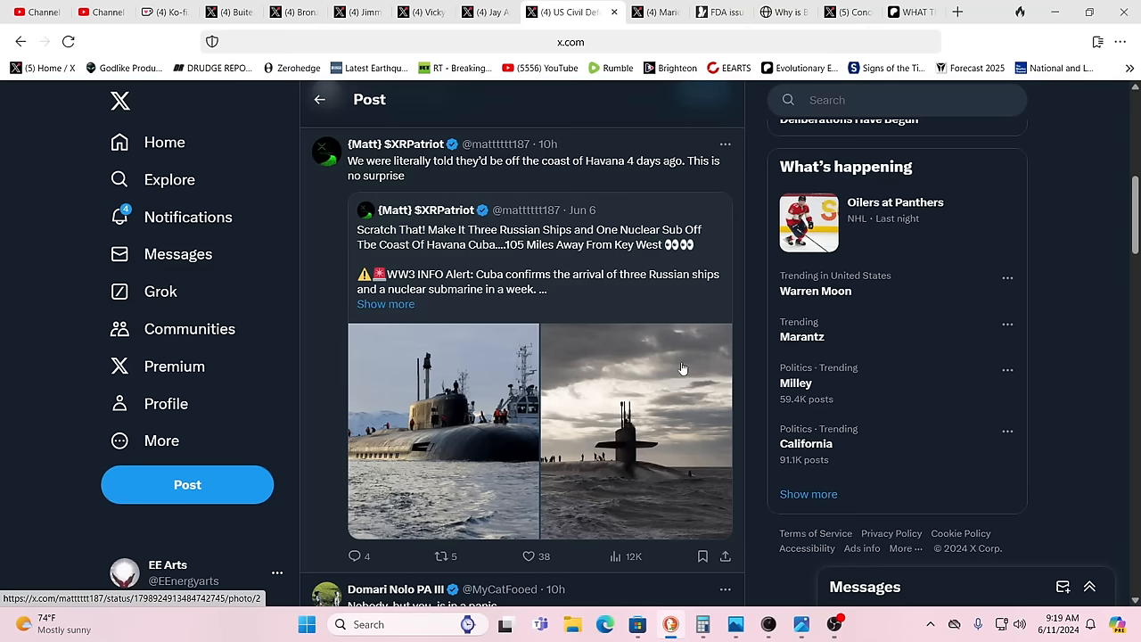
pyautogui.scroll(-3)
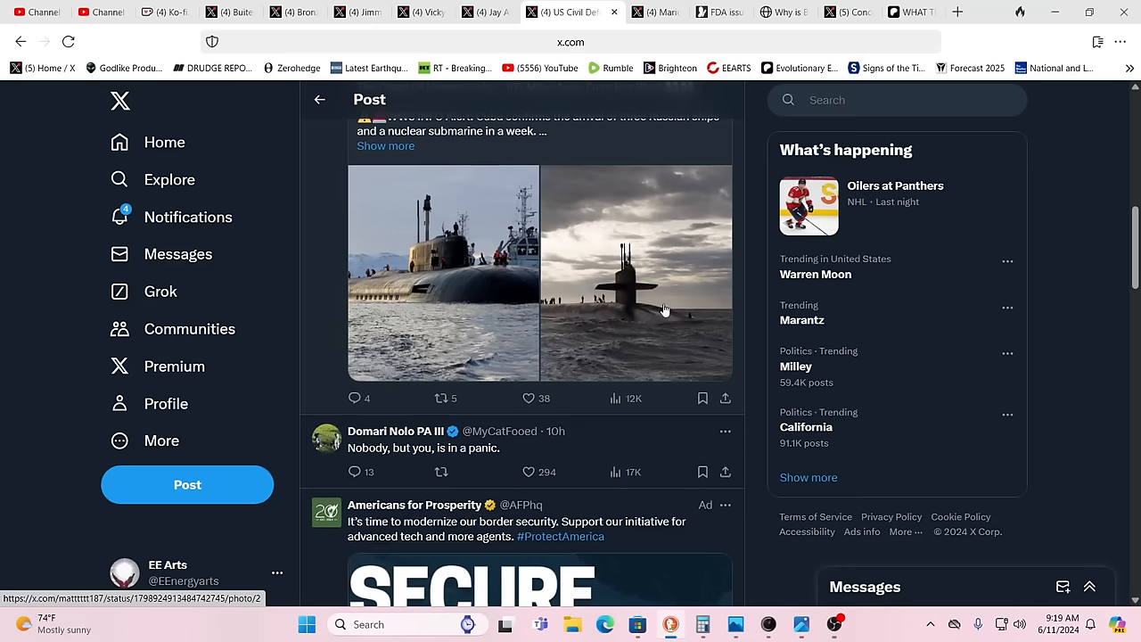
pyautogui.scroll(3)
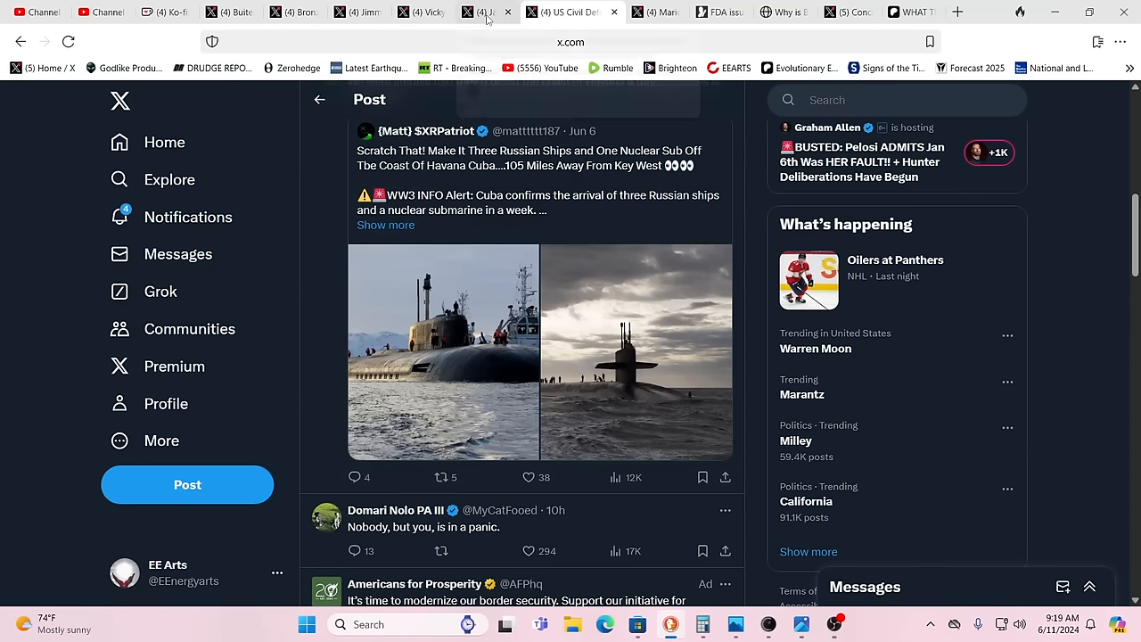
# Play the Project Unity post's SDO/AIA solar video, then bring up the 57 alien species post.
pyautogui.click(495, 11)
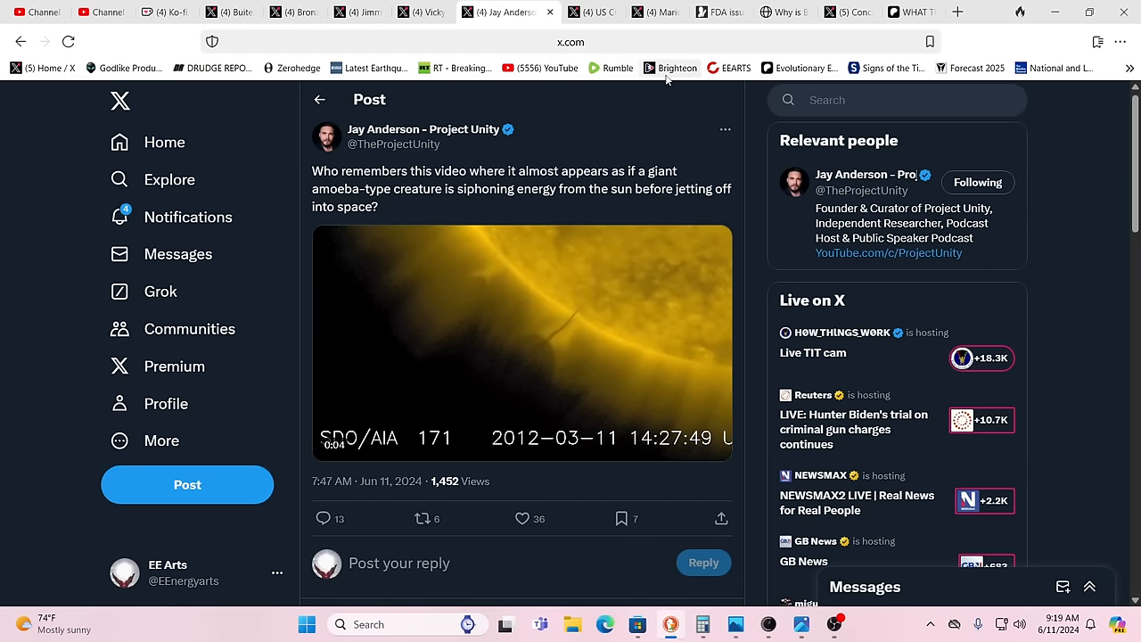
pyautogui.moveTo(671, 67)
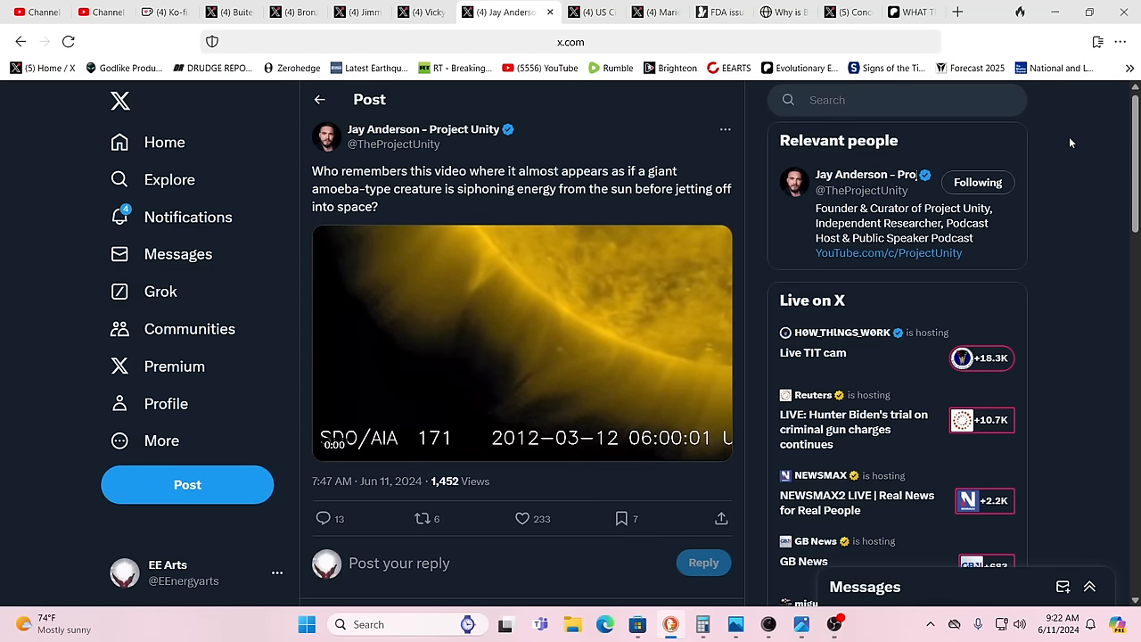
pyautogui.click(522, 343)
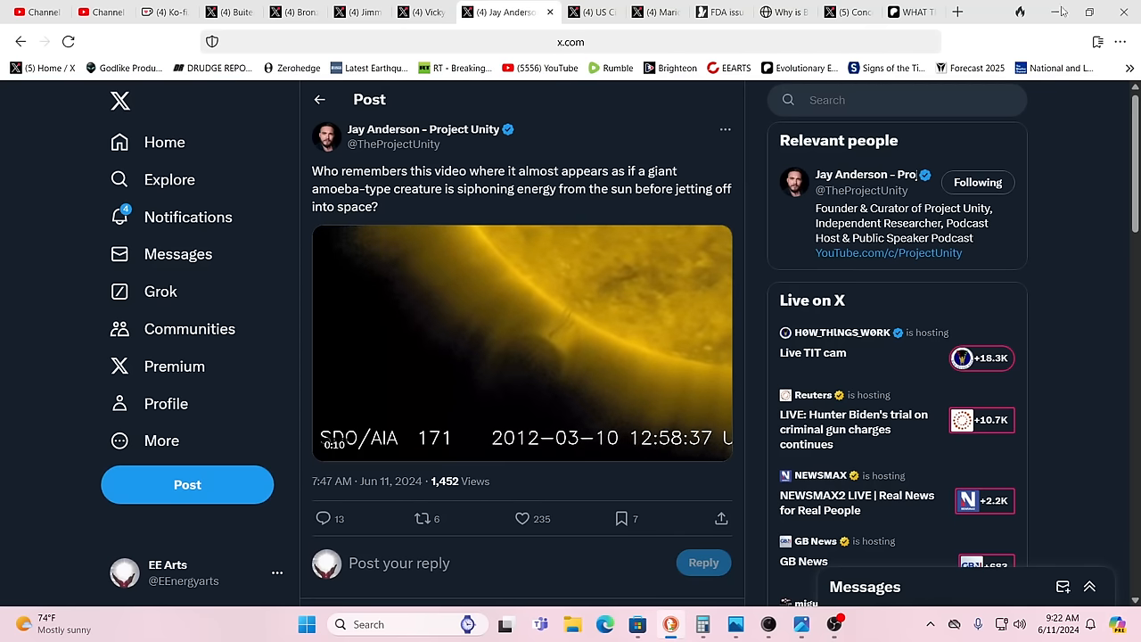
pyautogui.click(401, 11)
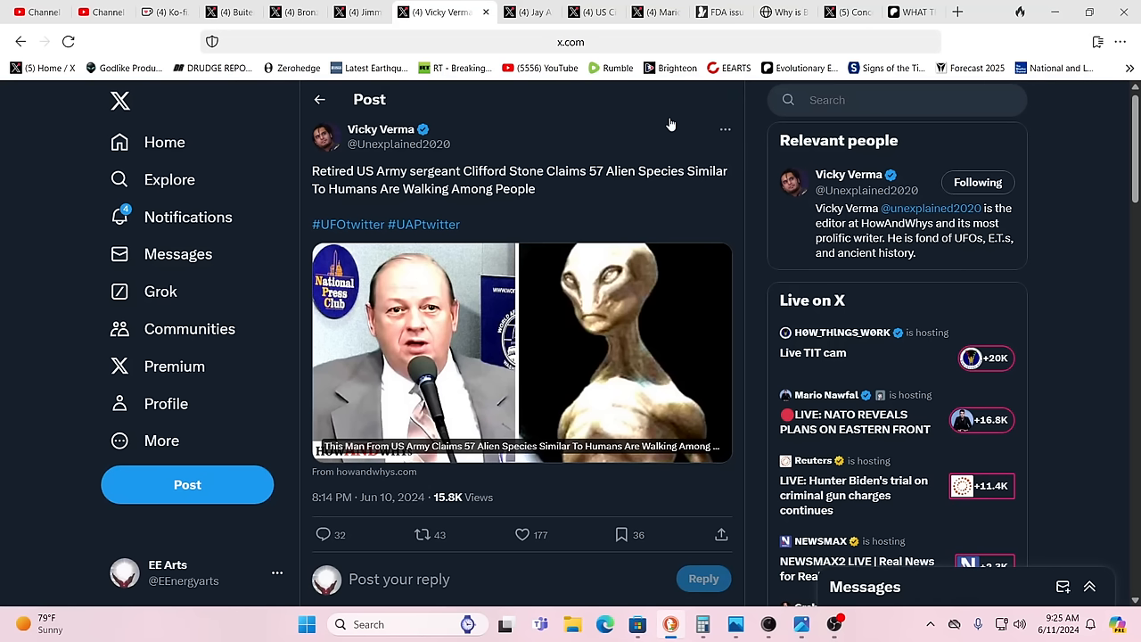
# Open the detail page of the post about a retired sergeant claiming 57 alien species.
pyautogui.click(517, 535)
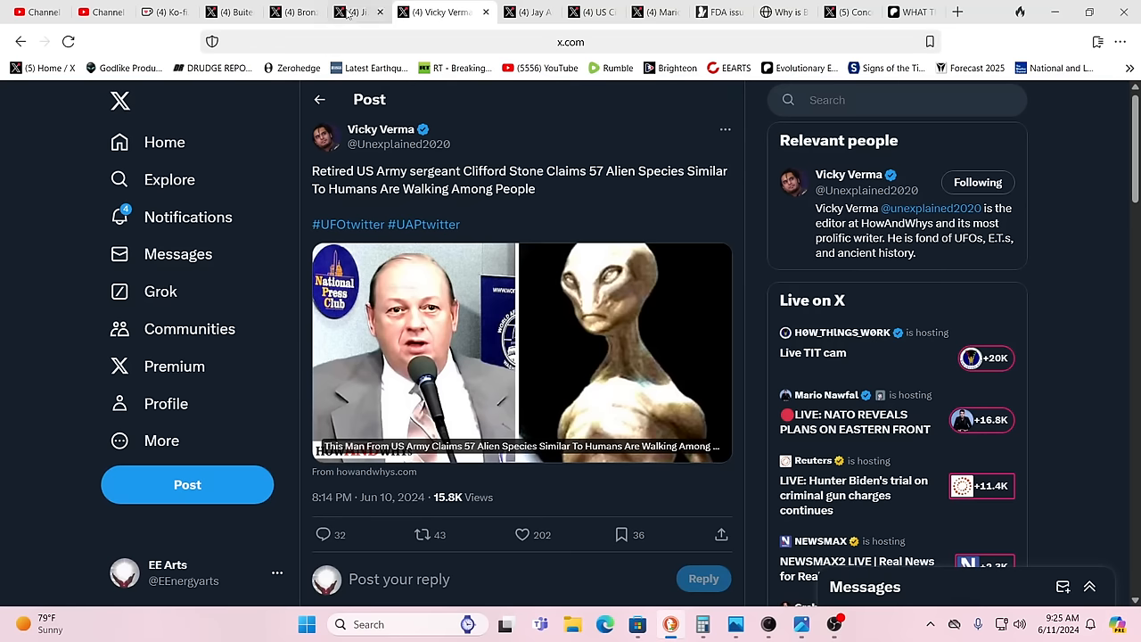
pyautogui.click(370, 11)
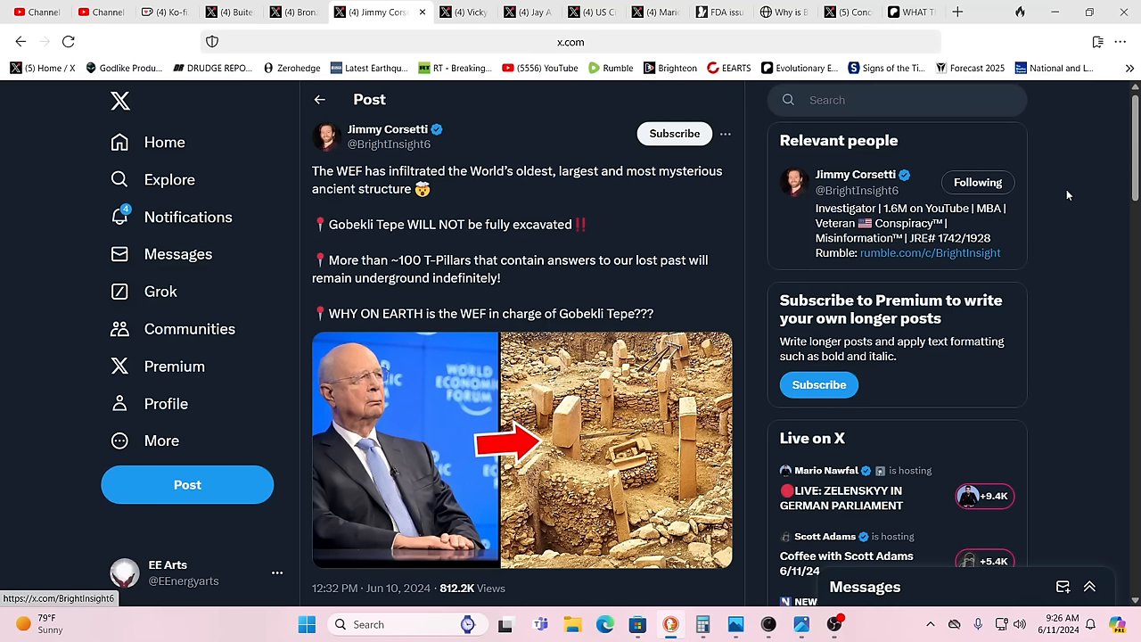
pyautogui.moveTo(1073, 253)
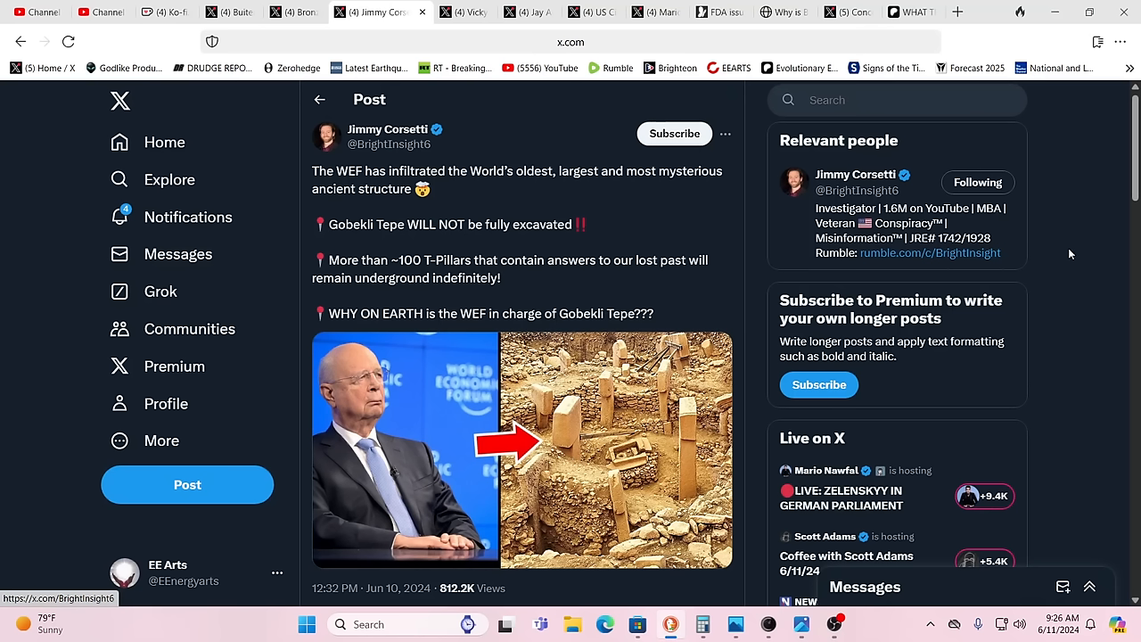
pyautogui.moveTo(1083, 235)
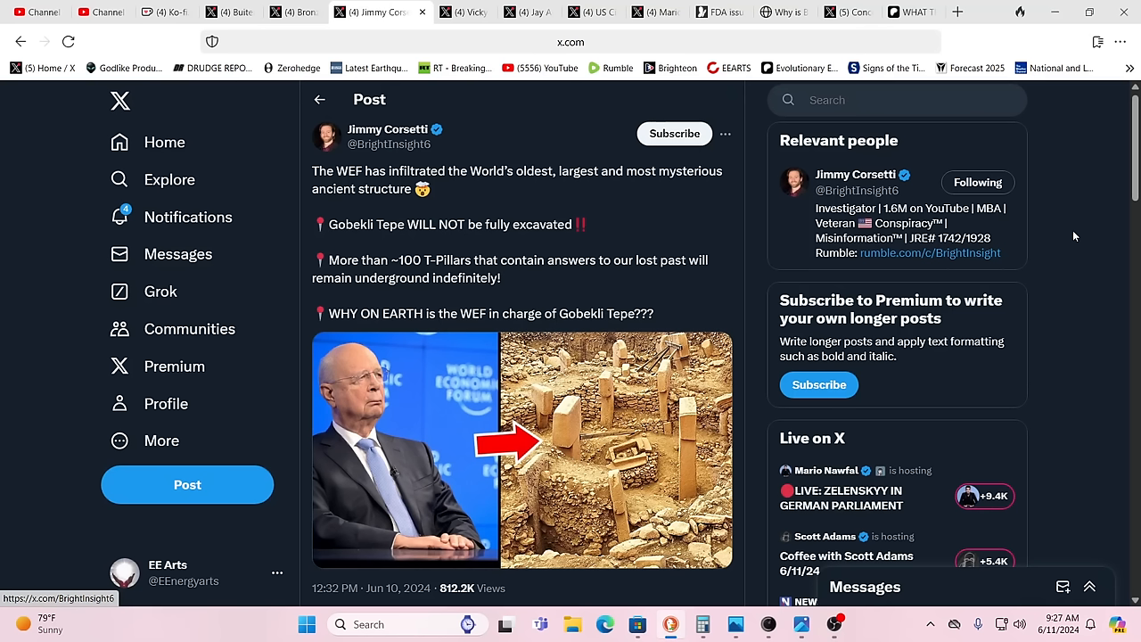
pyautogui.moveTo(1098, 243)
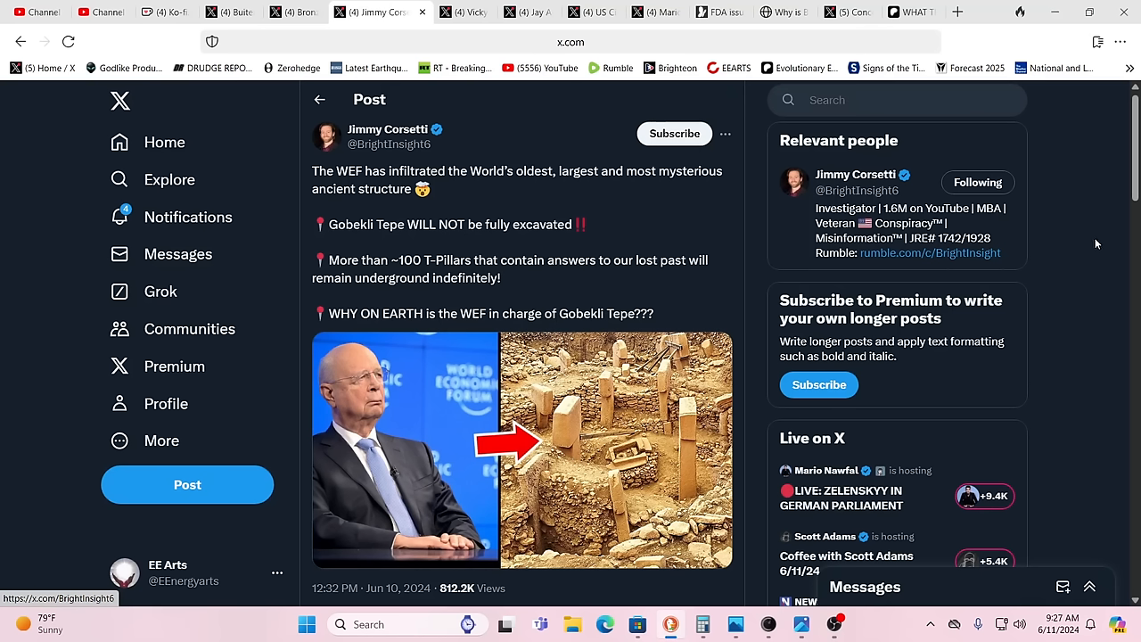
pyautogui.moveTo(1116, 214)
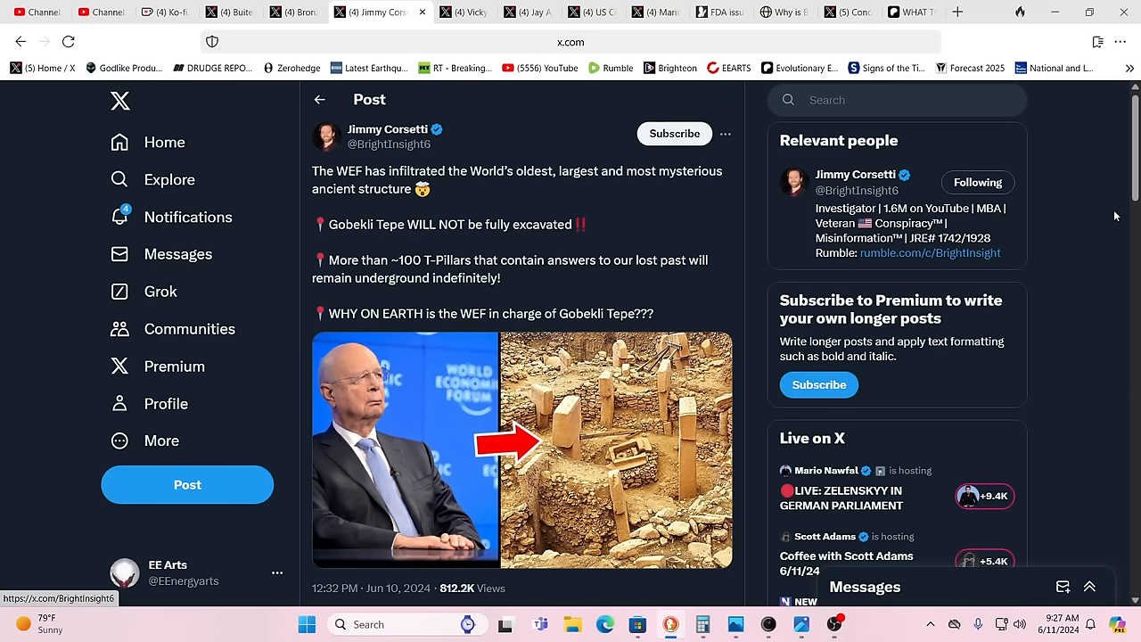
pyautogui.moveTo(1091, 183)
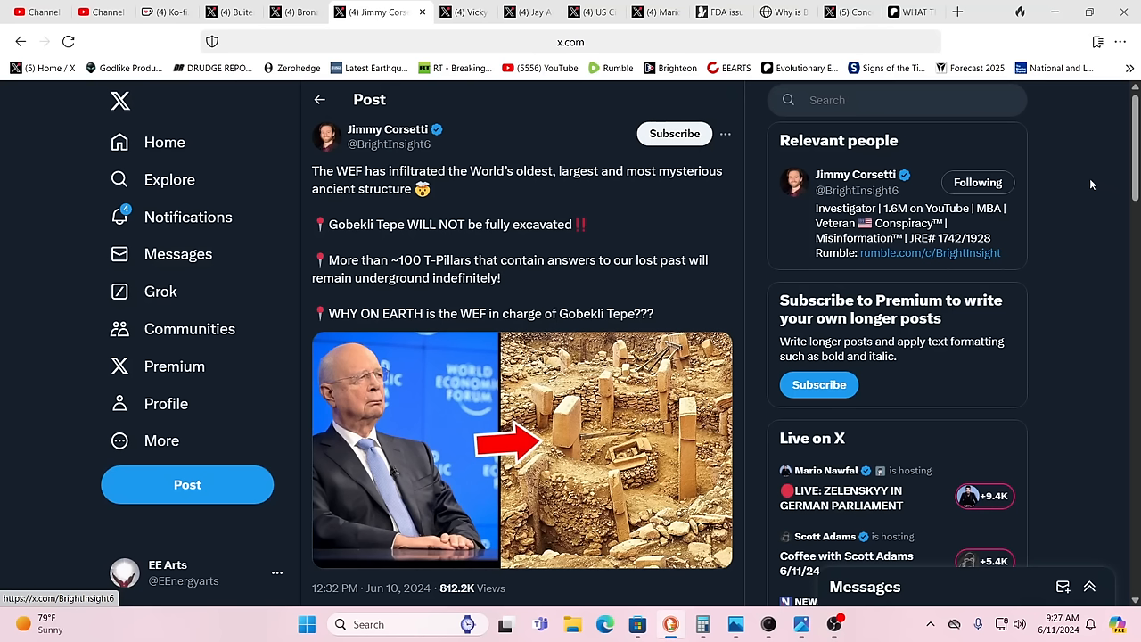
pyautogui.moveTo(1073, 137)
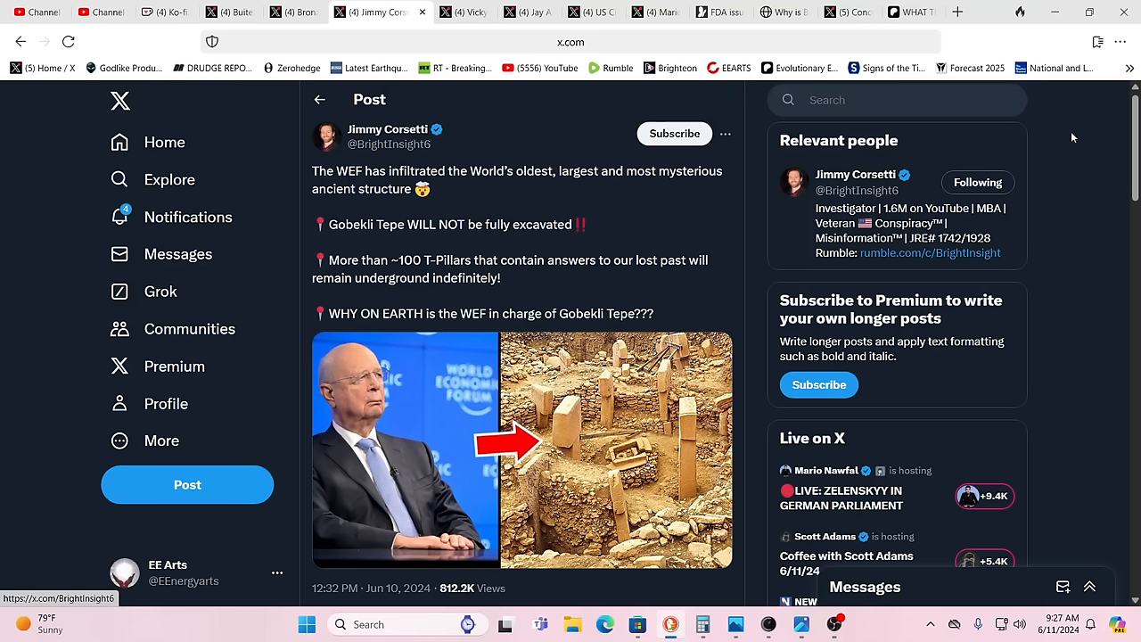
pyautogui.moveTo(1063, 136)
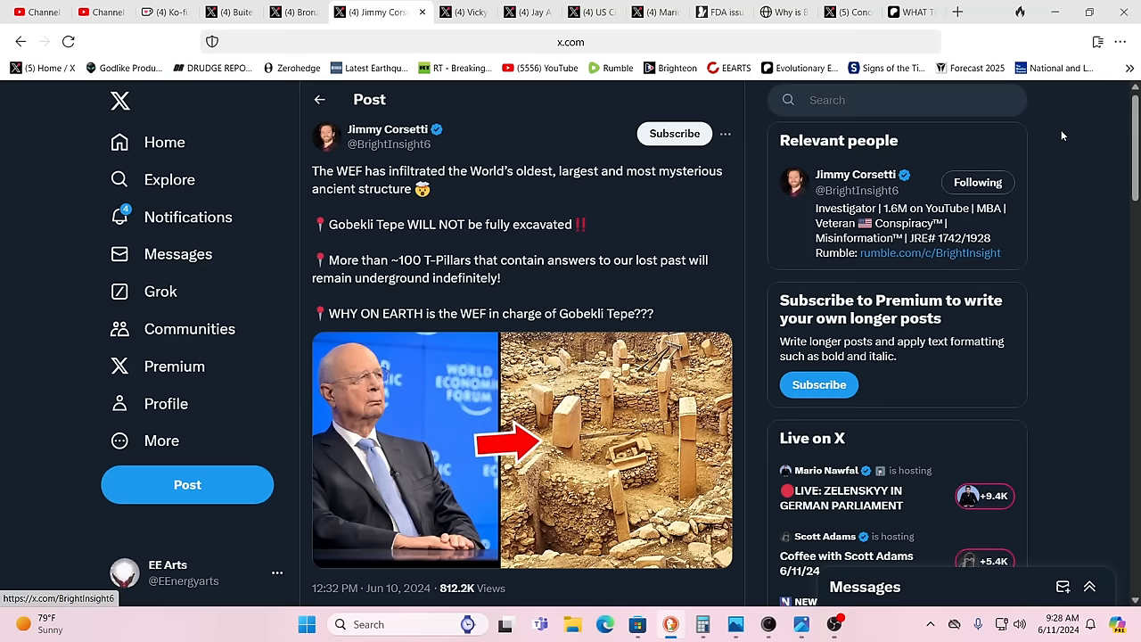
pyautogui.moveTo(1059, 135)
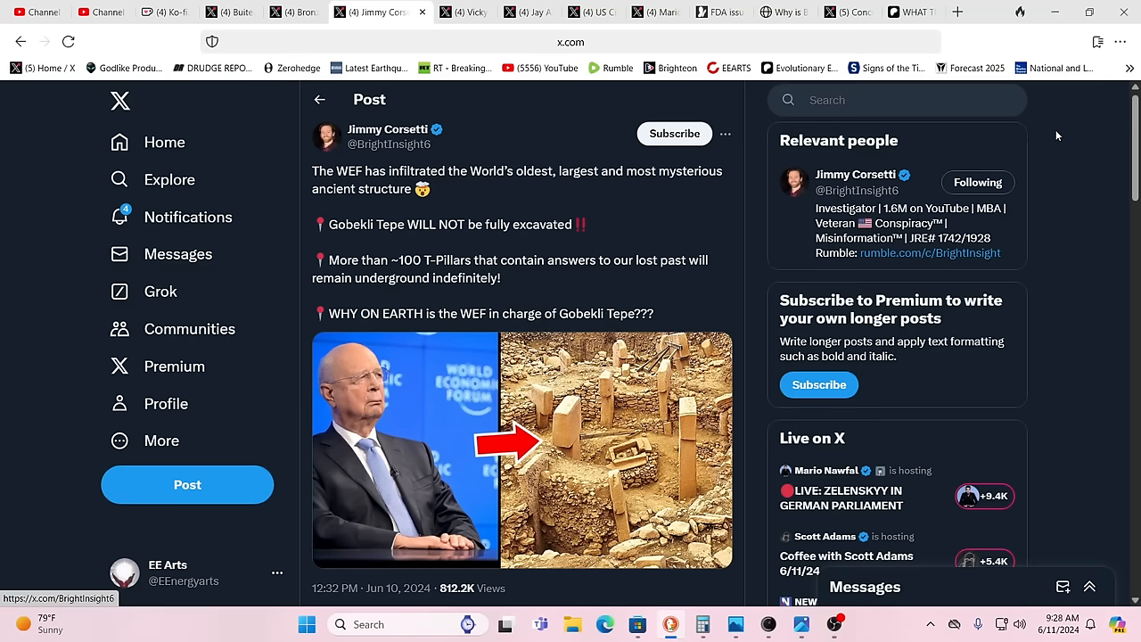
pyautogui.moveTo(991, 110)
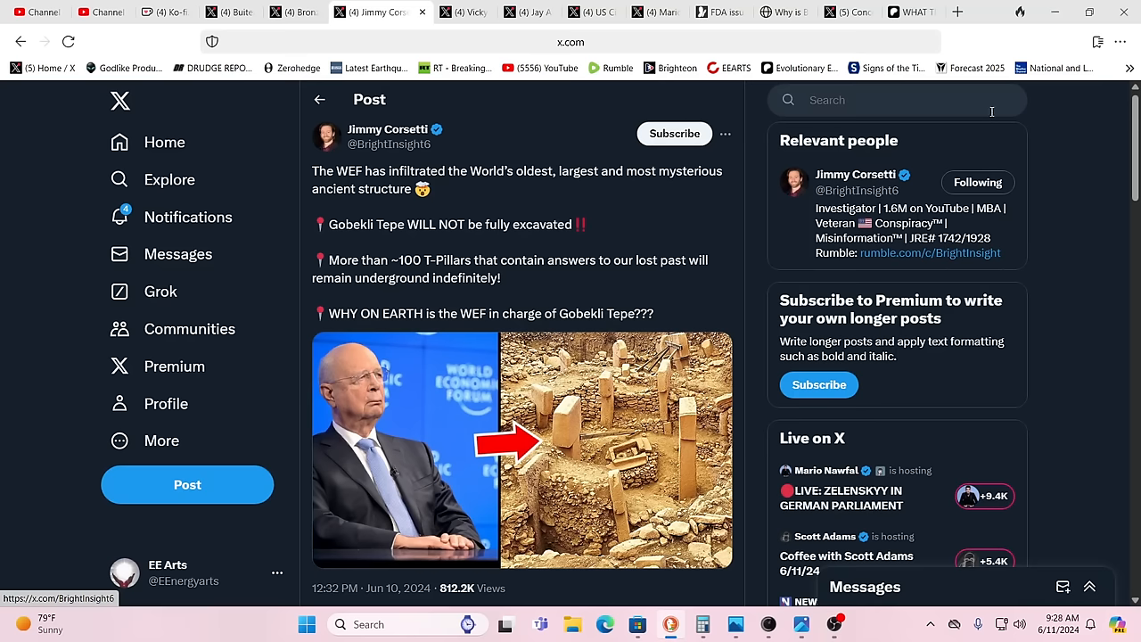
pyautogui.moveTo(856, 175)
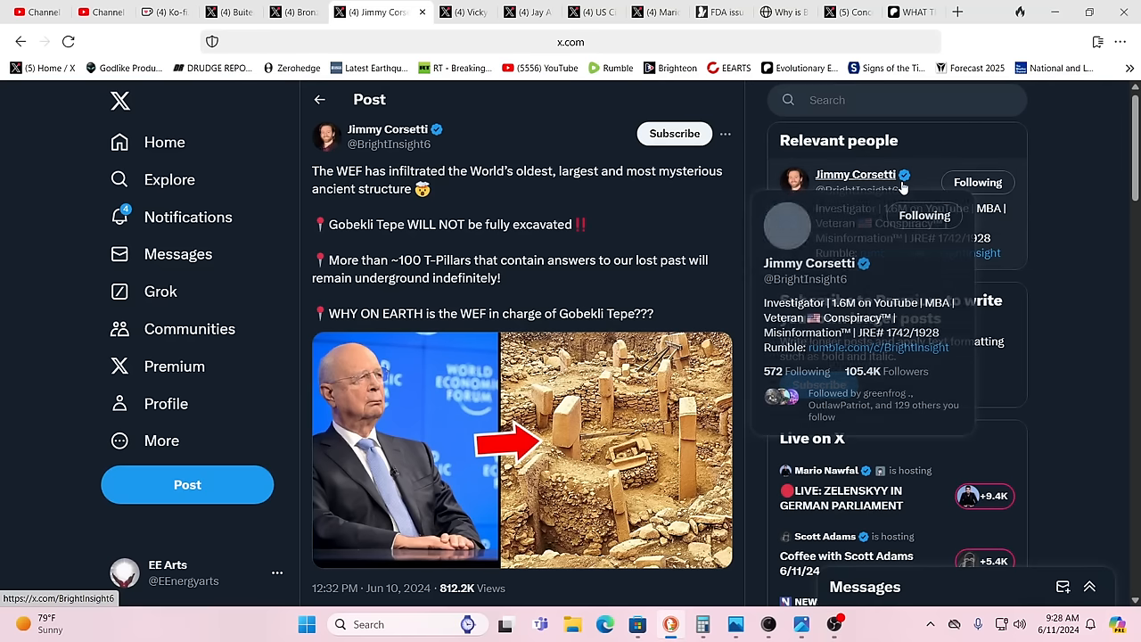
pyautogui.moveTo(1113, 153)
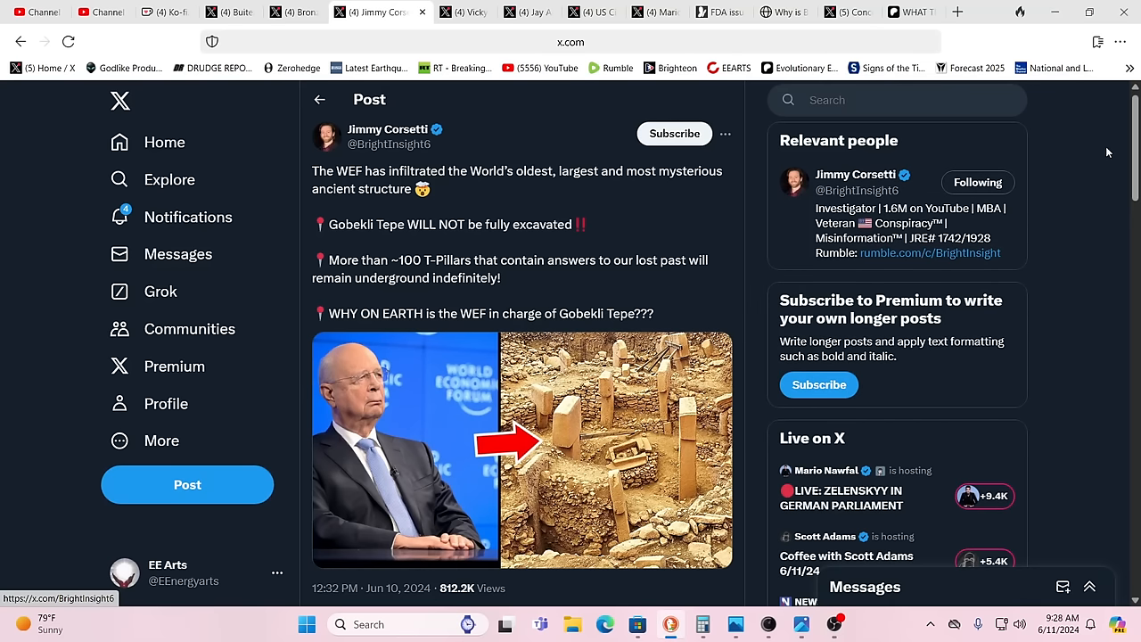
pyautogui.moveTo(1091, 178)
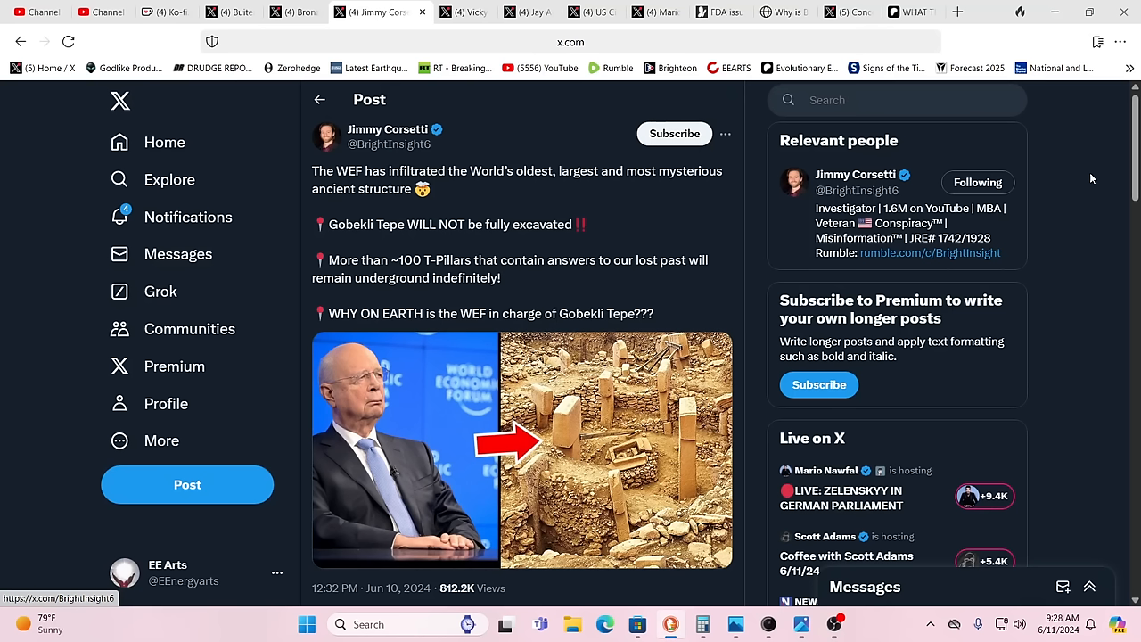
pyautogui.moveTo(1102, 181)
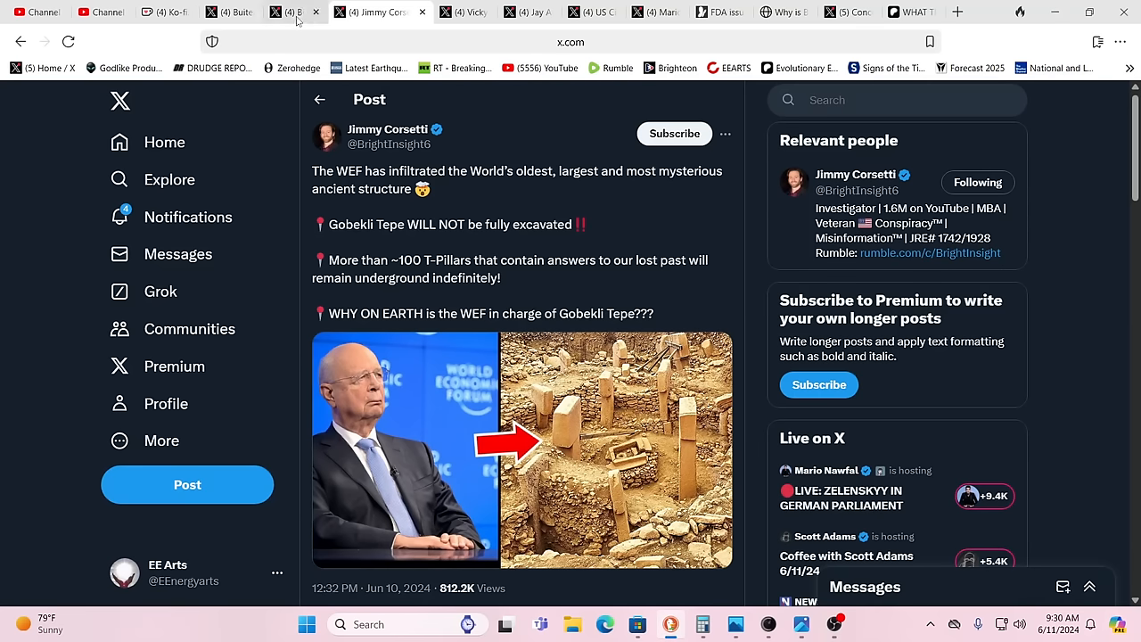
pyautogui.click(303, 11)
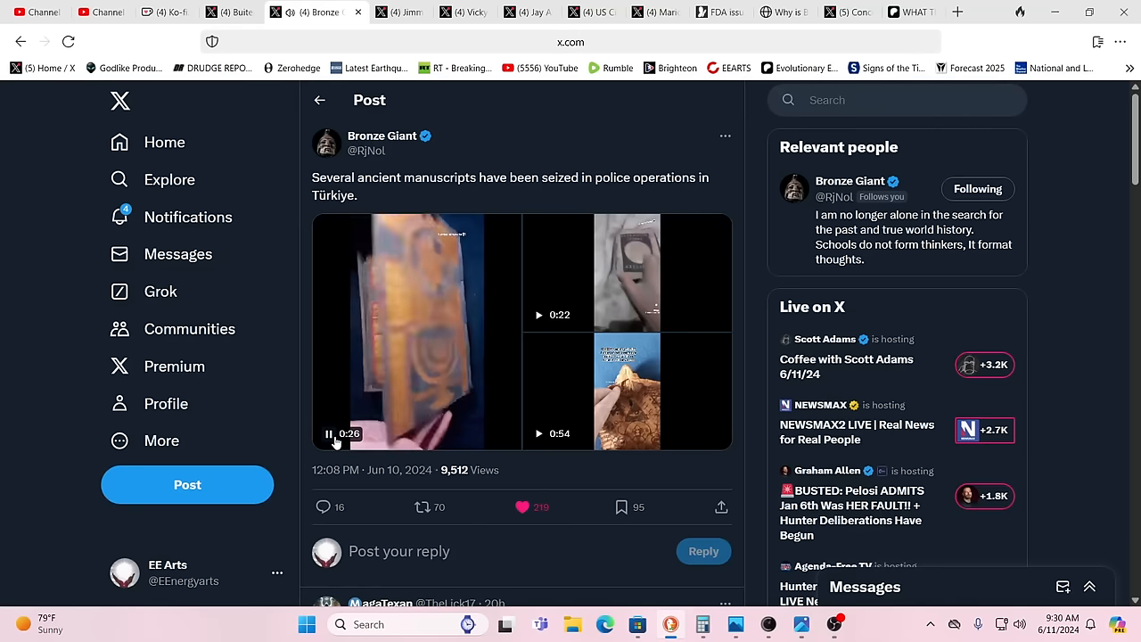
# Pause the first seized-manuscript clip, then watch the post's last clip enlarged and pause it.
pyautogui.click(328, 435)
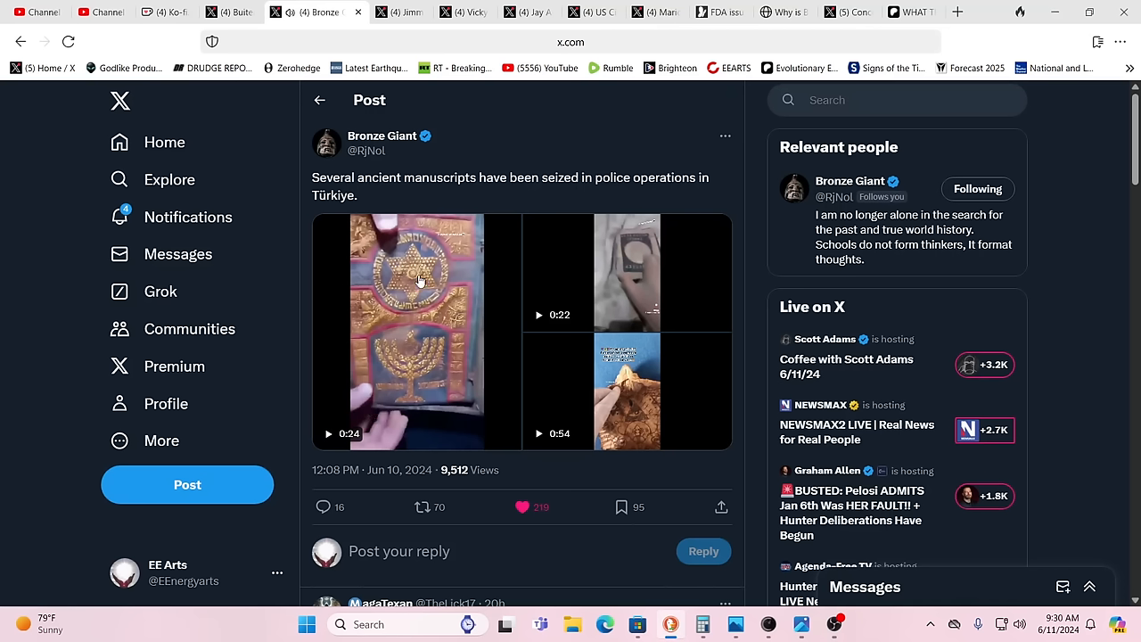
pyautogui.moveTo(466, 363)
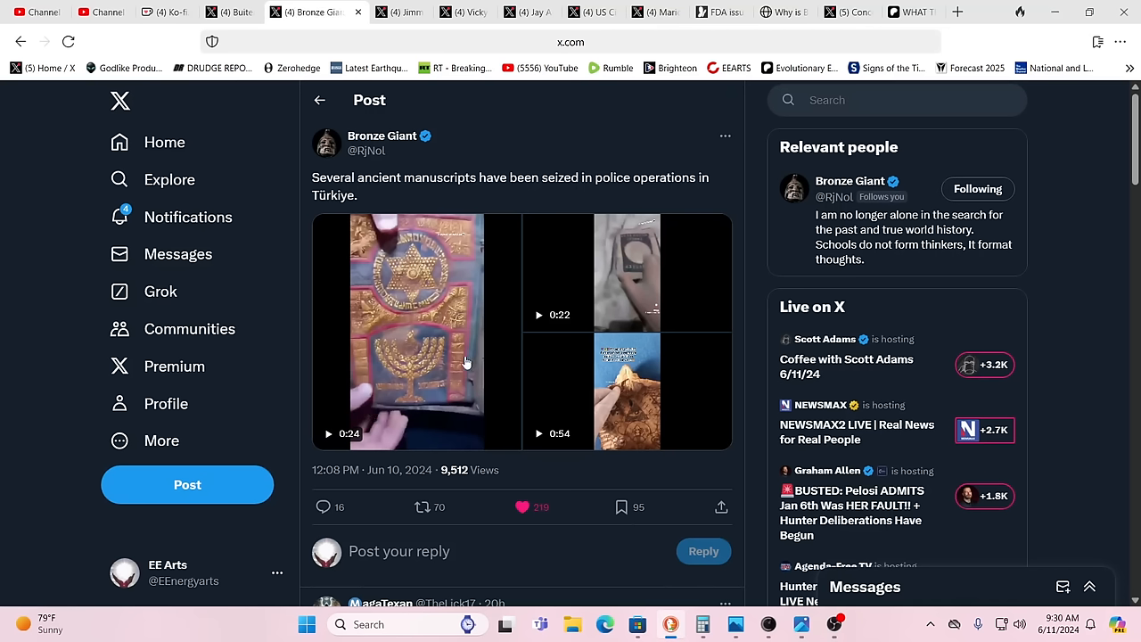
pyautogui.moveTo(546, 442)
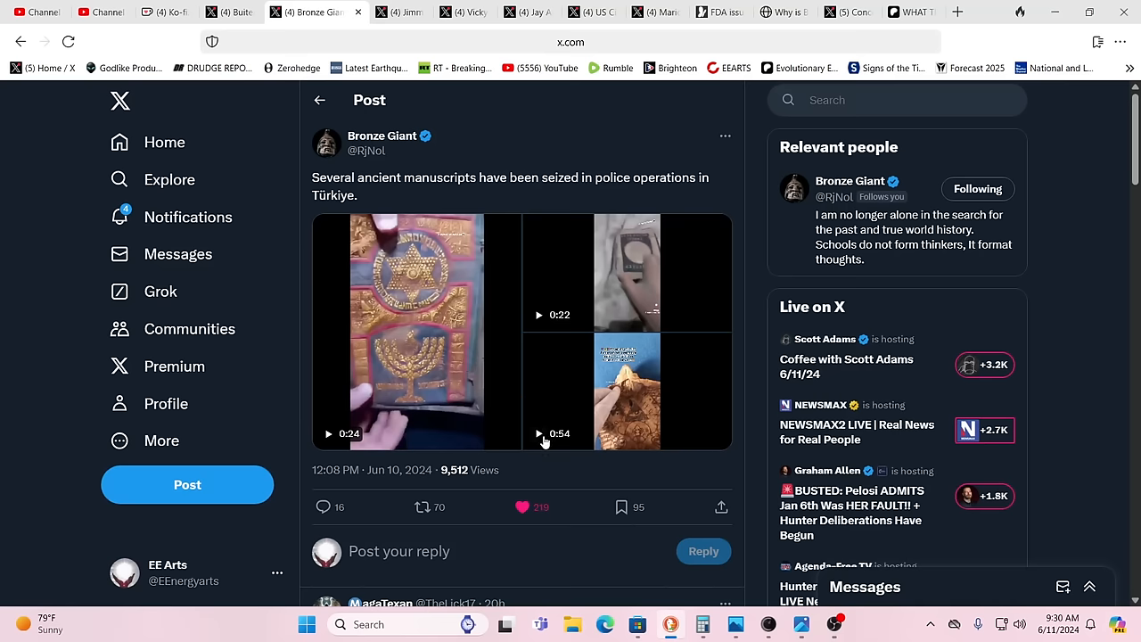
pyautogui.click(628, 392)
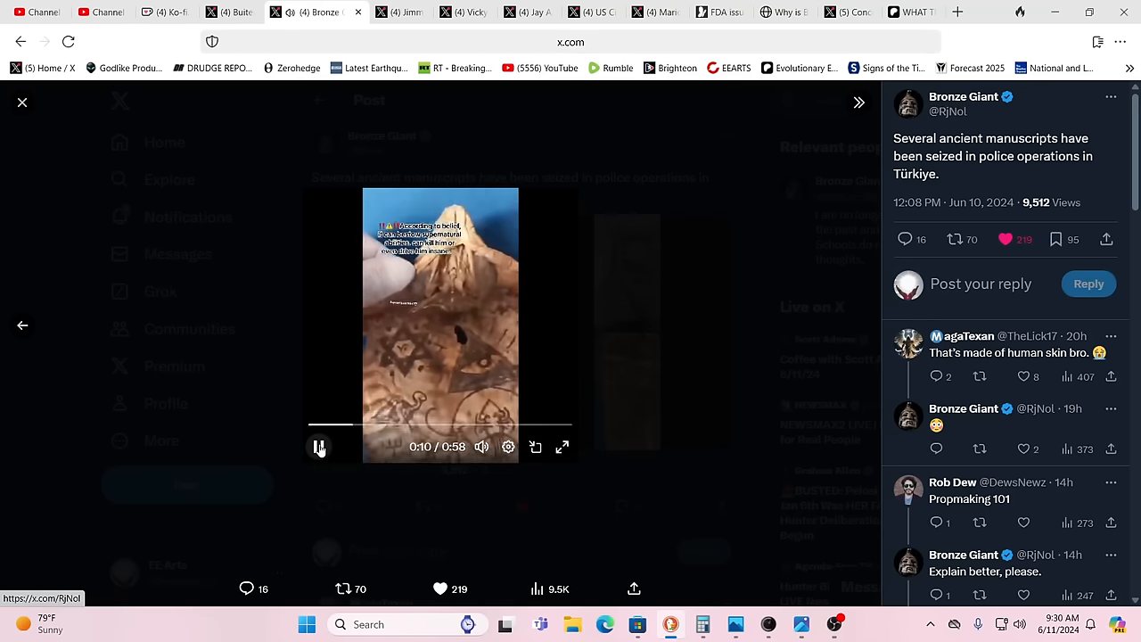
pyautogui.click(319, 446)
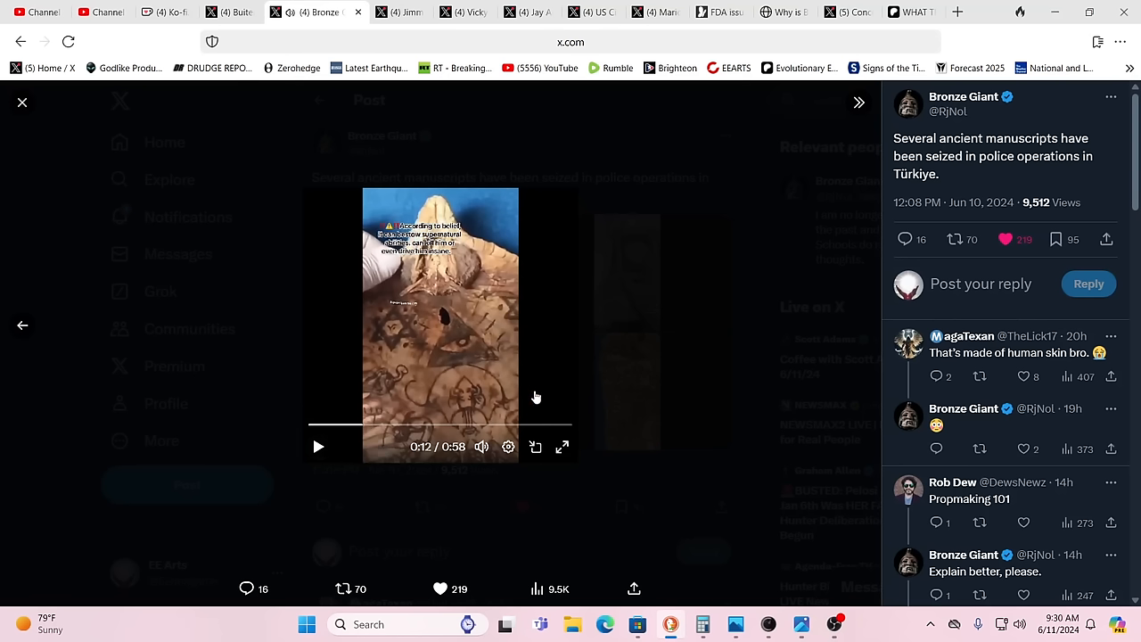
pyautogui.moveTo(592, 392)
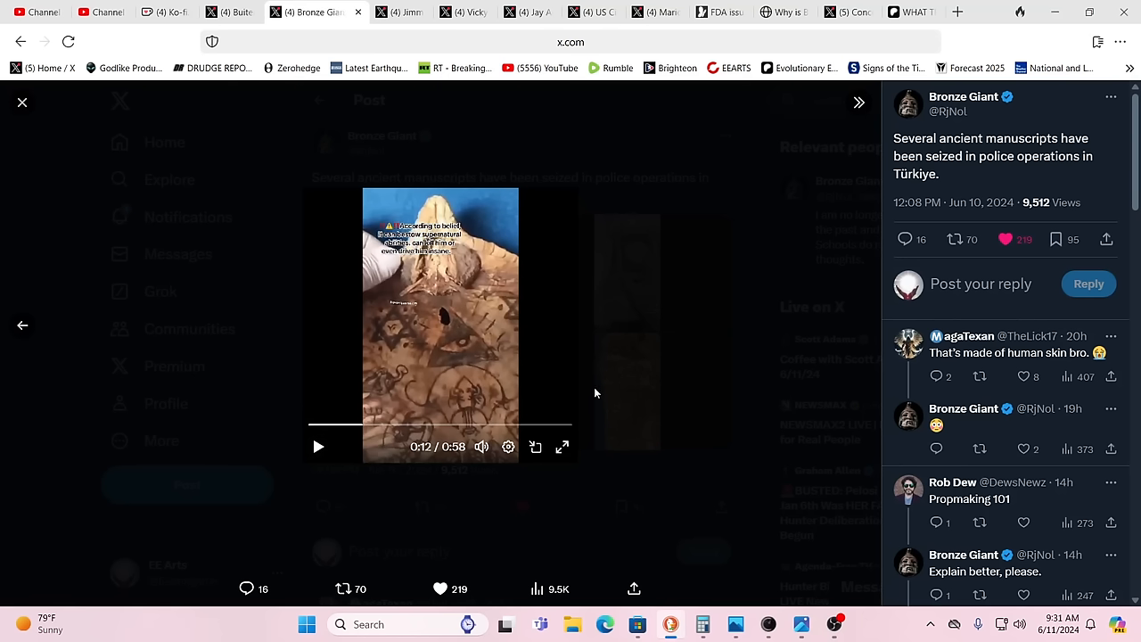
pyautogui.moveTo(640, 388)
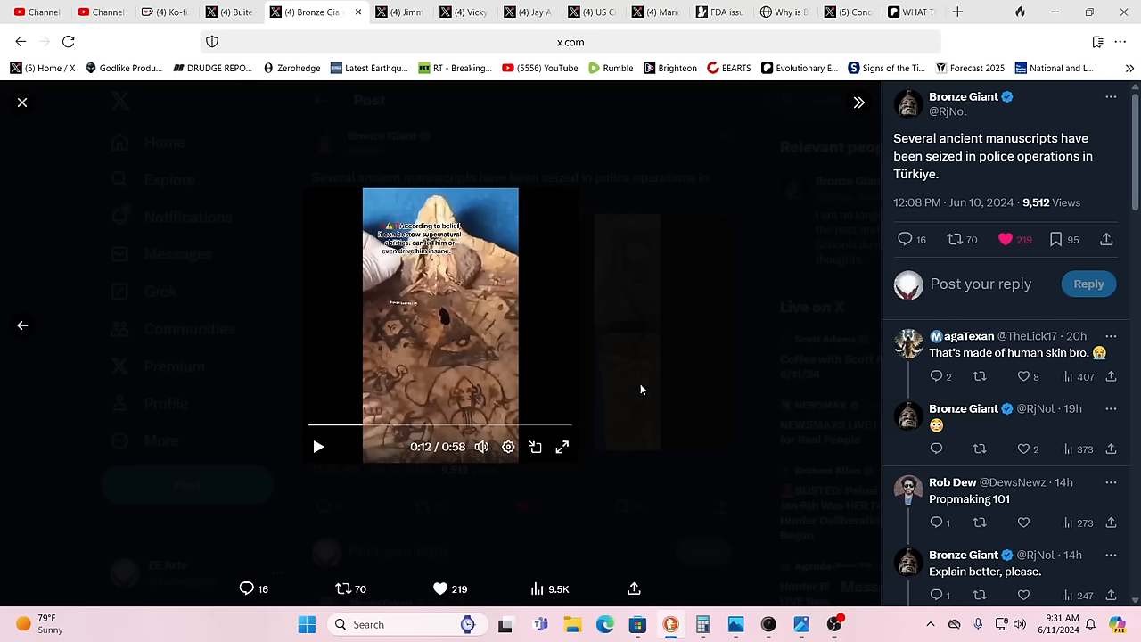
pyautogui.moveTo(210, 214)
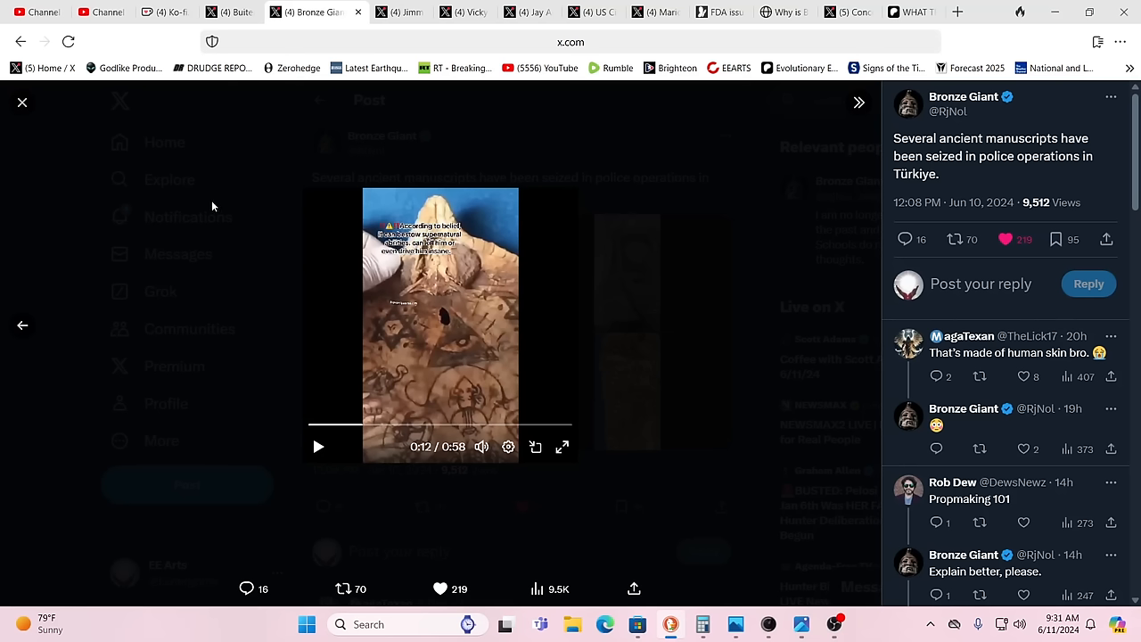
pyautogui.moveTo(22, 102)
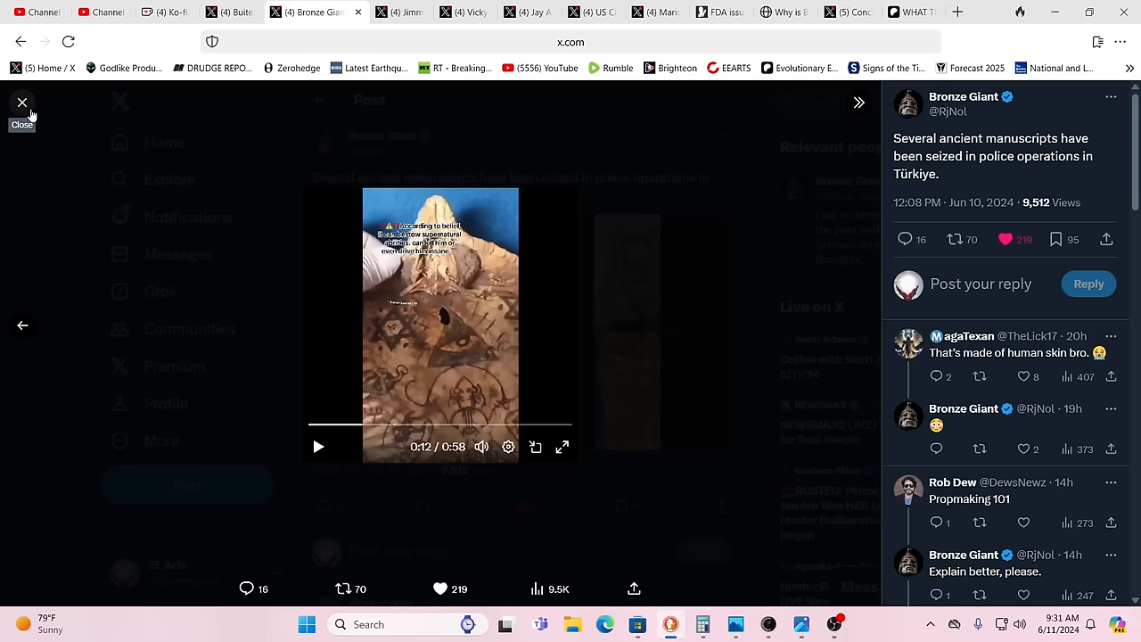
pyautogui.moveTo(13, 125)
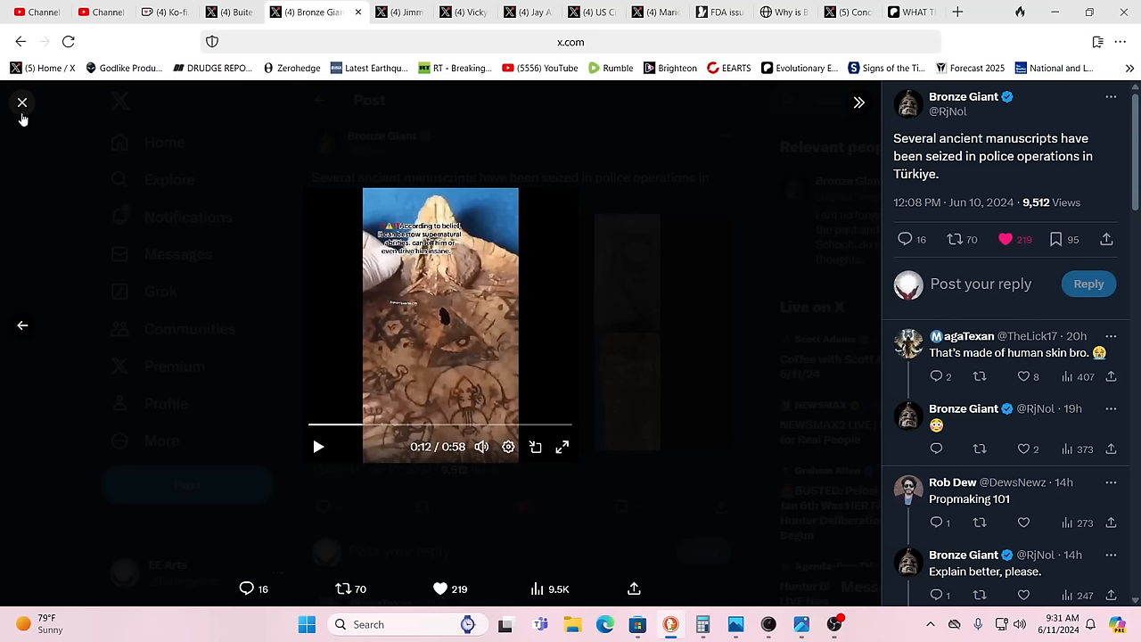
# Close the enlarged manuscript video viewer to return to the Türkiye post.
pyautogui.click(22, 102)
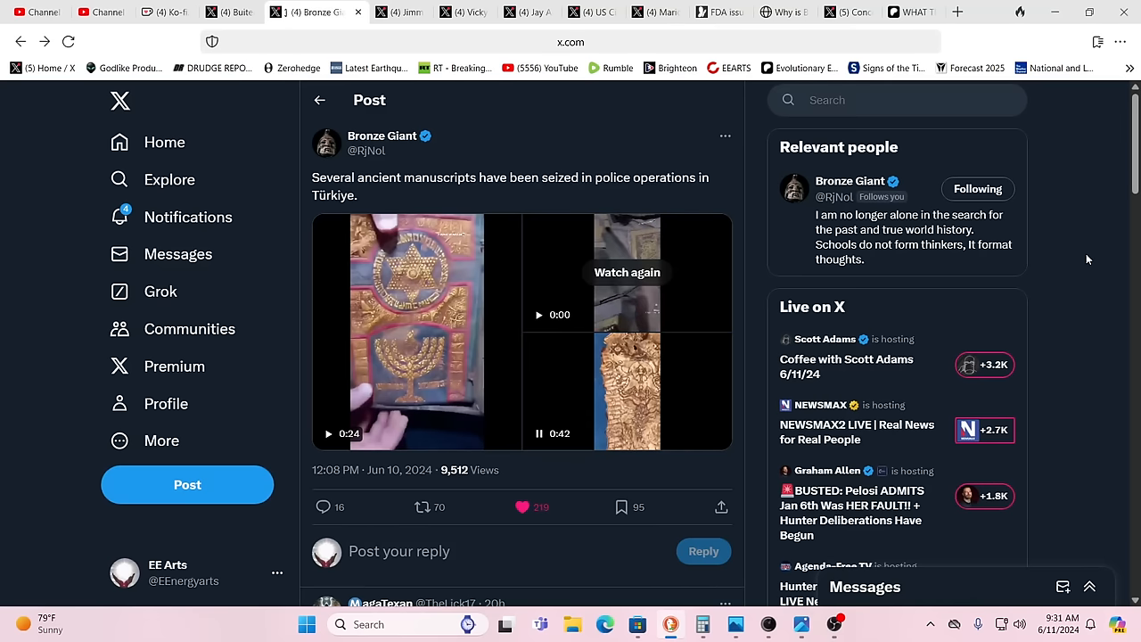
pyautogui.moveTo(531, 399)
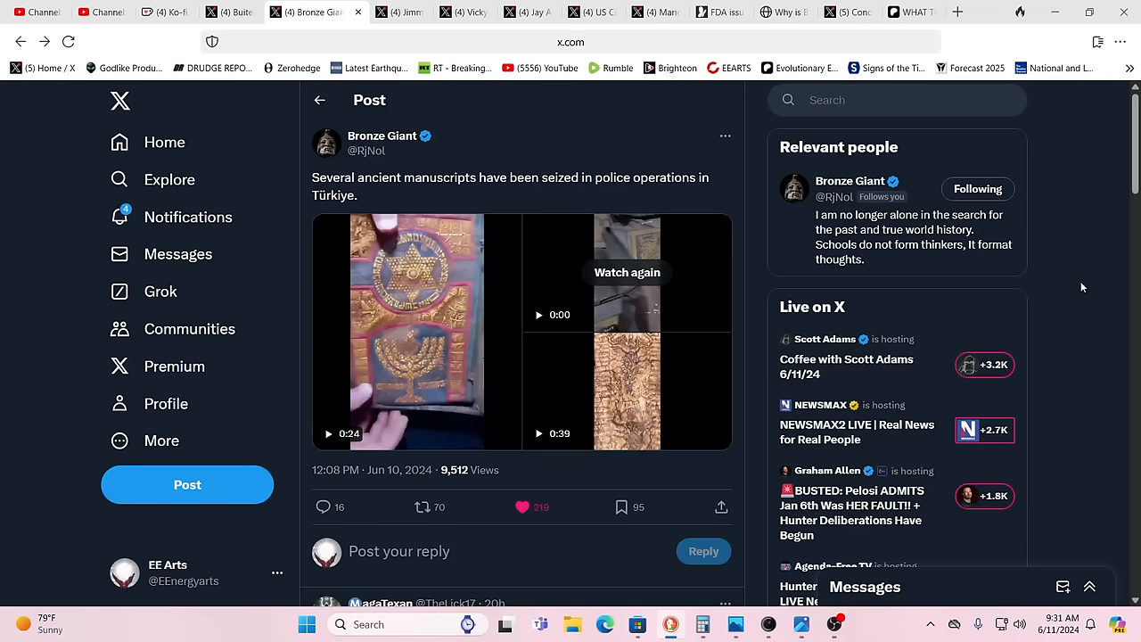
pyautogui.moveTo(1083, 278)
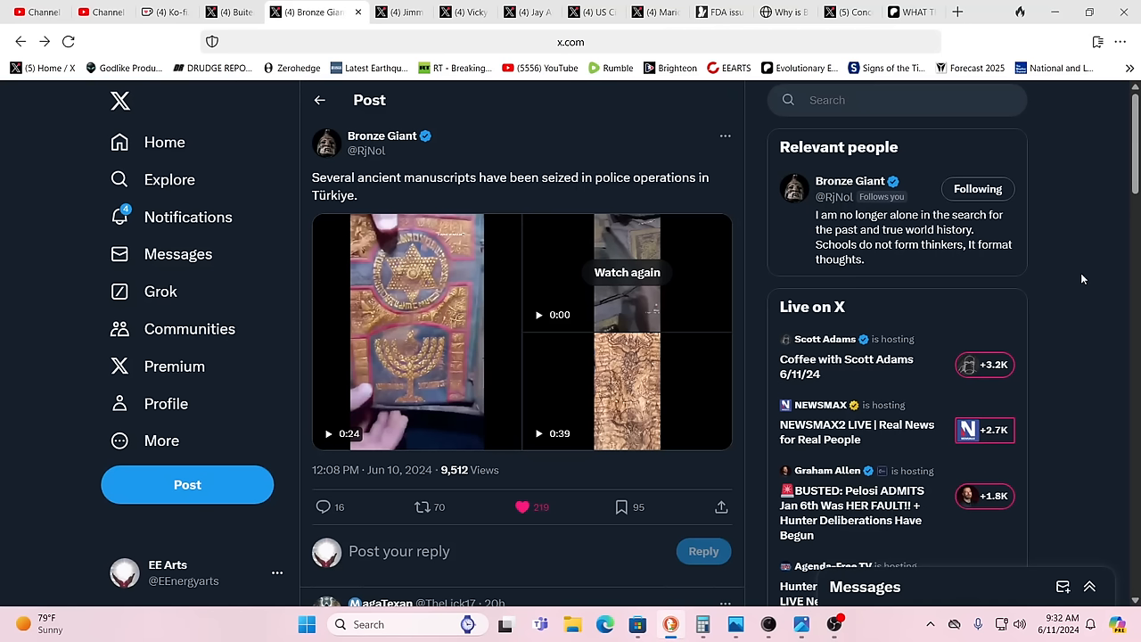
pyautogui.moveTo(1098, 283)
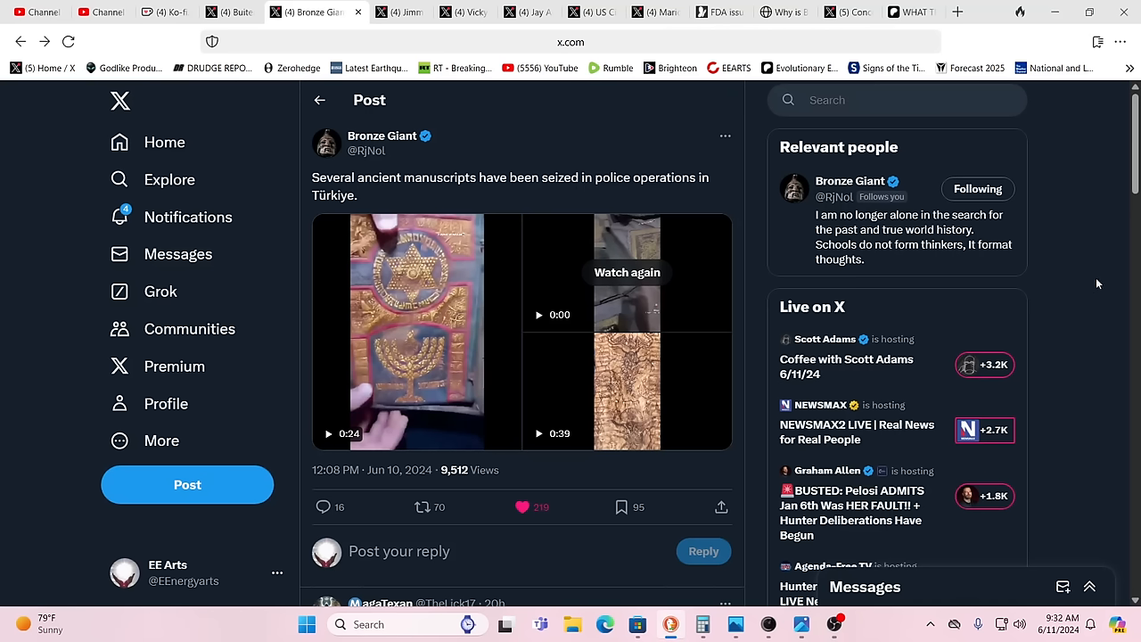
pyautogui.moveTo(1080, 272)
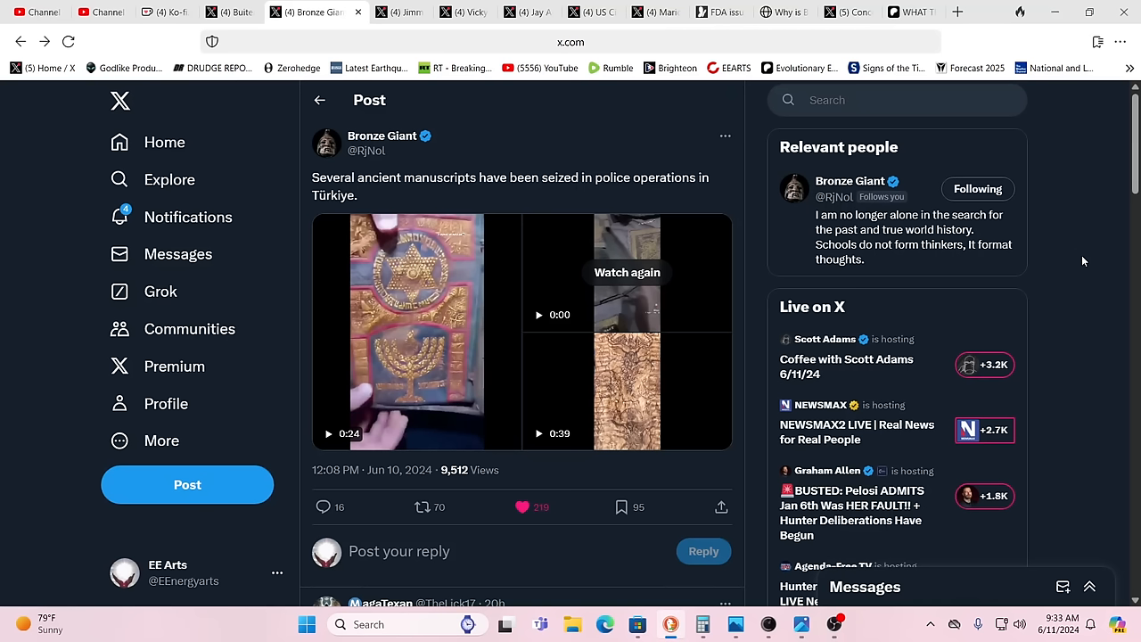
pyautogui.moveTo(399, 401)
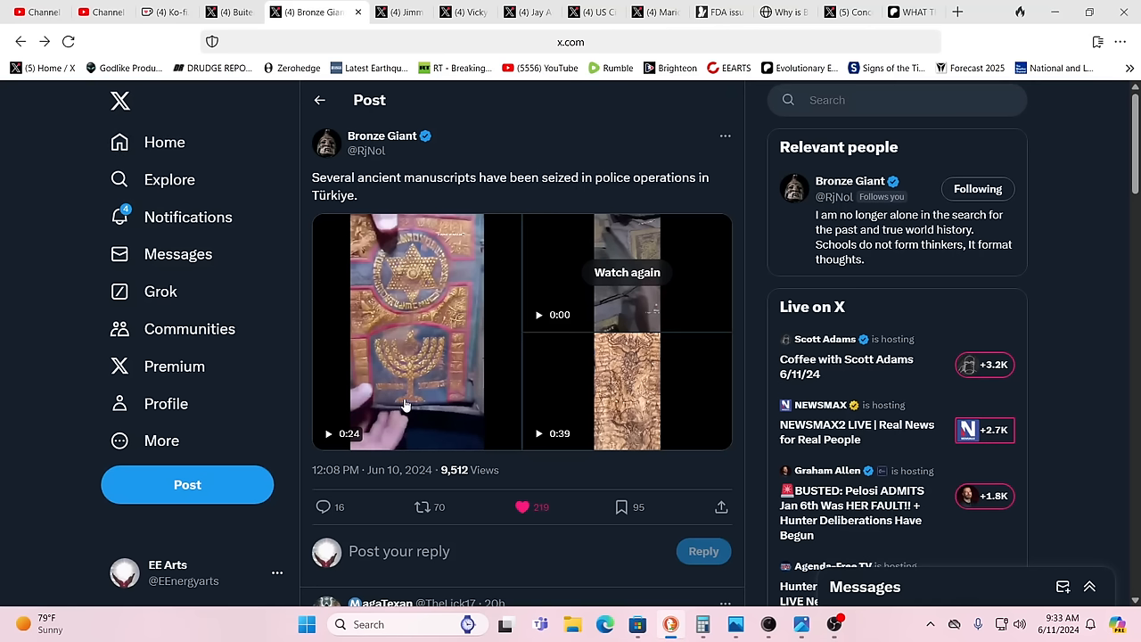
pyautogui.moveTo(414, 402)
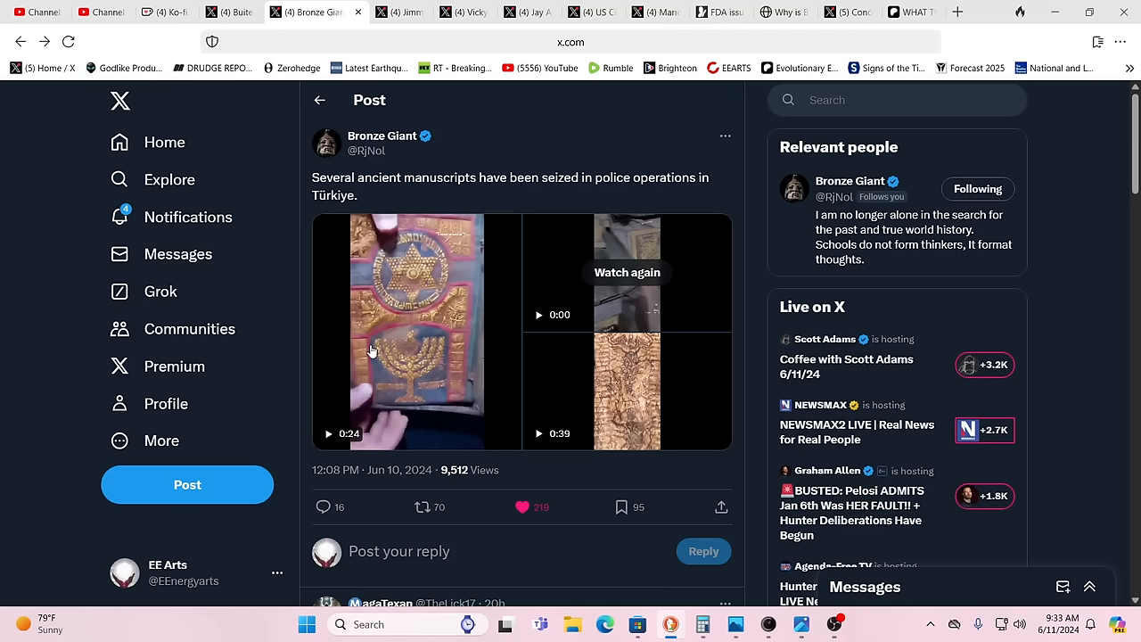
pyautogui.moveTo(395, 353)
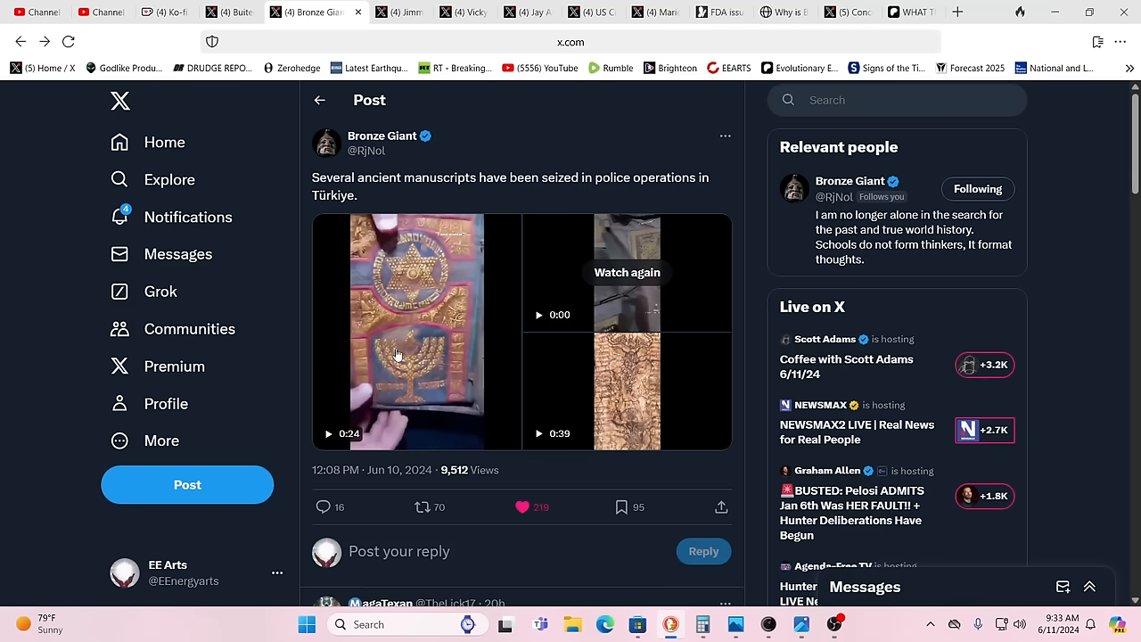
pyautogui.moveTo(435, 353)
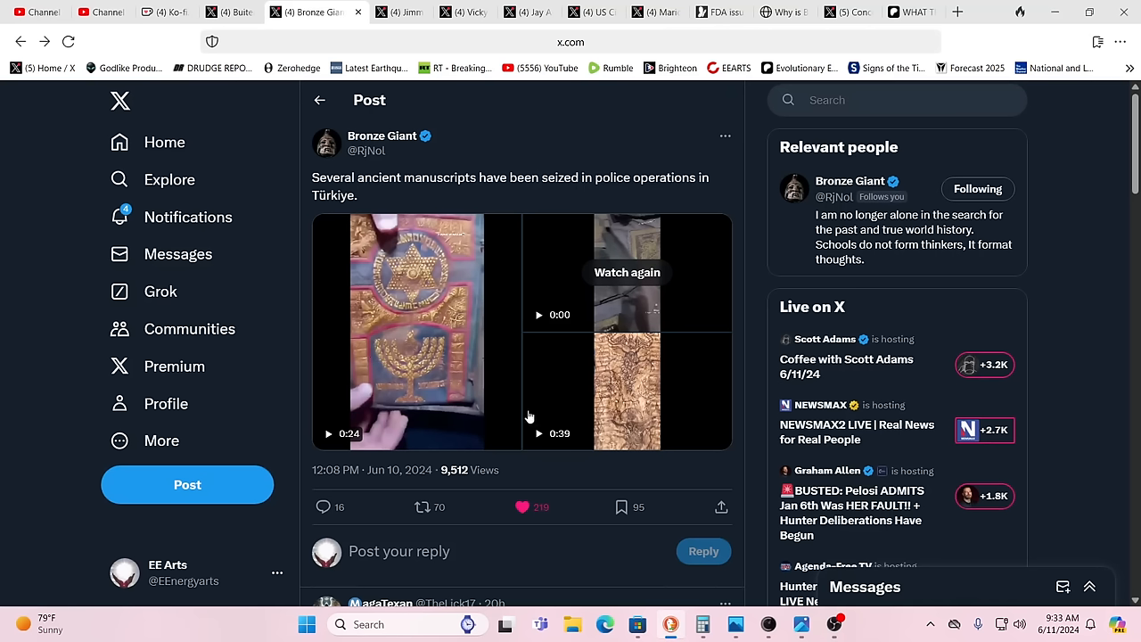
pyautogui.moveTo(409, 403)
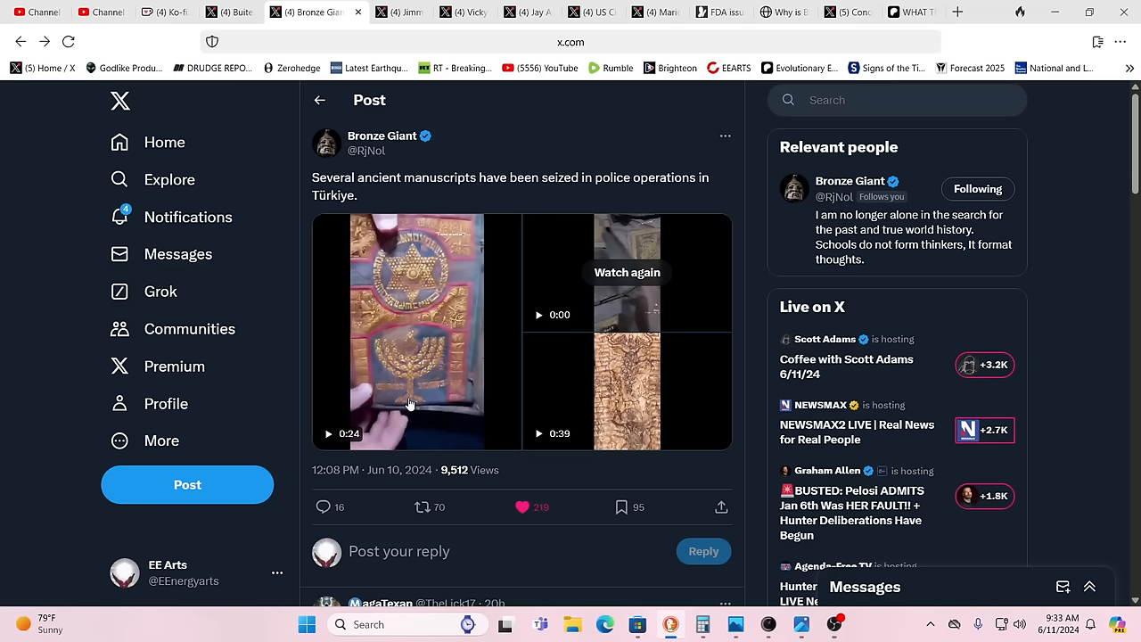
pyautogui.moveTo(417, 382)
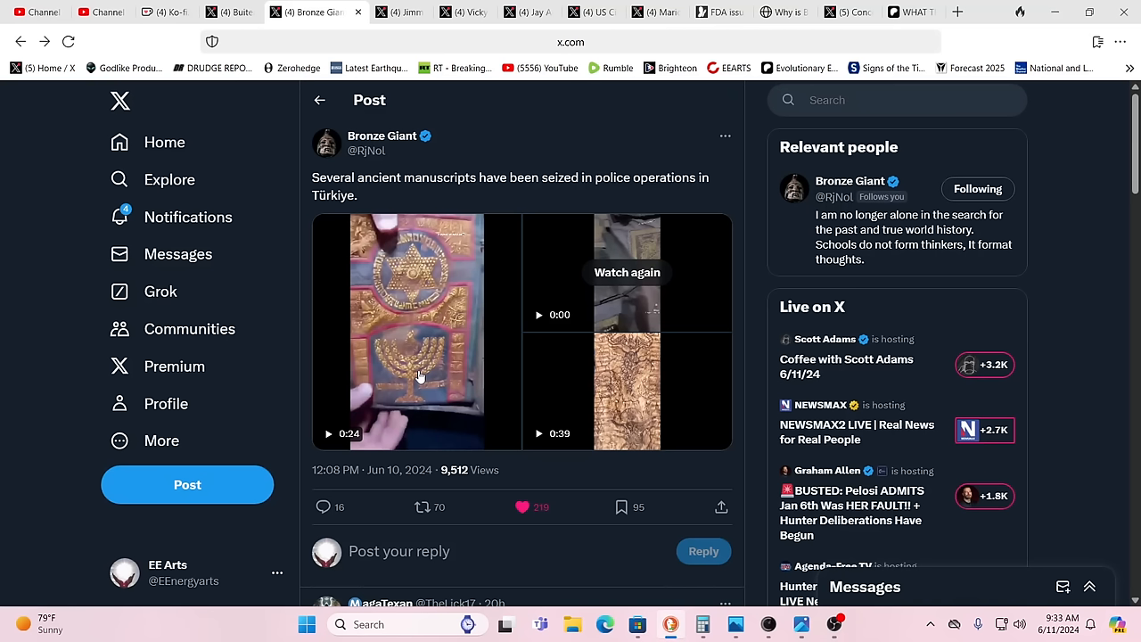
pyautogui.moveTo(410, 375)
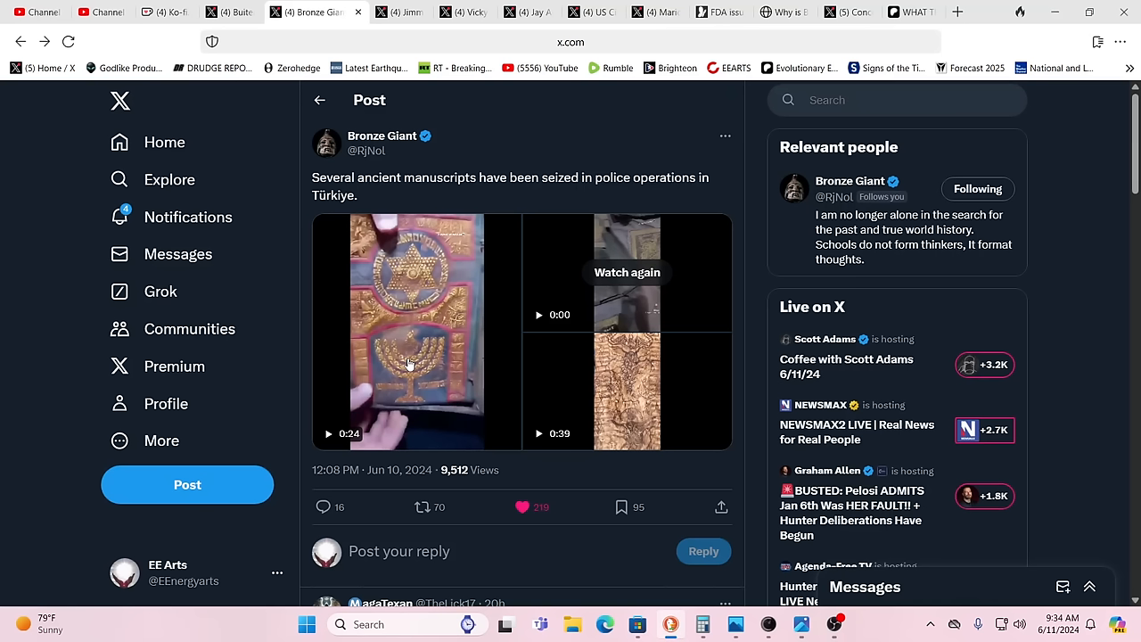
pyautogui.moveTo(395, 410)
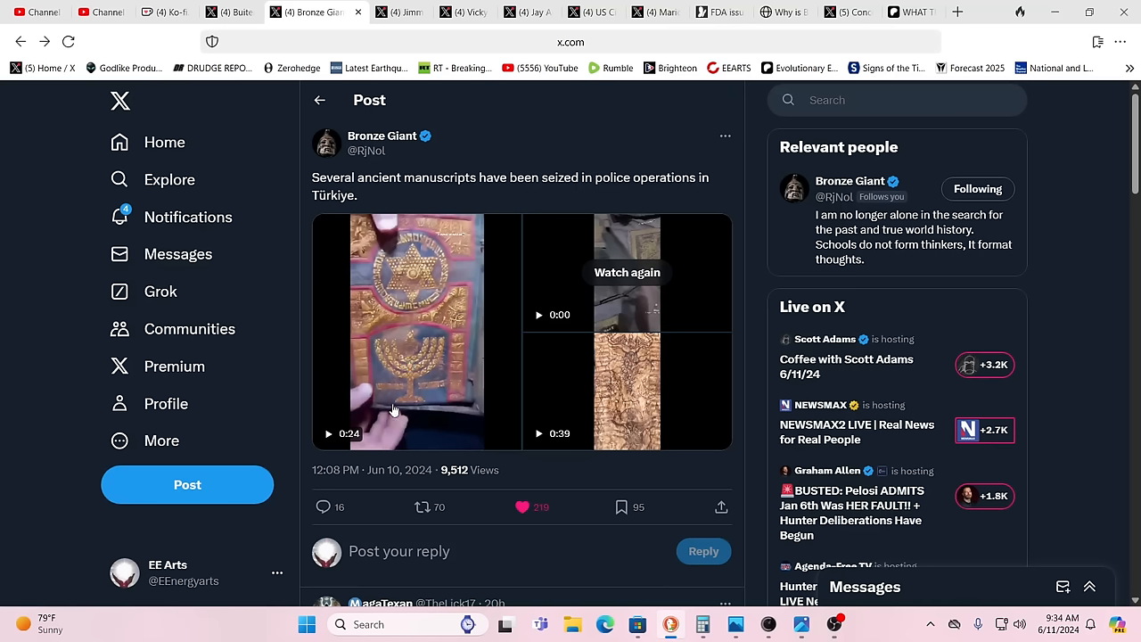
pyautogui.moveTo(477, 346)
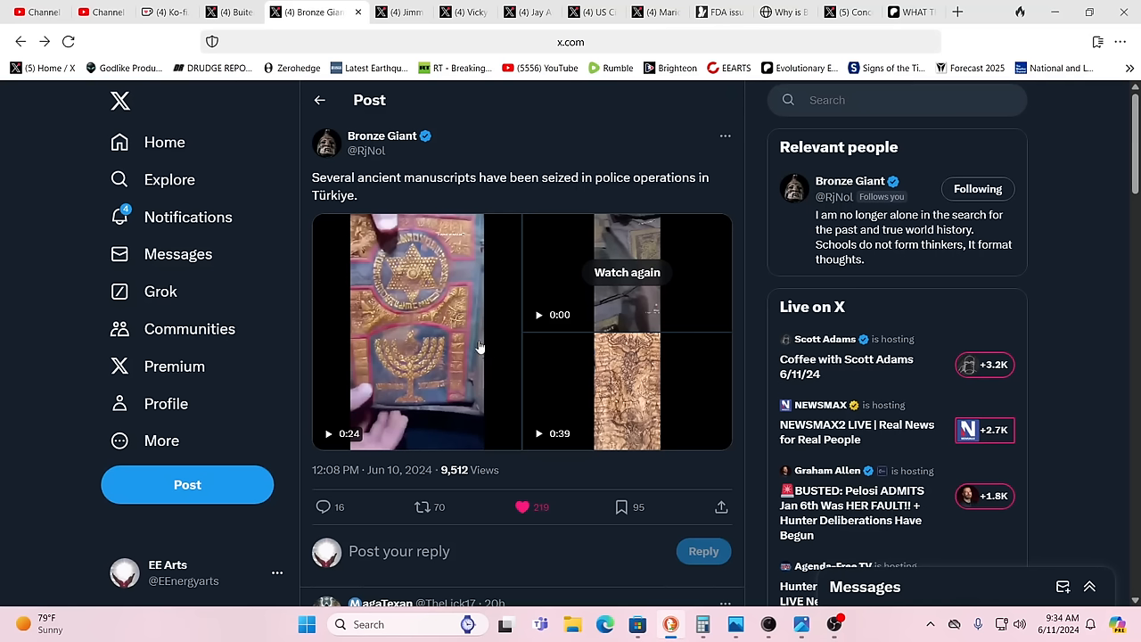
pyautogui.moveTo(560, 399)
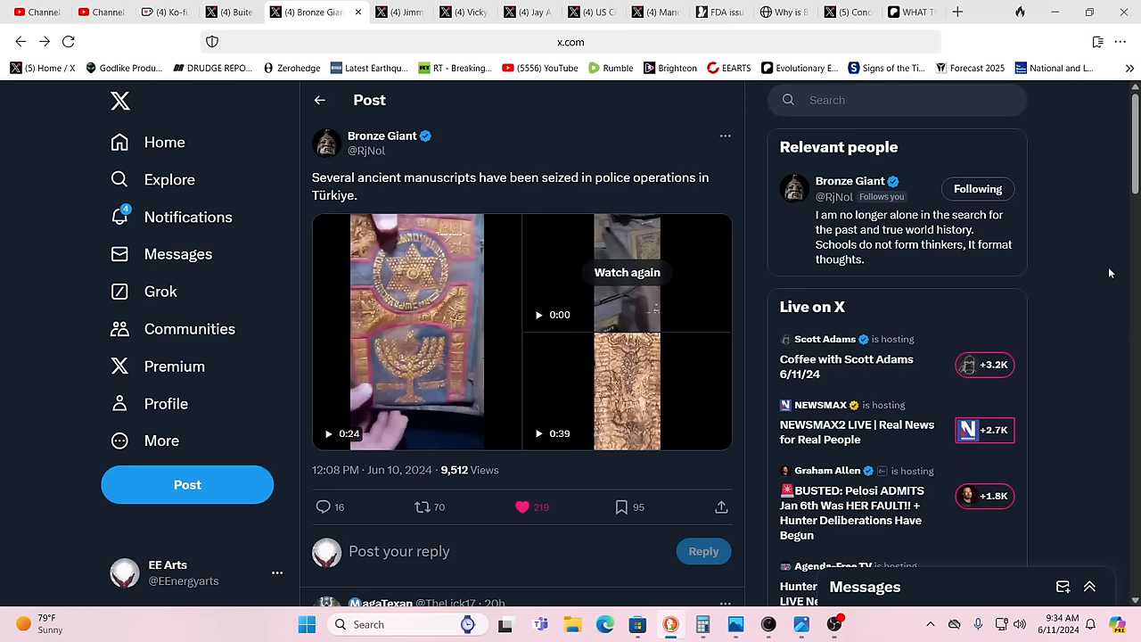
pyautogui.moveTo(1098, 267)
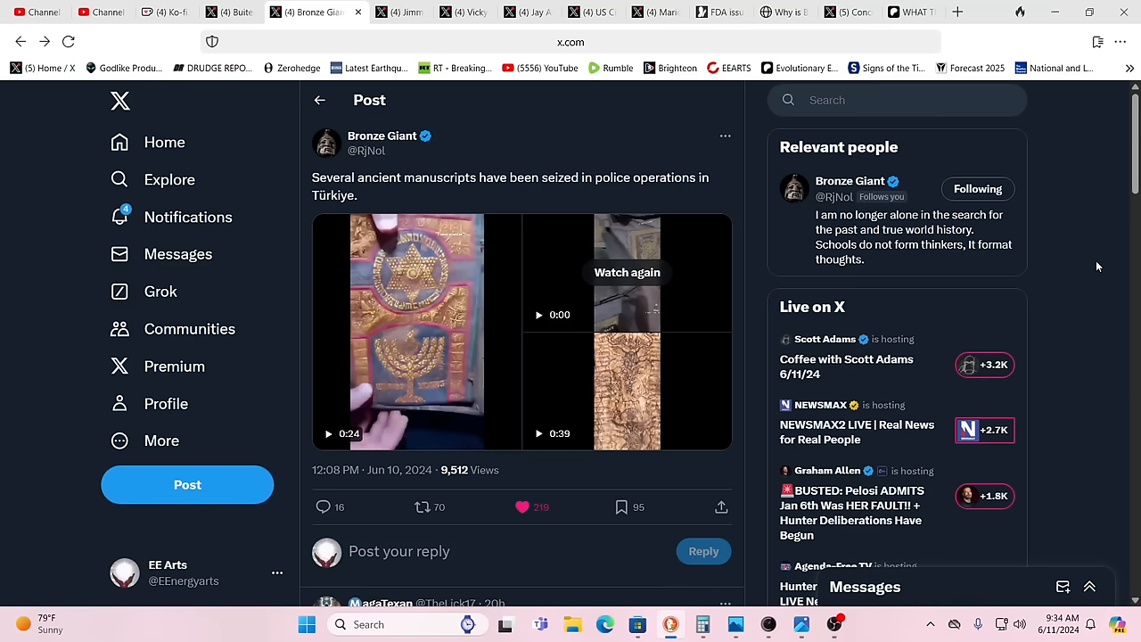
pyautogui.moveTo(1114, 243)
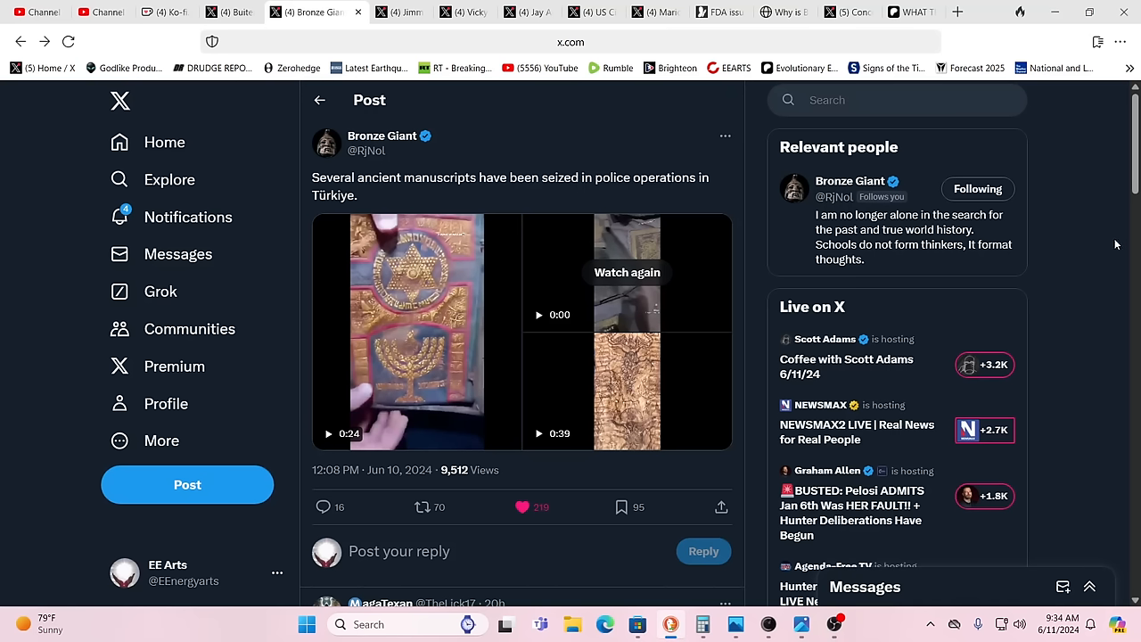
pyautogui.moveTo(1073, 223)
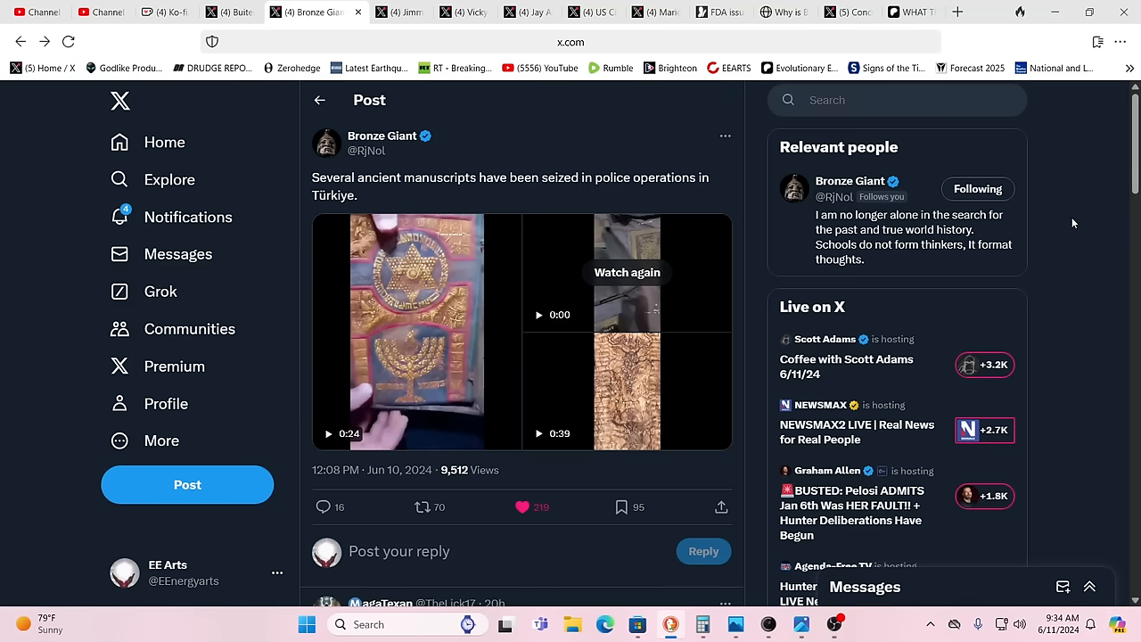
pyautogui.moveTo(1036, 221)
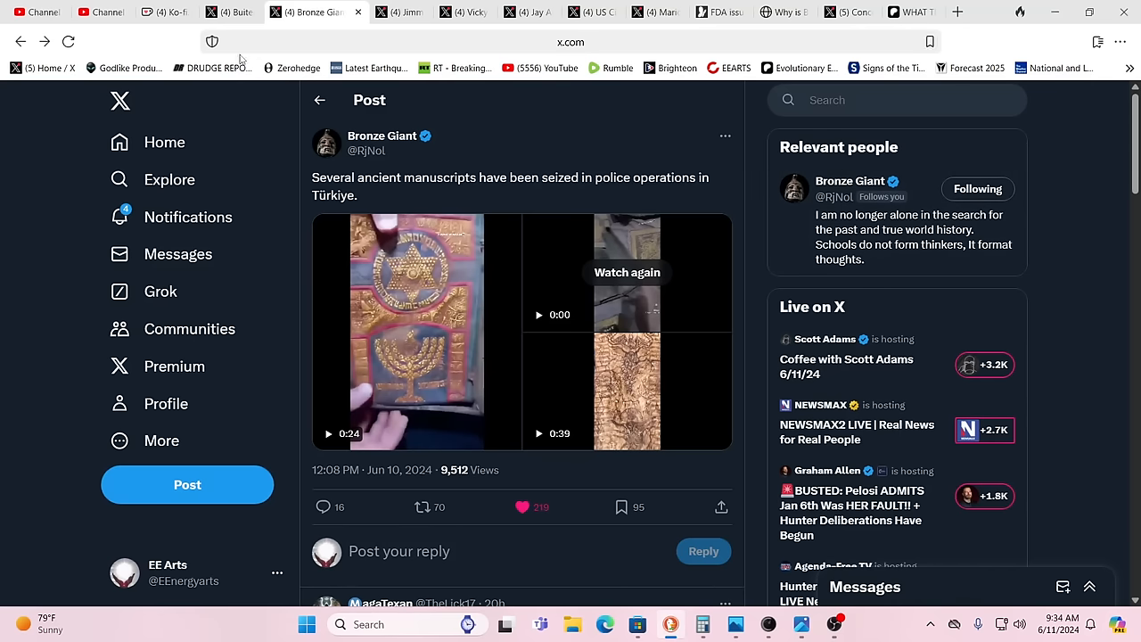
pyautogui.moveTo(236, 37)
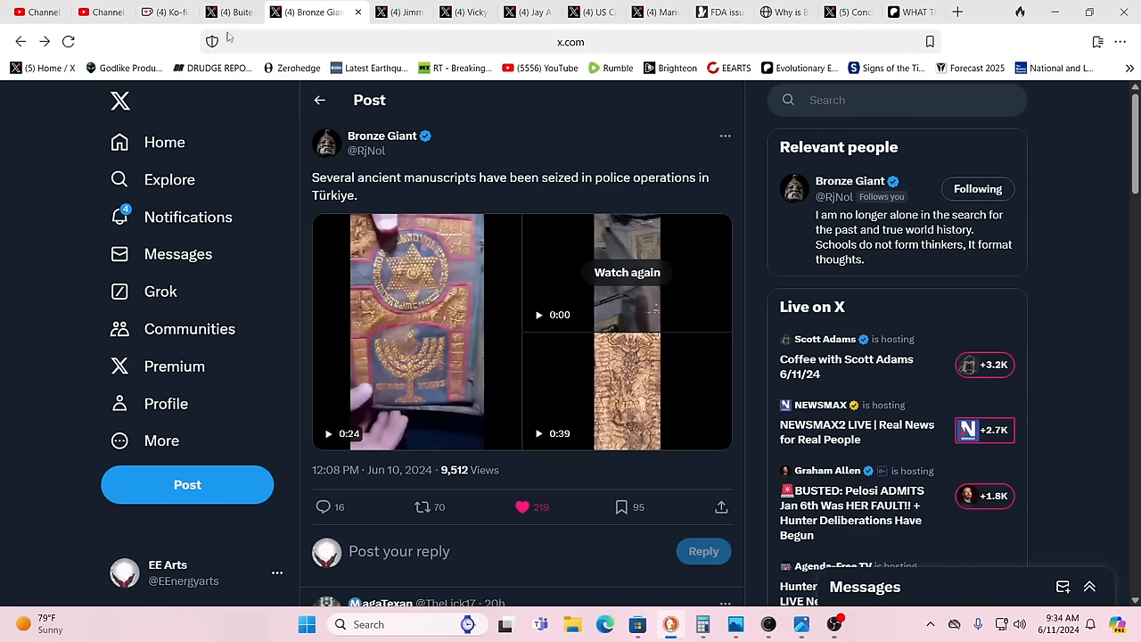
# Bring up the X post captioned 'Unlikely friends' showing a deer and a dog.
pyautogui.click(241, 11)
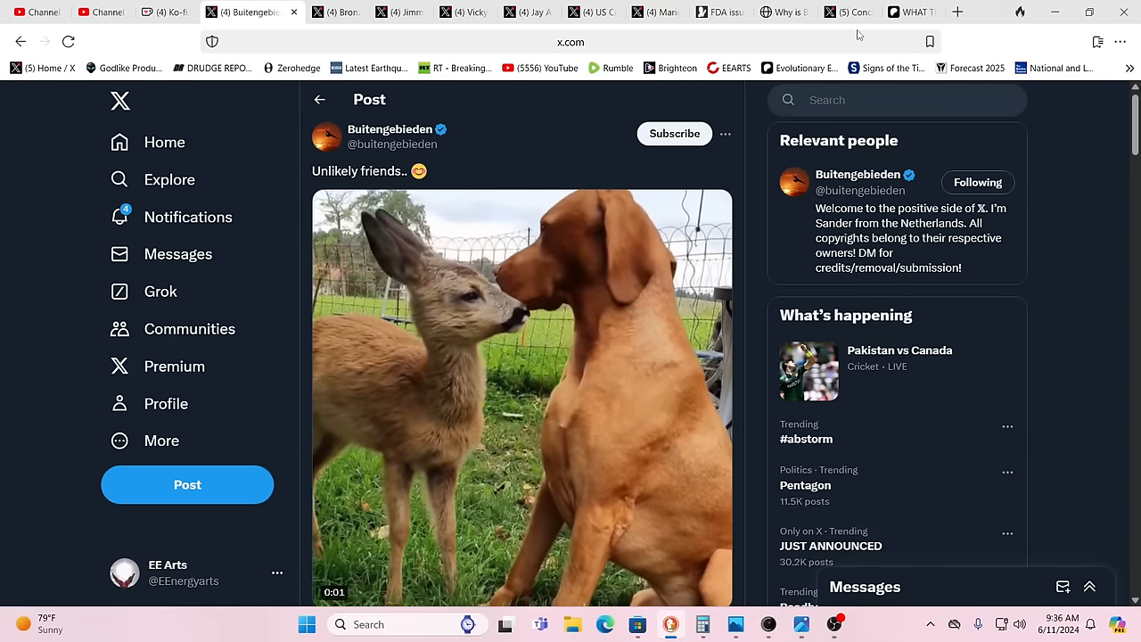
# Switch from the deer-and-dog post on X over to the open YouTube page.
pyautogui.click(960, 10)
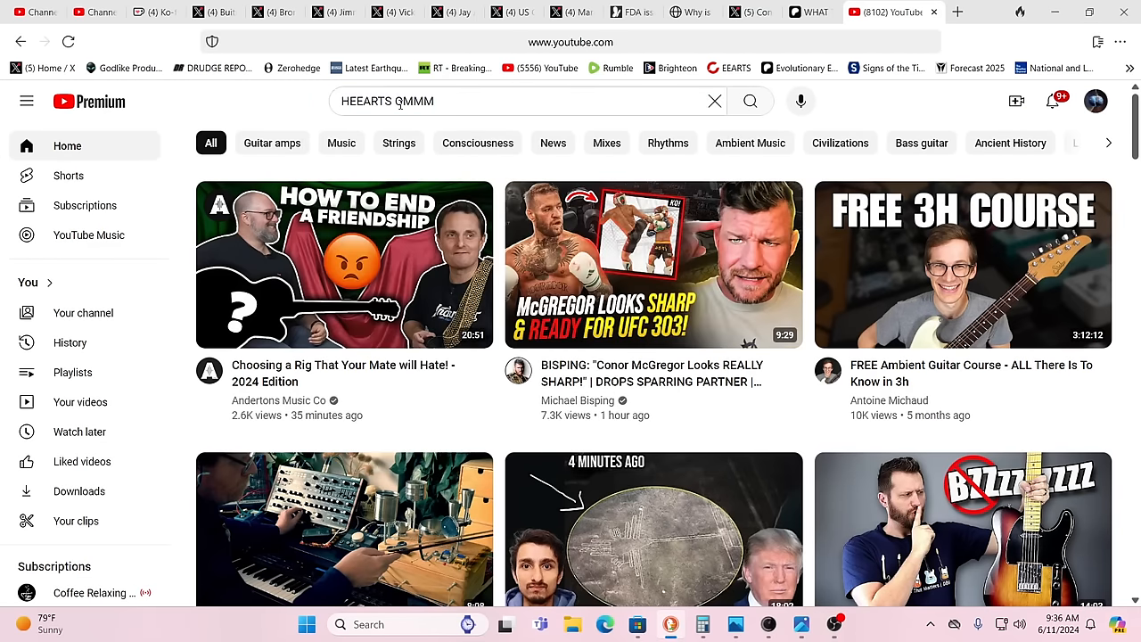
# Go to the HEEARTS OMMM channel and browse its playlists such as Wisdom Teachings and Ascension.
pyautogui.click(748, 100)
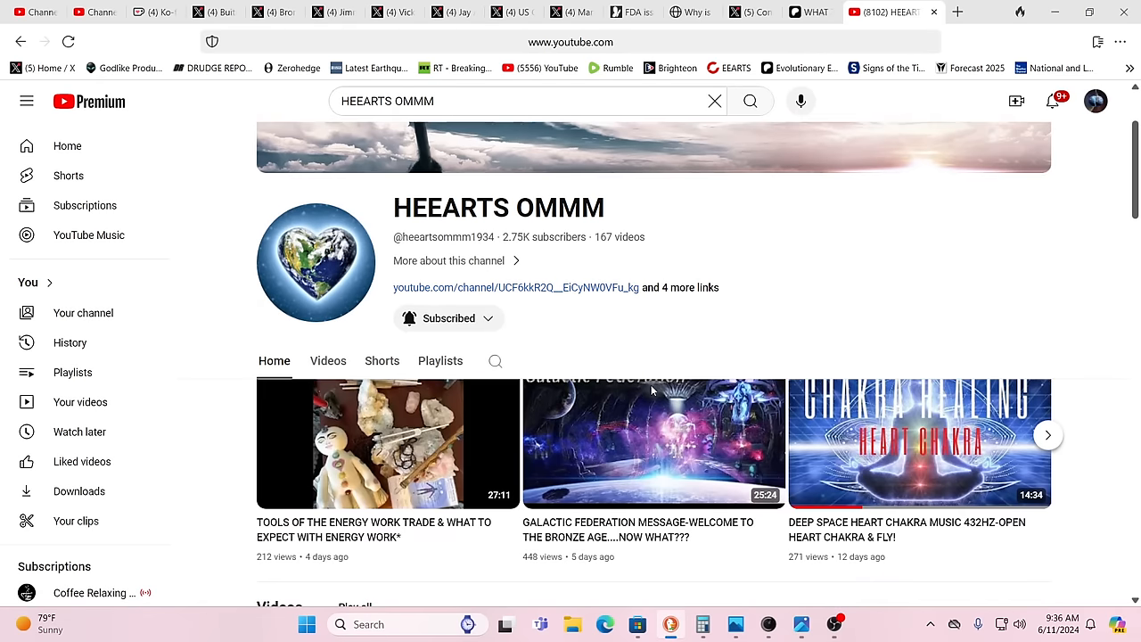
pyautogui.scroll(-3)
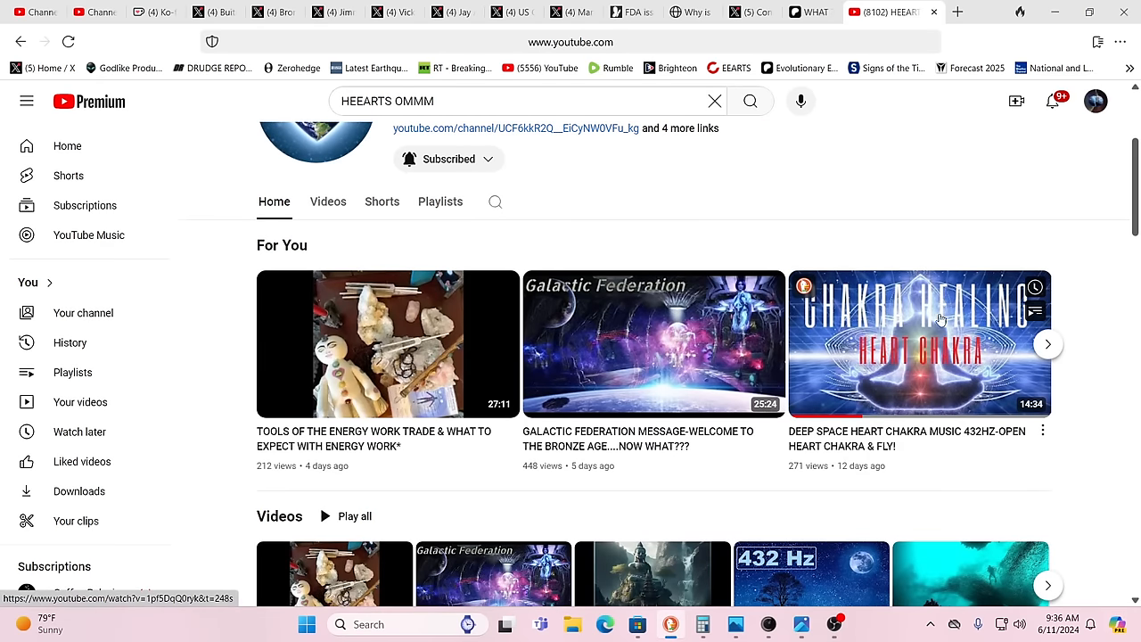
pyautogui.scroll(3)
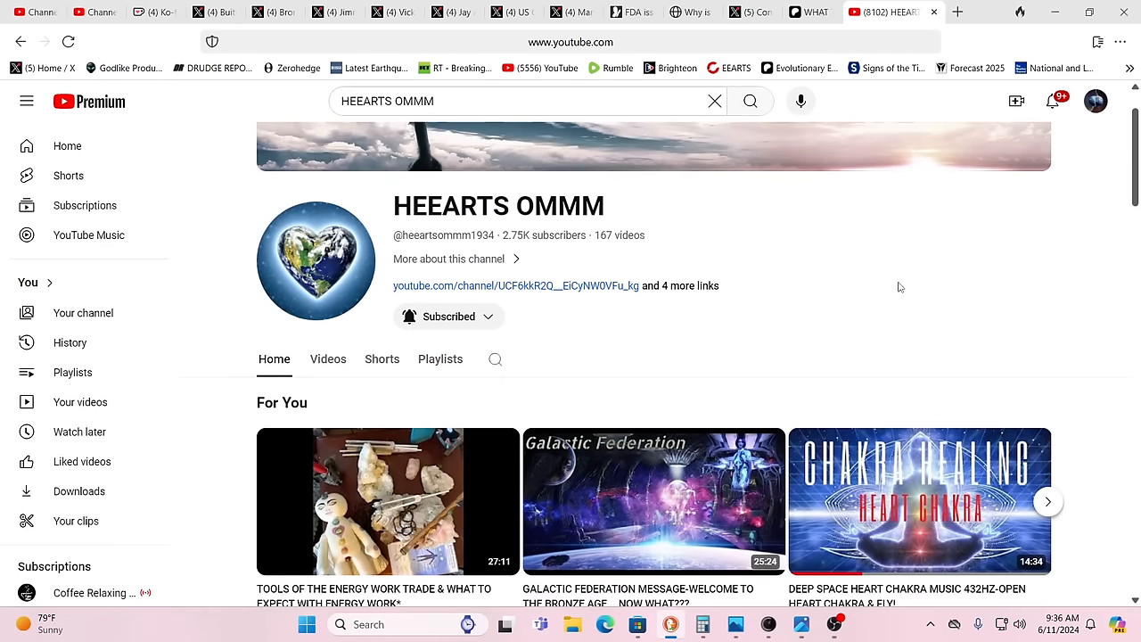
pyautogui.scroll(-3)
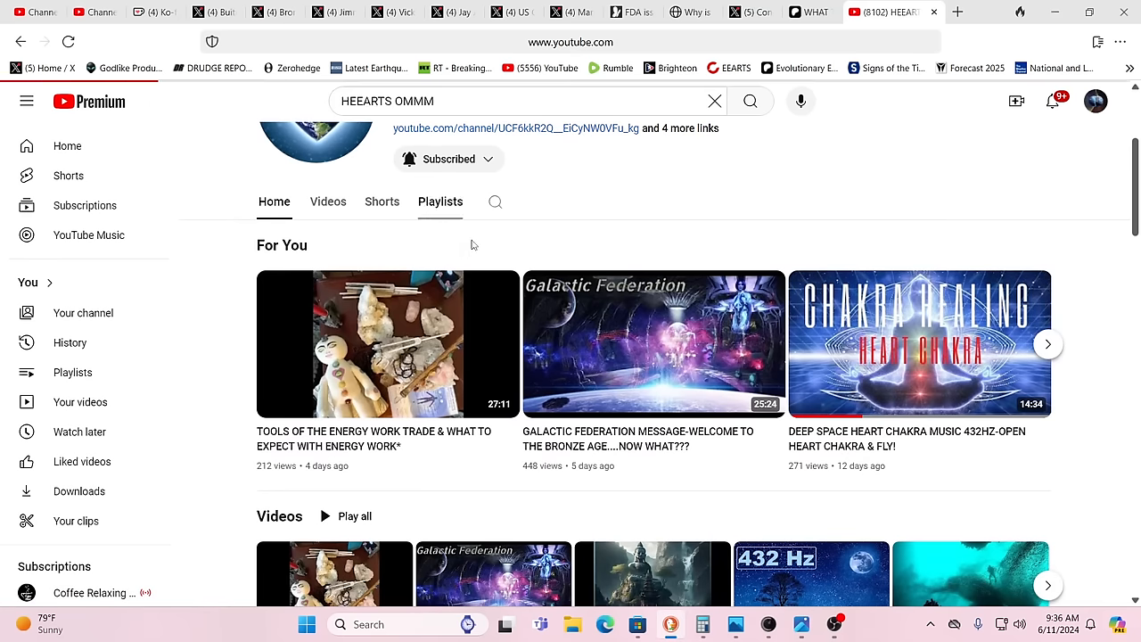
pyautogui.scroll(3)
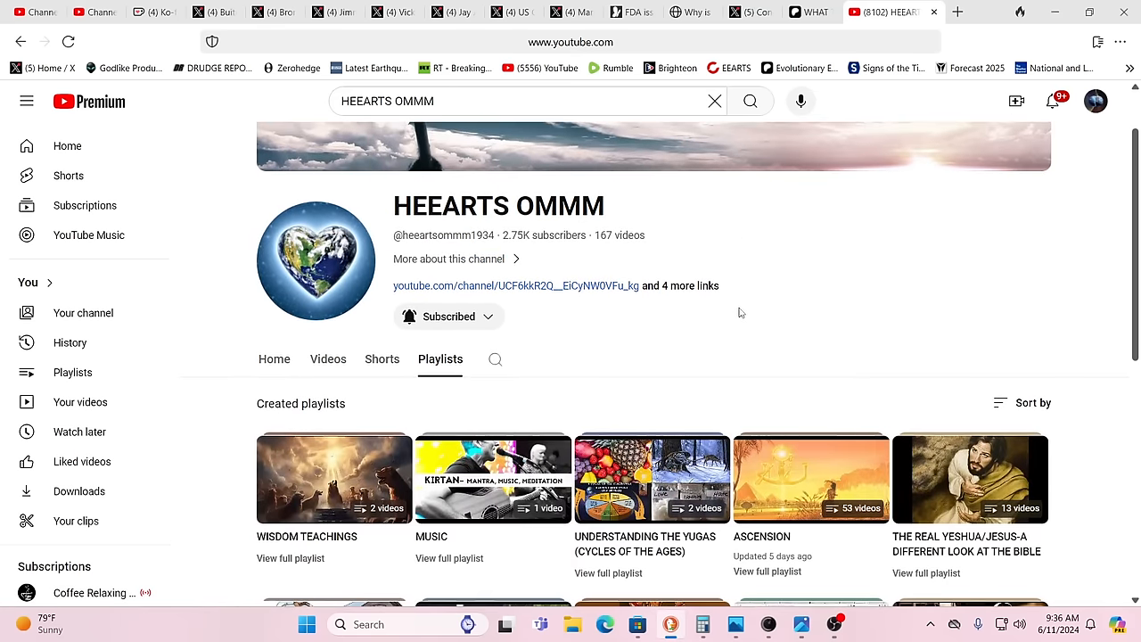
pyautogui.scroll(-3)
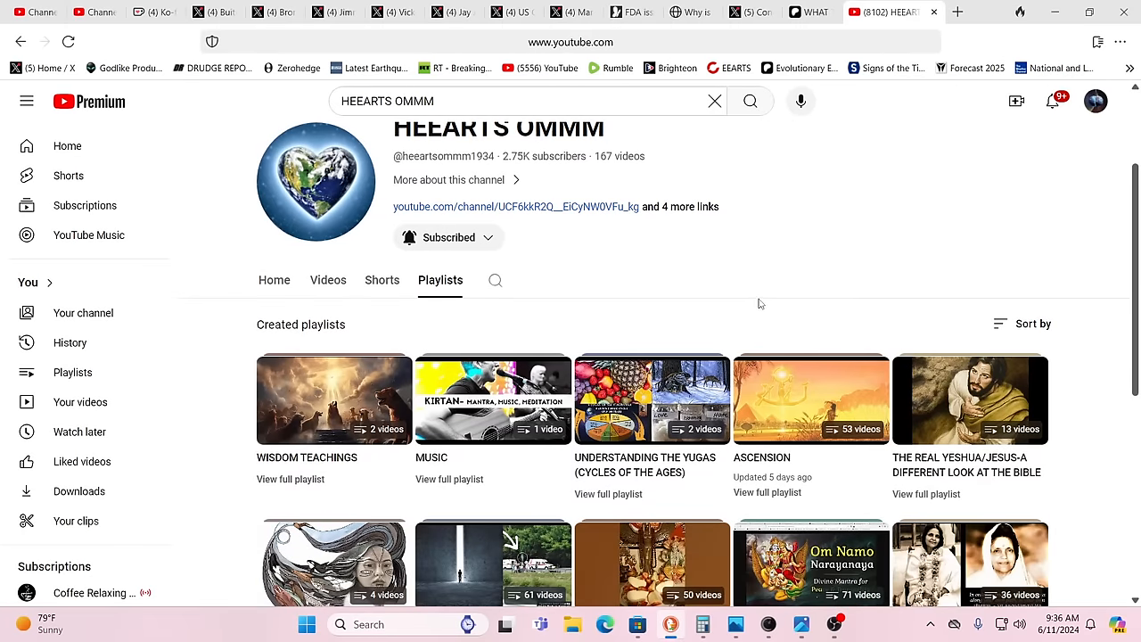
pyautogui.scroll(-3)
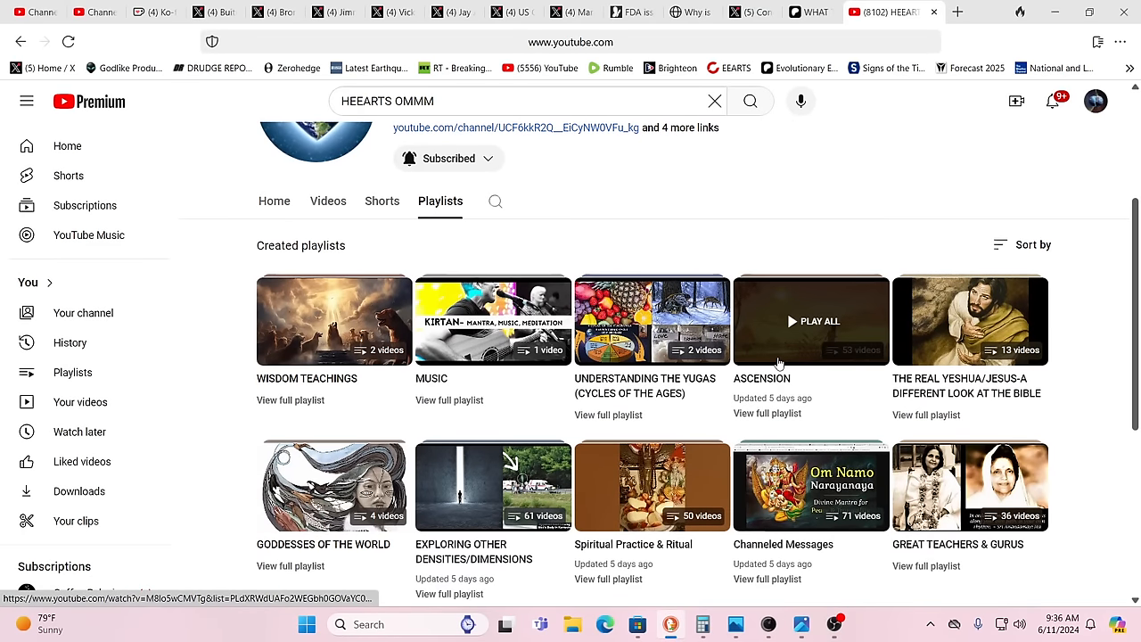
pyautogui.moveTo(1074, 334)
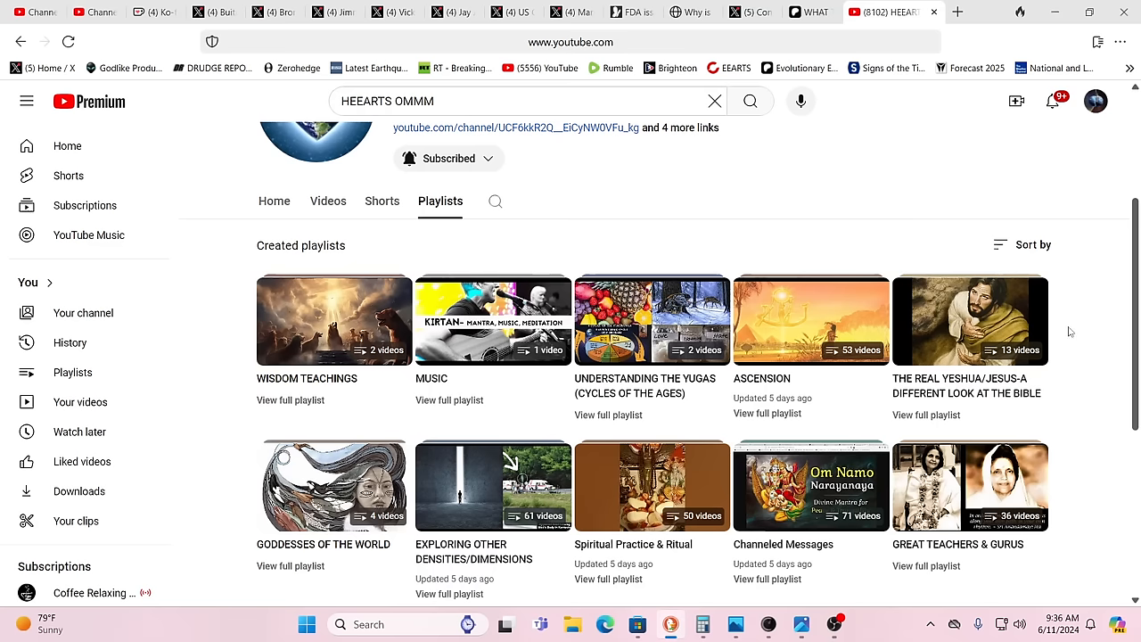
pyautogui.moveTo(1062, 331)
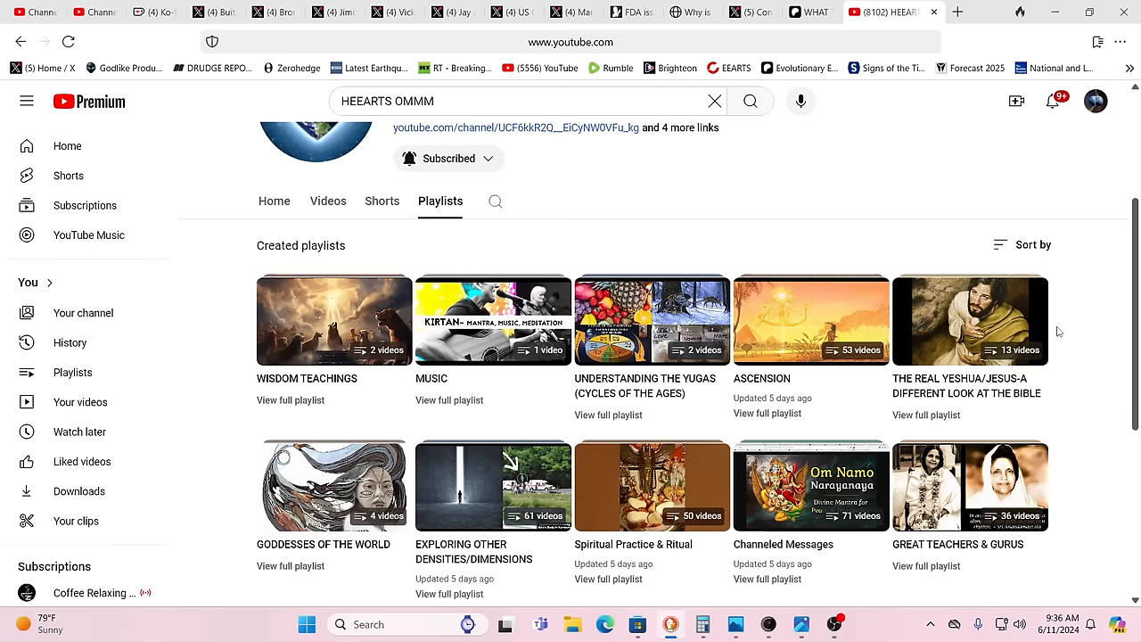
pyautogui.moveTo(802, 168)
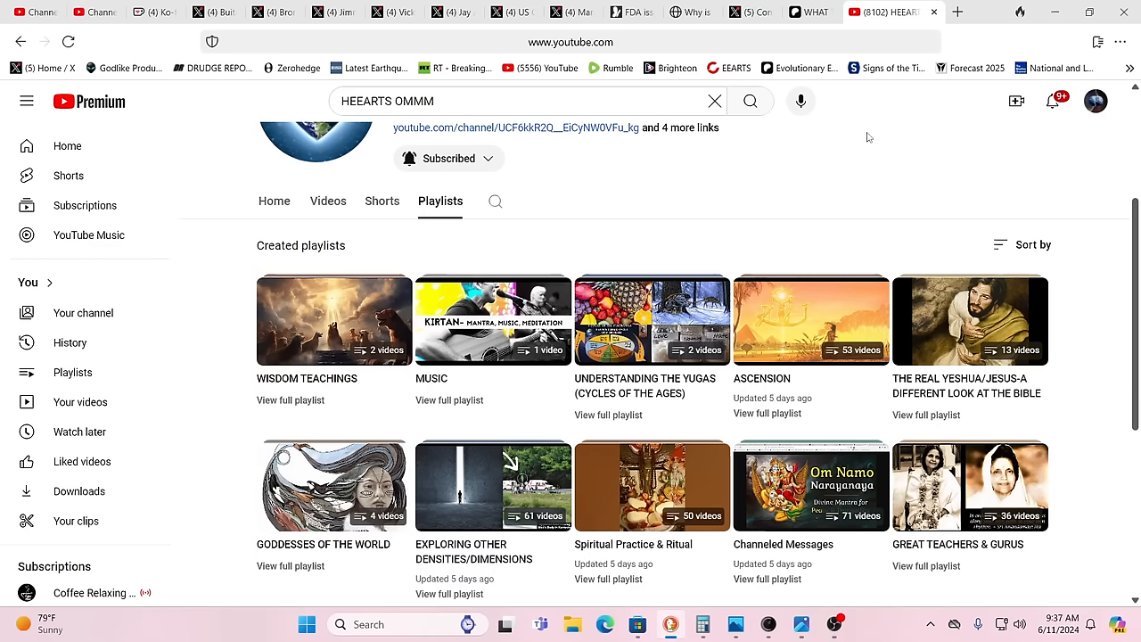
pyautogui.moveTo(1094, 239)
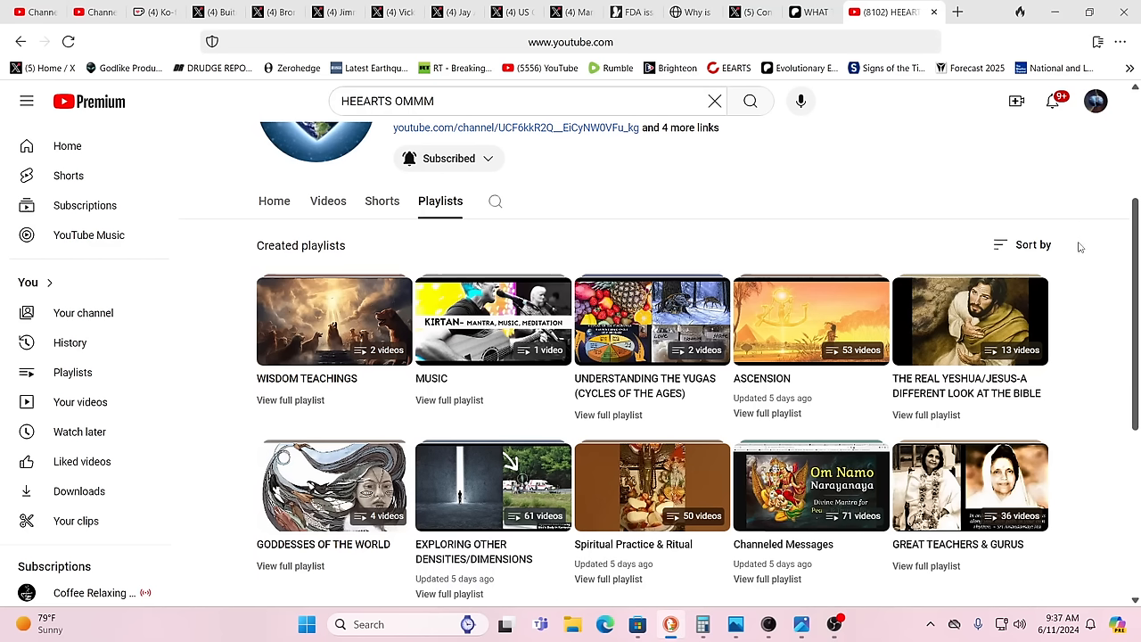
pyautogui.moveTo(1066, 257)
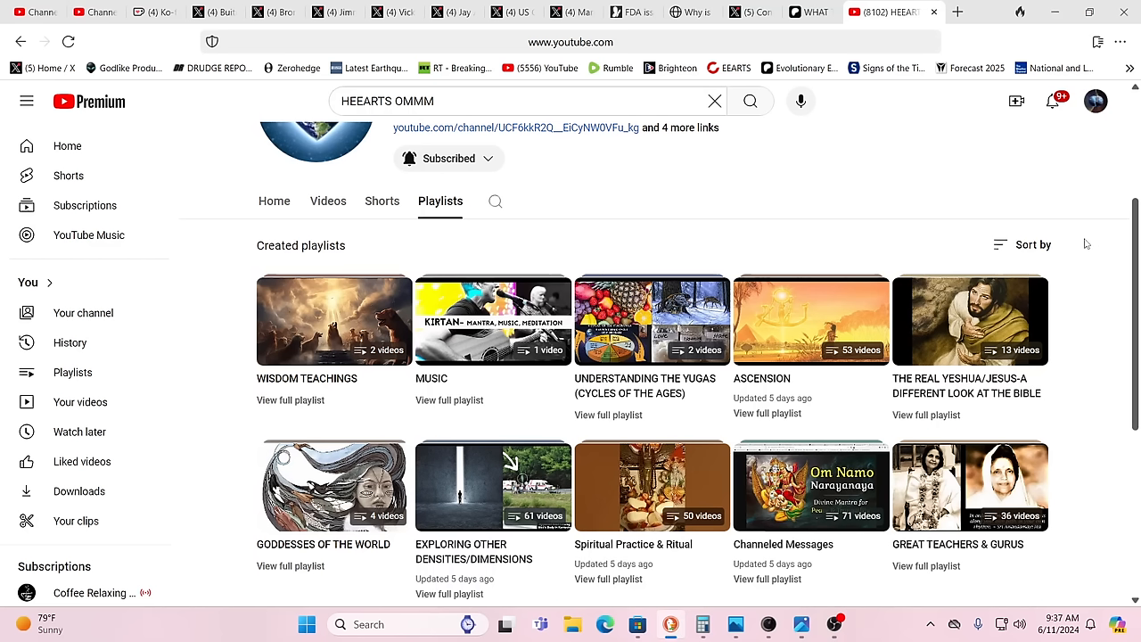
pyautogui.moveTo(1119, 250)
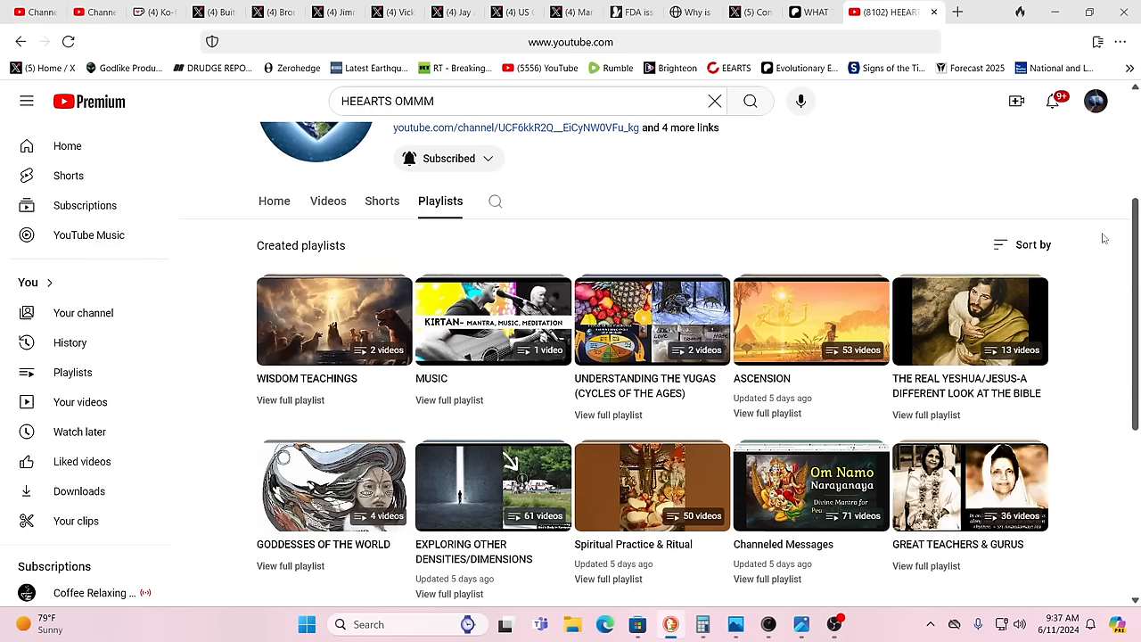
pyautogui.moveTo(989, 205)
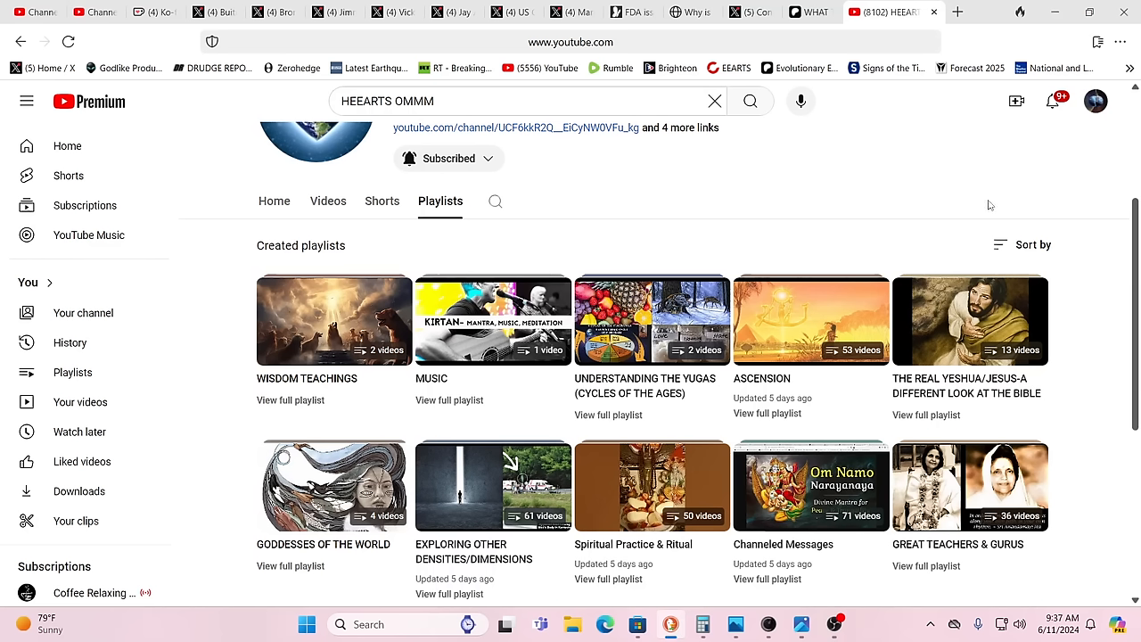
pyautogui.moveTo(1098, 172)
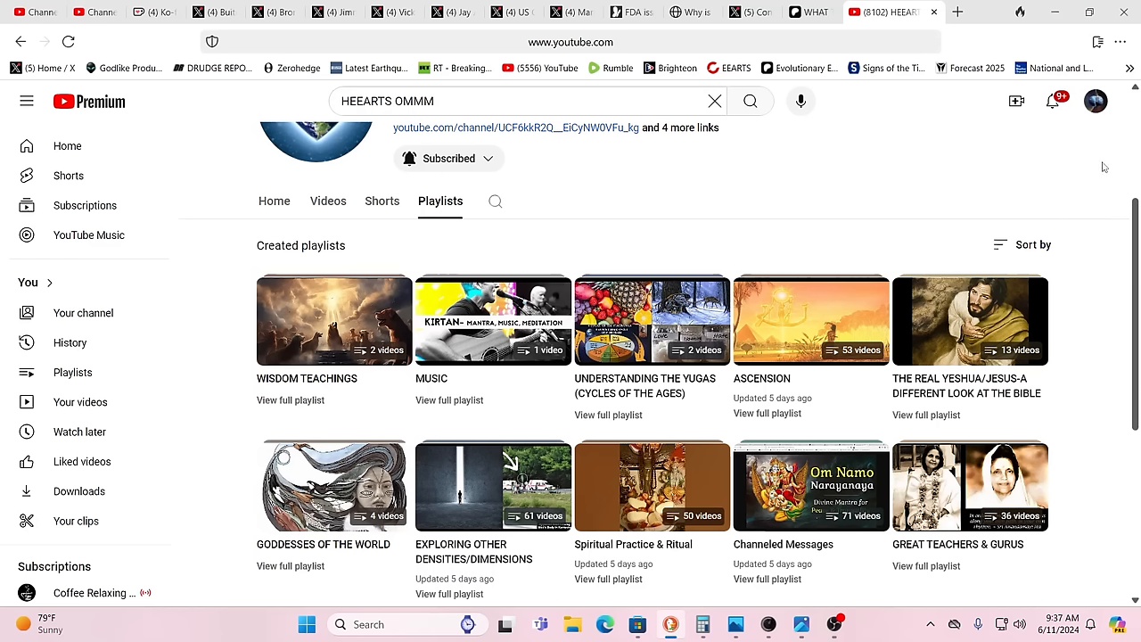
pyautogui.moveTo(1085, 168)
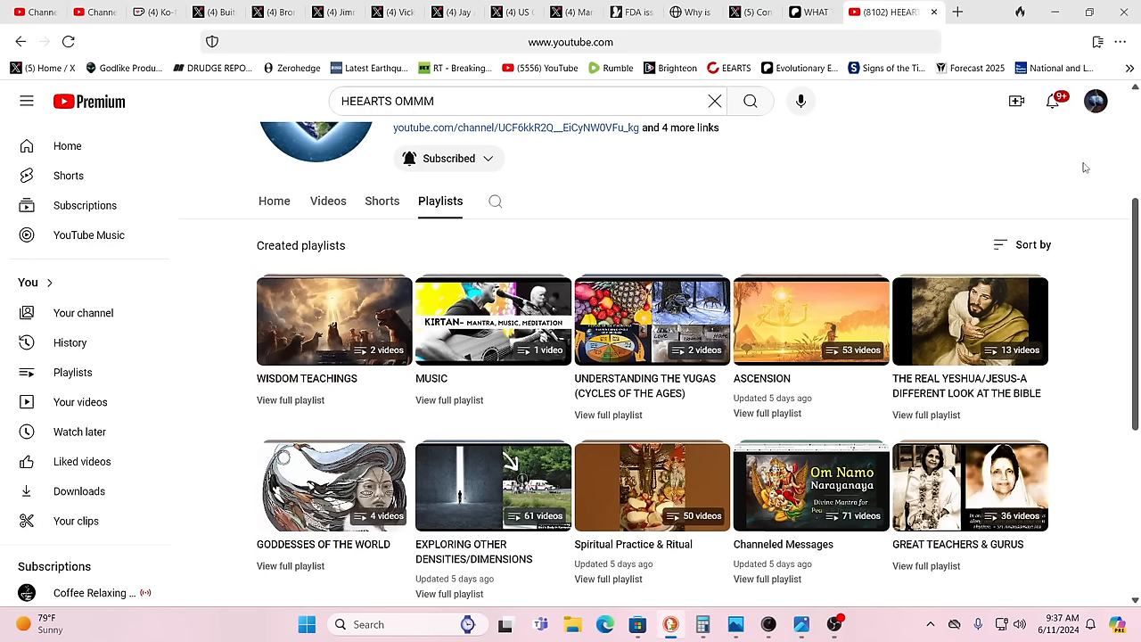